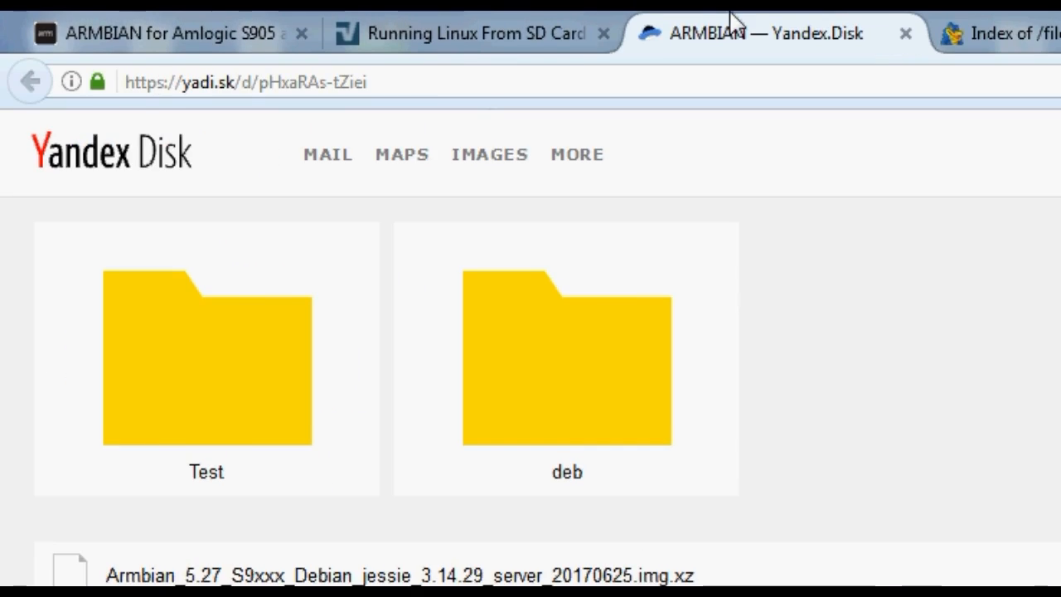
- Note the Yandex Disk ARMBIAN folder address, then return to the FreakTab SD-card guide
click(242, 82)
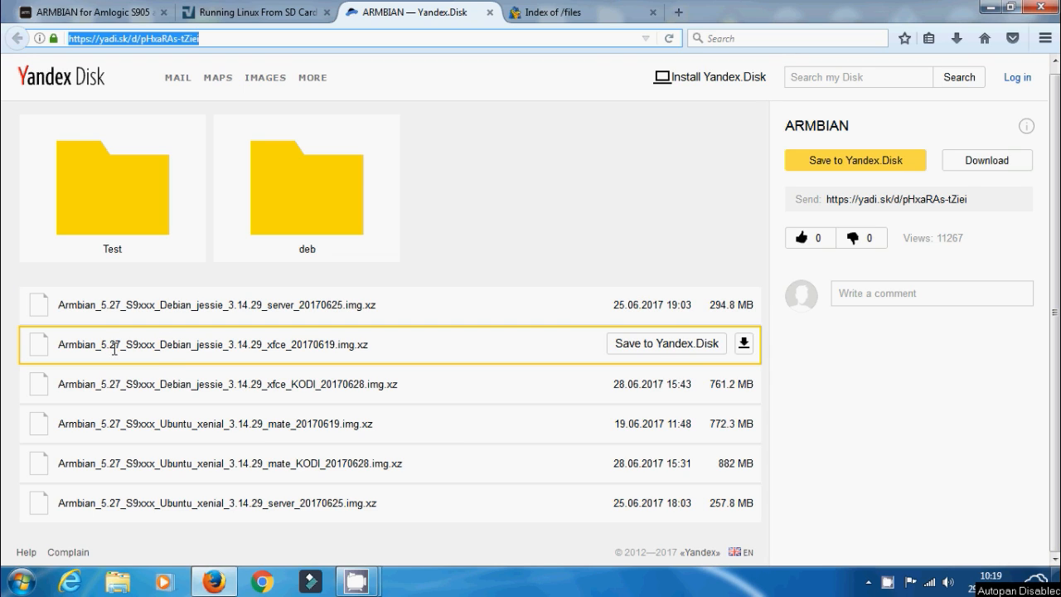
mouse_move(182, 371)
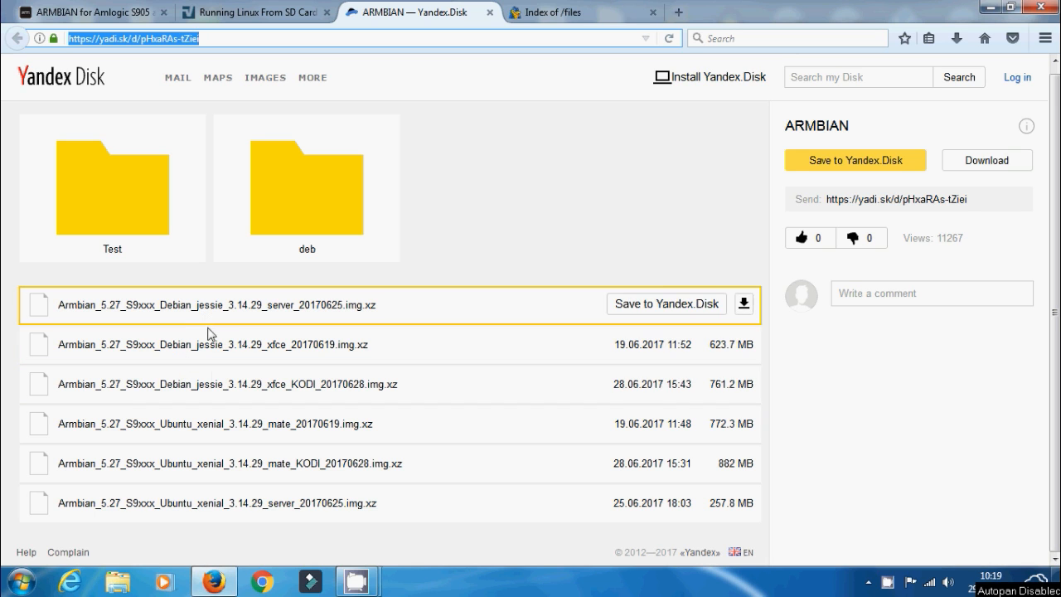
click(255, 12)
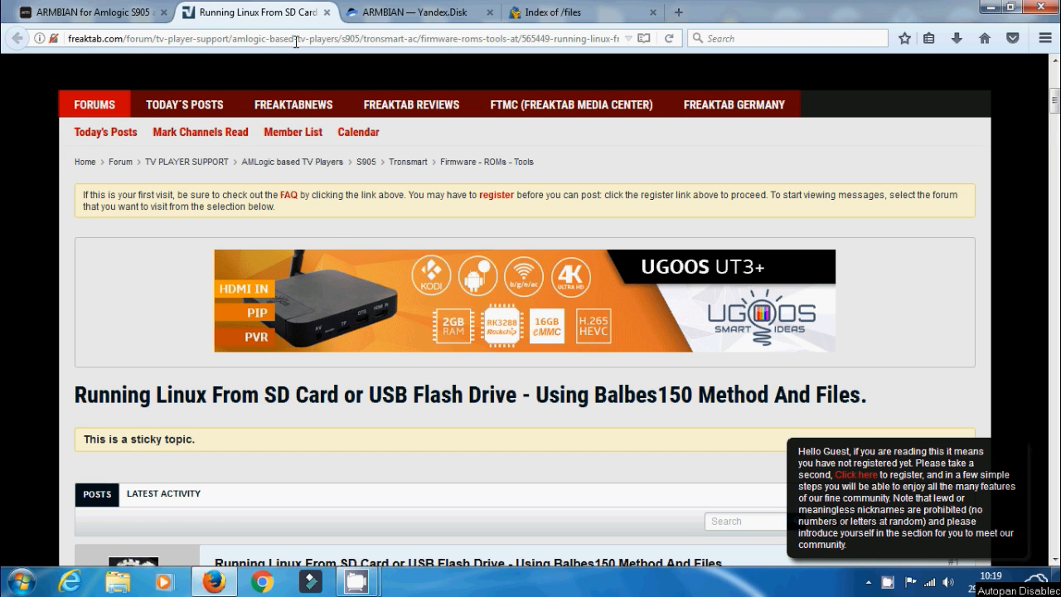
- Scroll through the forum thread's eMMC install steps, then switch to the mxqproject files index
scroll(down, 3)
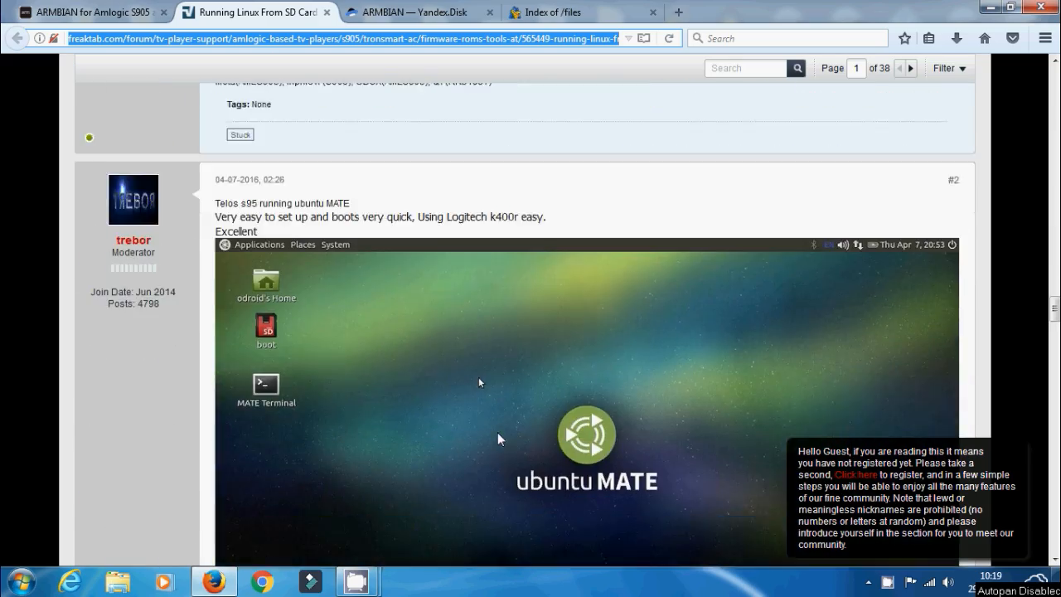
scroll(up, 3)
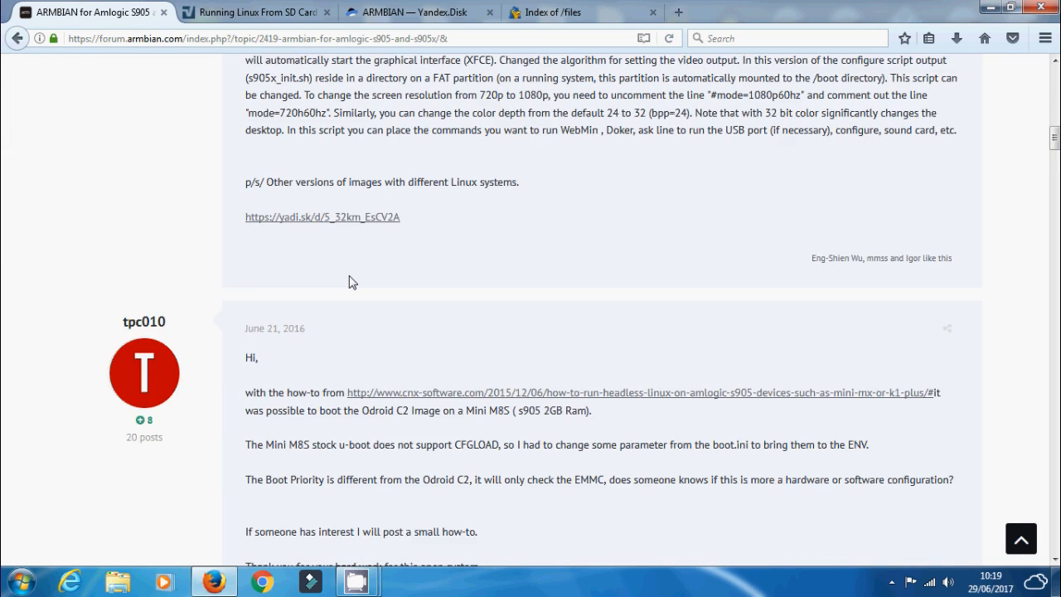
scroll(up, 3)
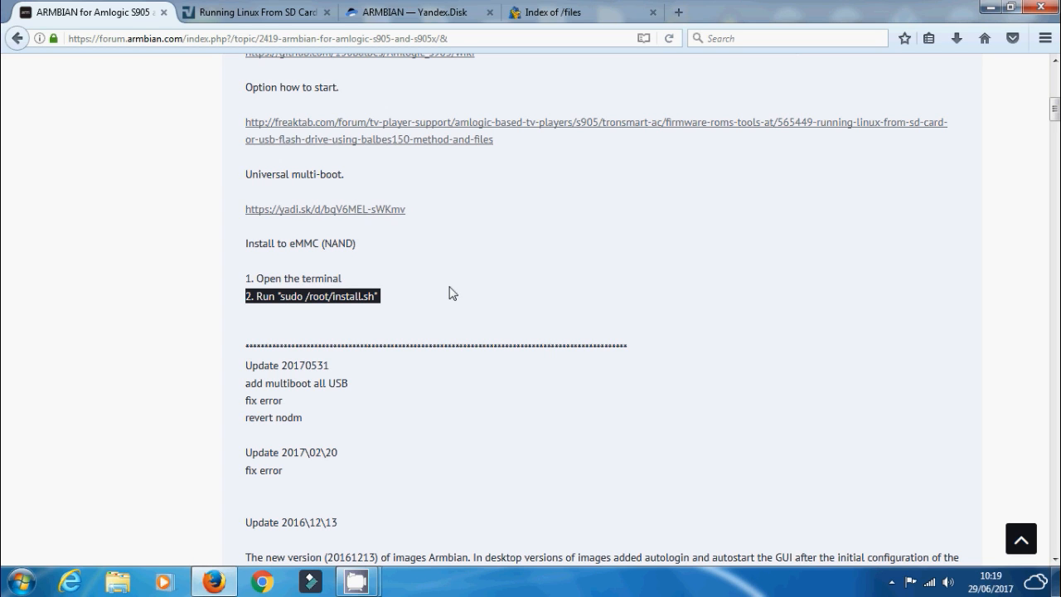
scroll(up, 3)
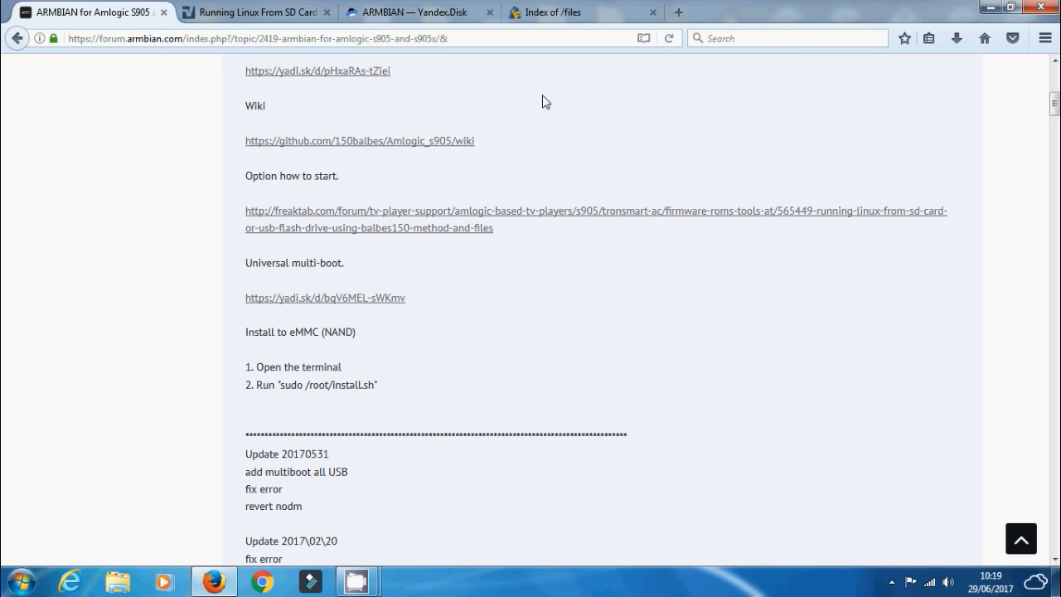
click(580, 12)
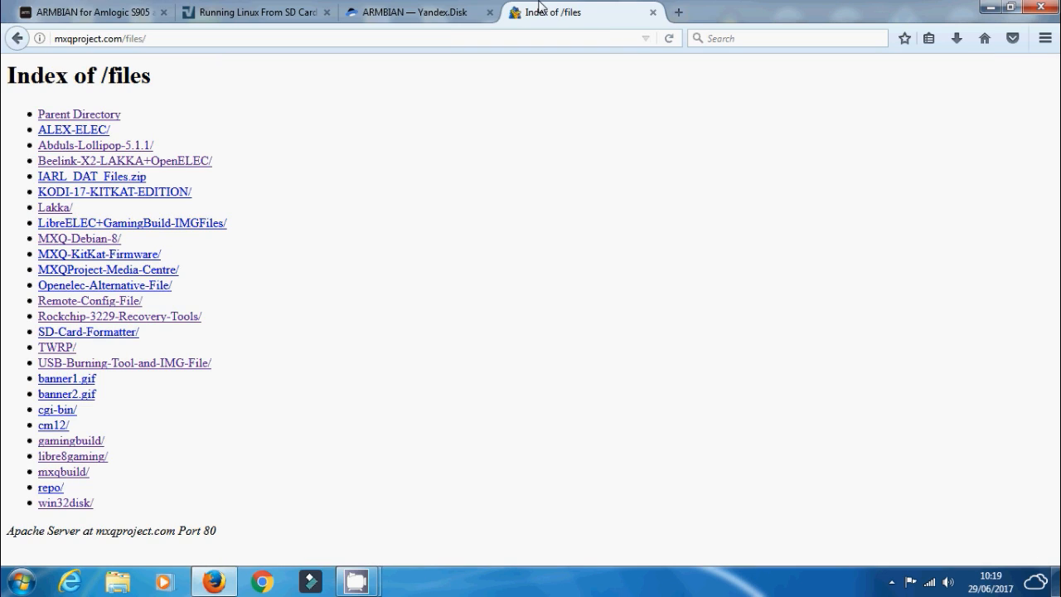
- Open the win32disk folder with the Win32DiskImager-0.9.5 installer, then minimise Firefox
click(64, 502)
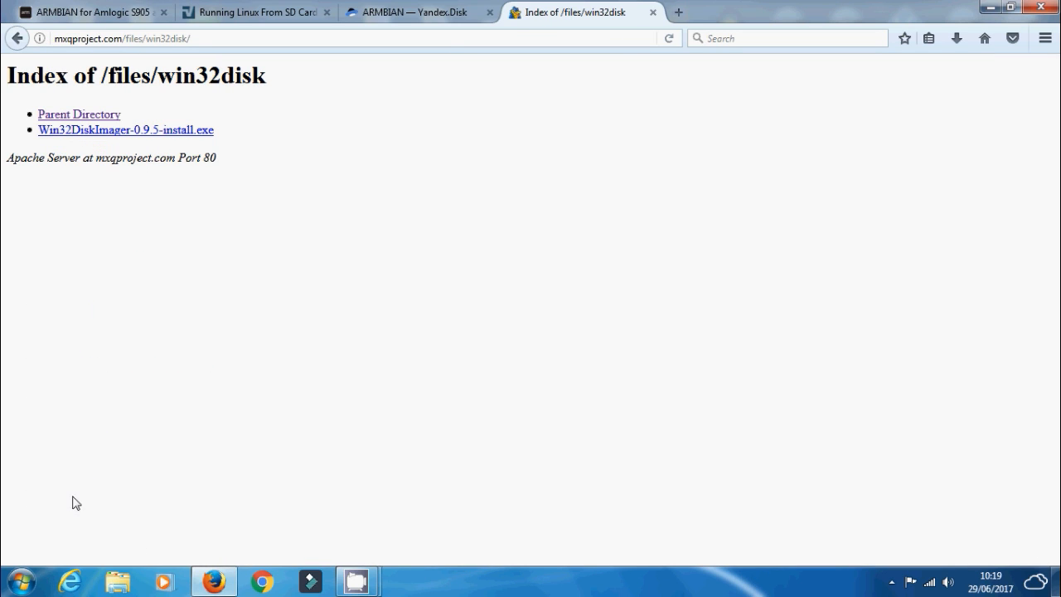
double_click(126, 130)
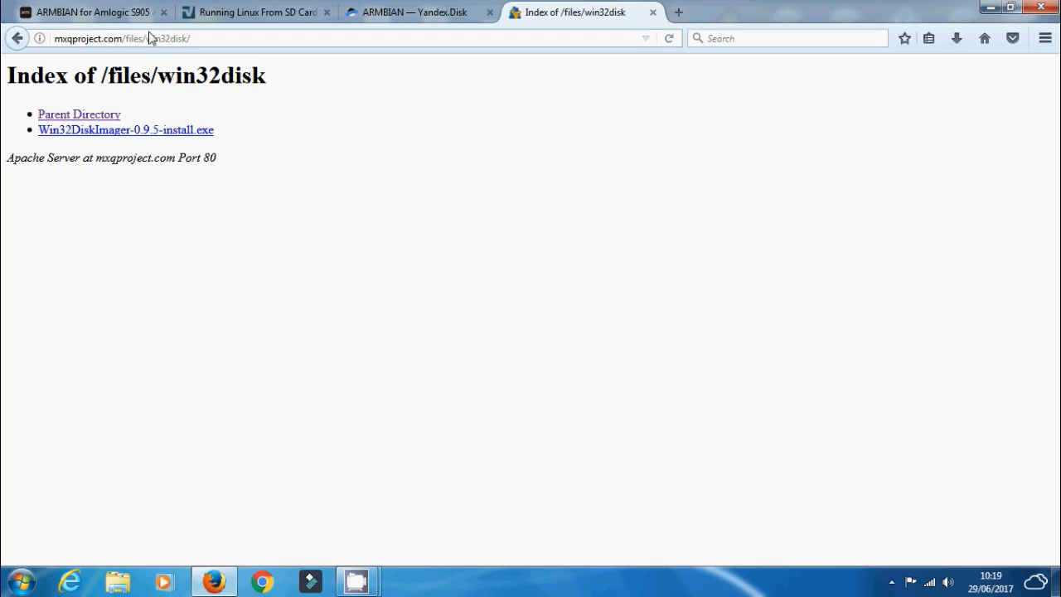
click(122, 38)
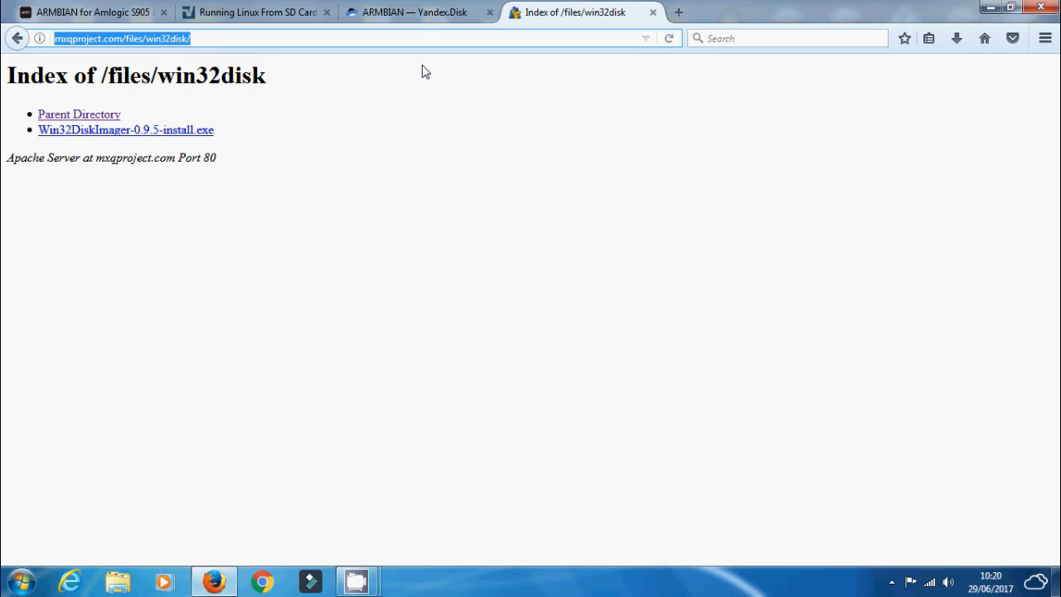
mouse_move(972, 6)
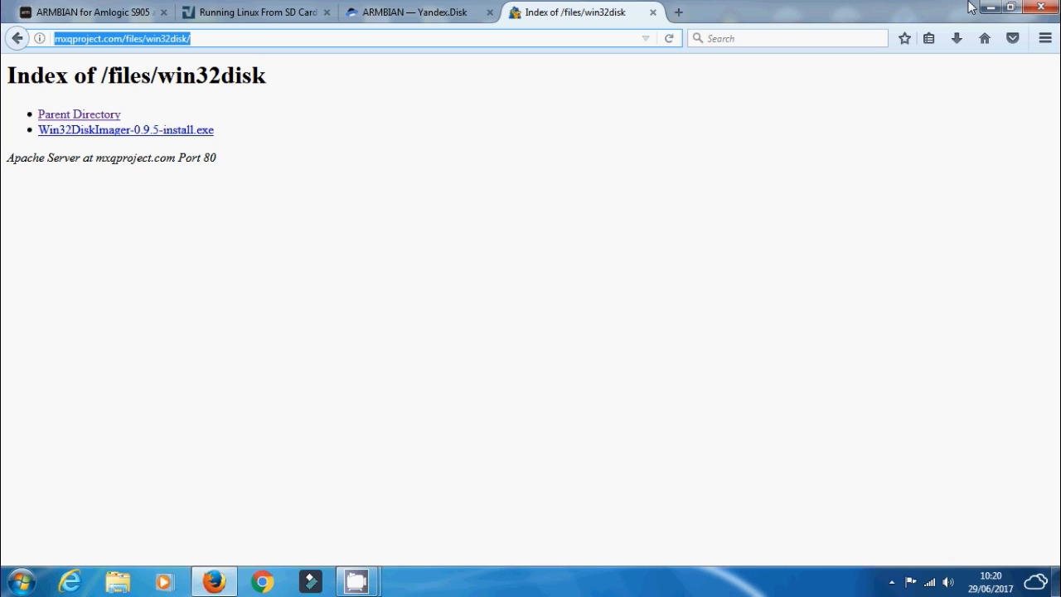
mouse_move(985, 38)
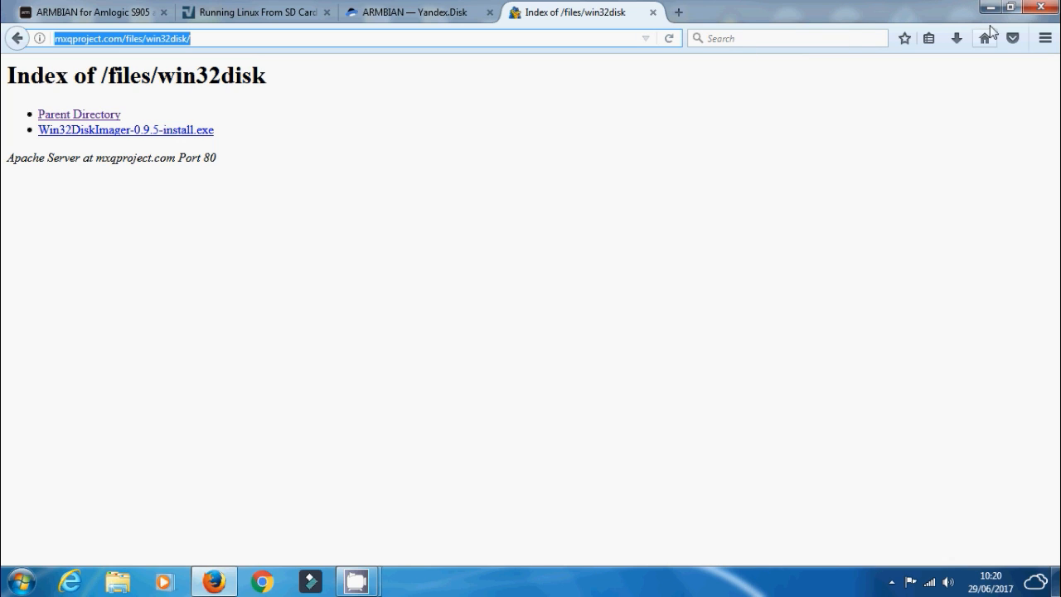
click(989, 7)
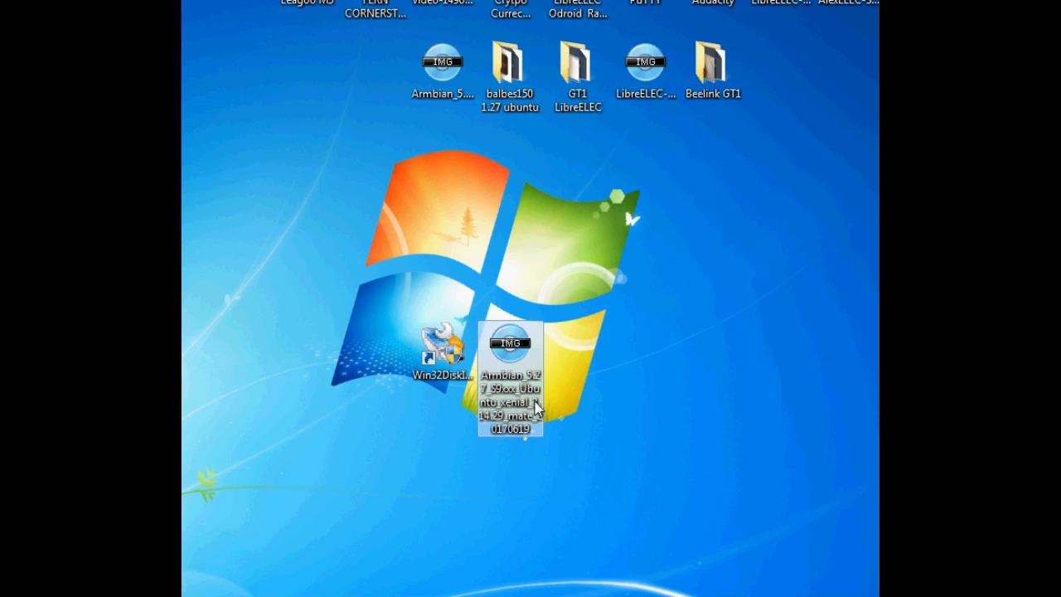
mouse_move(521, 414)
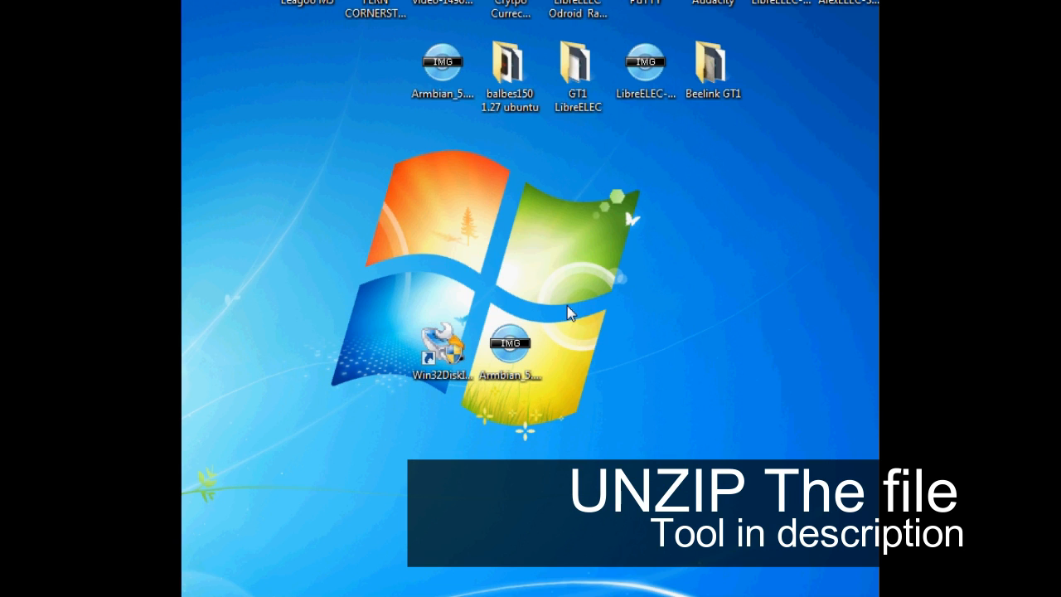
- Start Win32 Disk Imager from its desktop shortcut
double_click(435, 343)
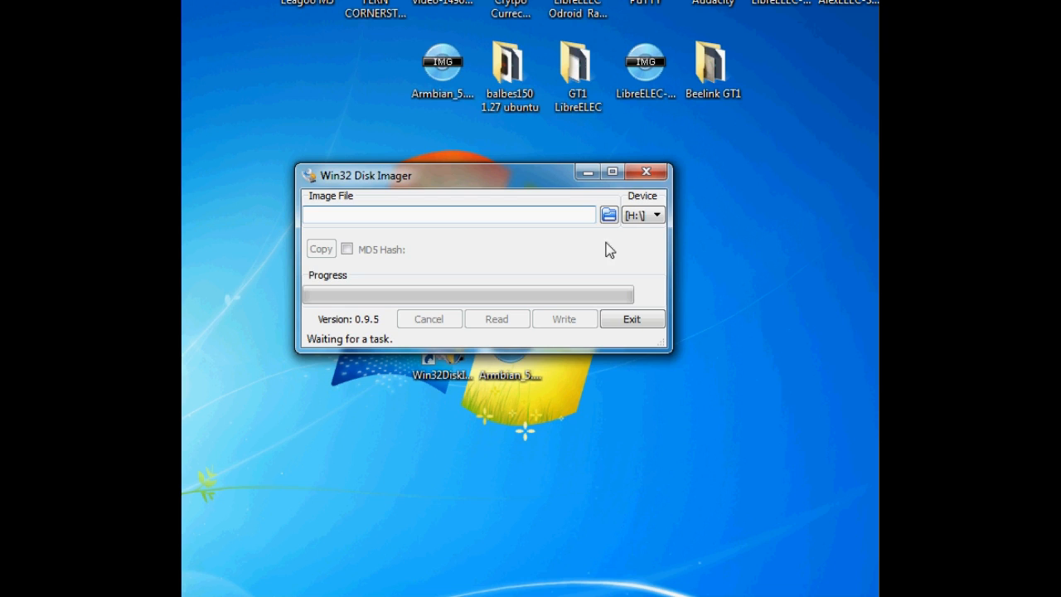
- Load the Armbian_5.27_S9xxx_Ubuntu_xenial_mate image from the Desktop for drive H:
click(655, 214)
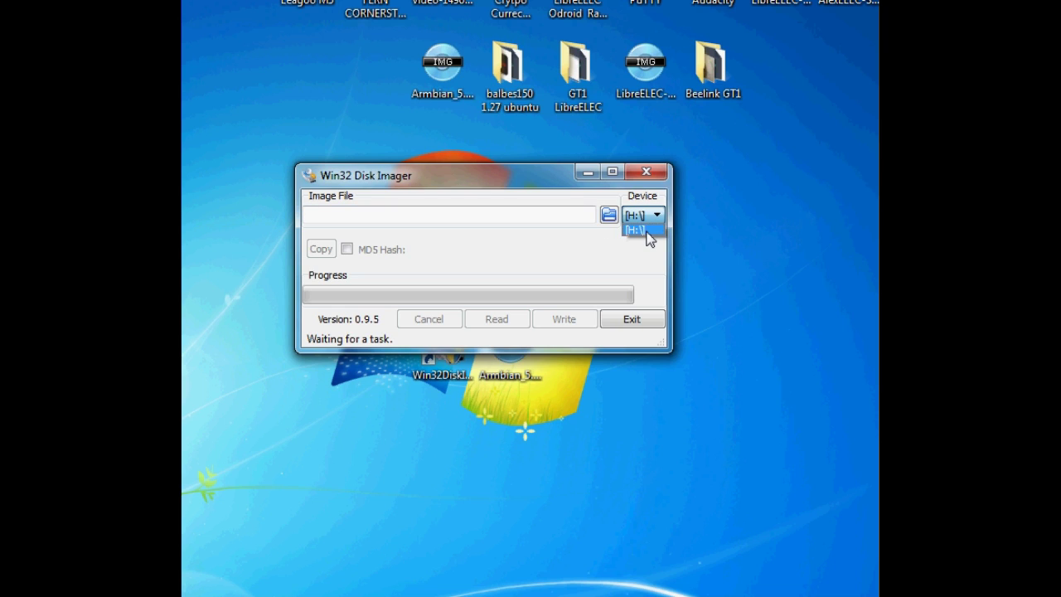
mouse_move(643, 236)
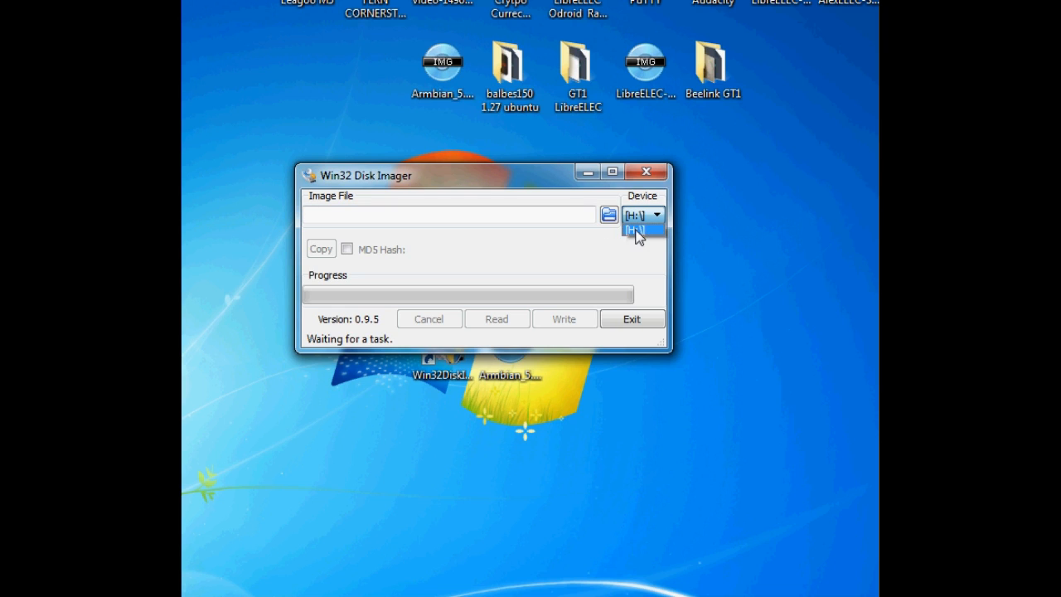
mouse_move(640, 226)
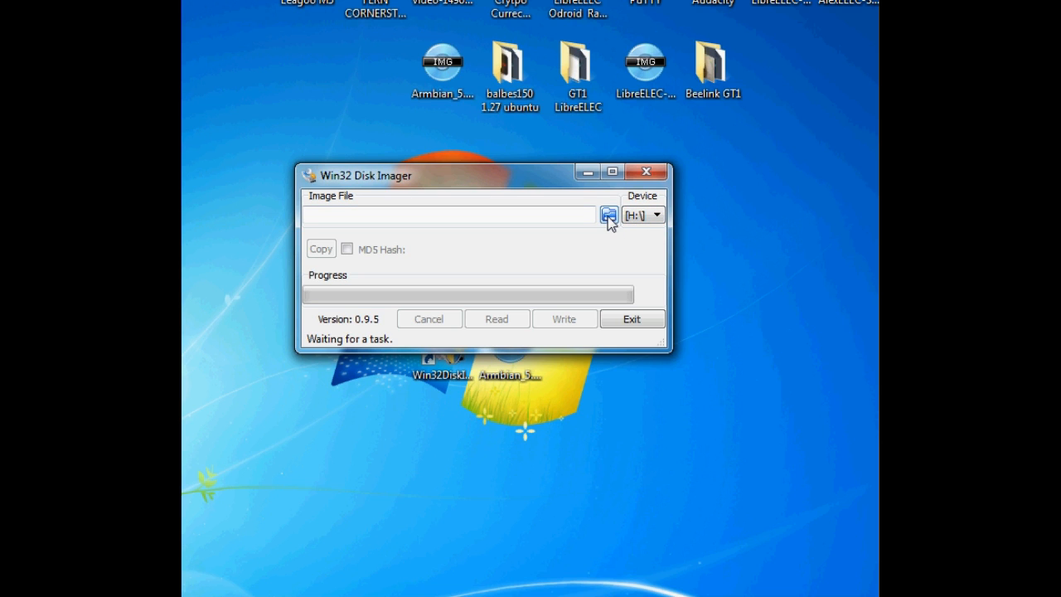
click(610, 216)
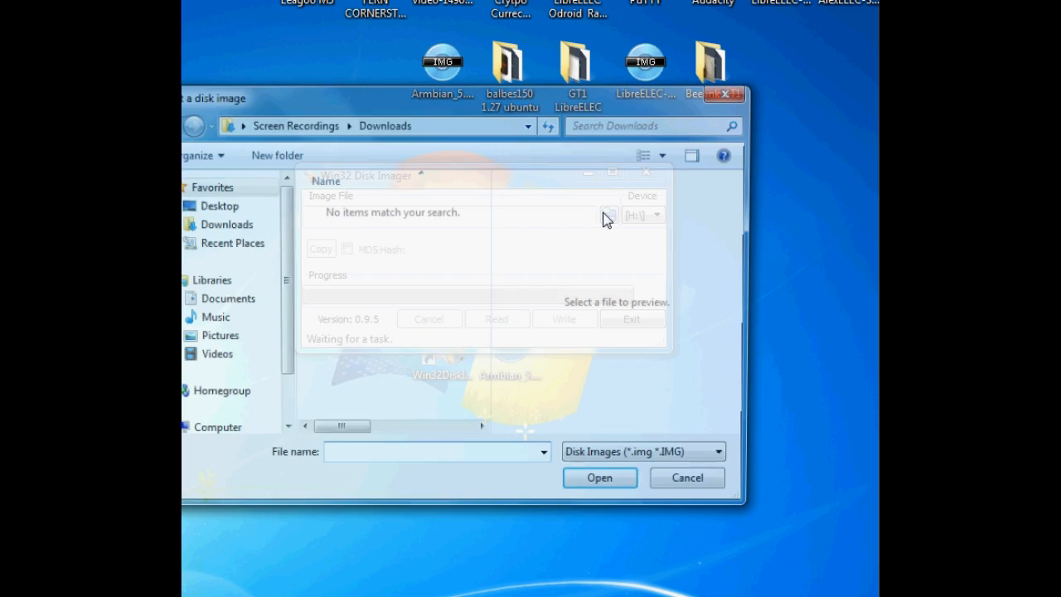
click(219, 205)
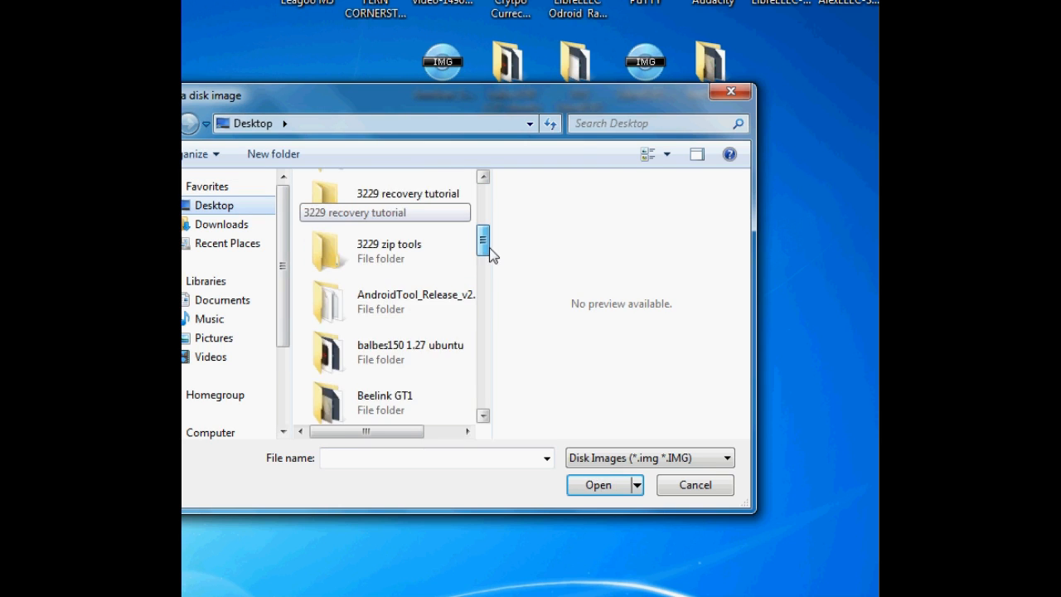
scroll(down, 3)
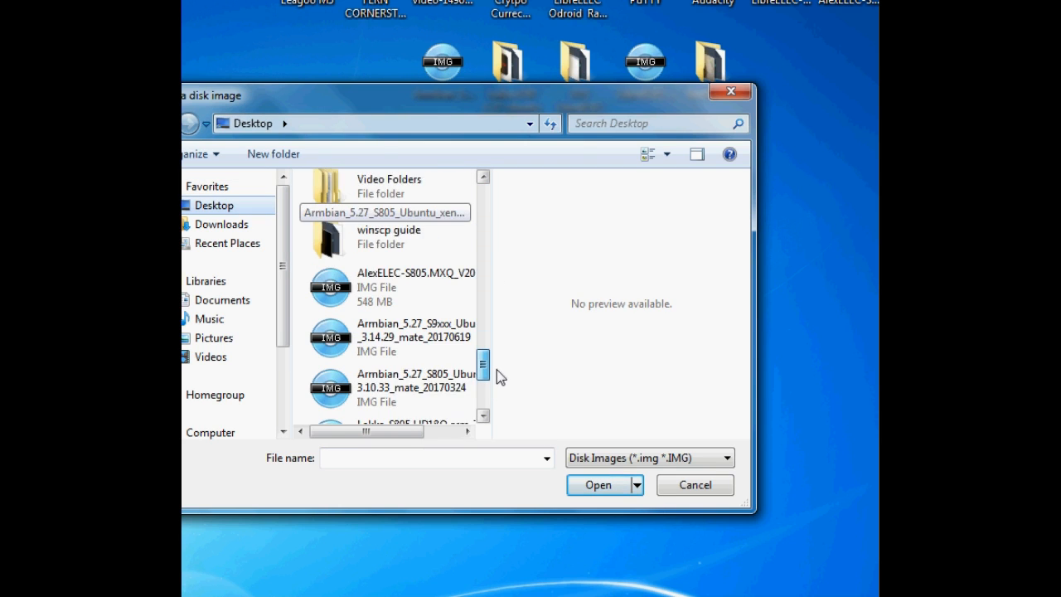
scroll(down, 3)
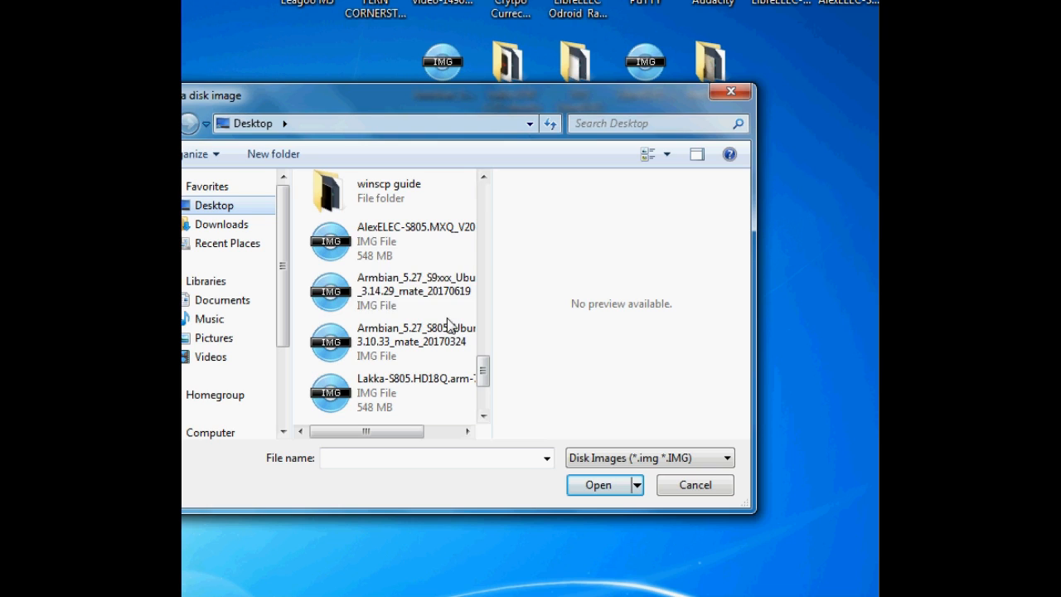
click(414, 290)
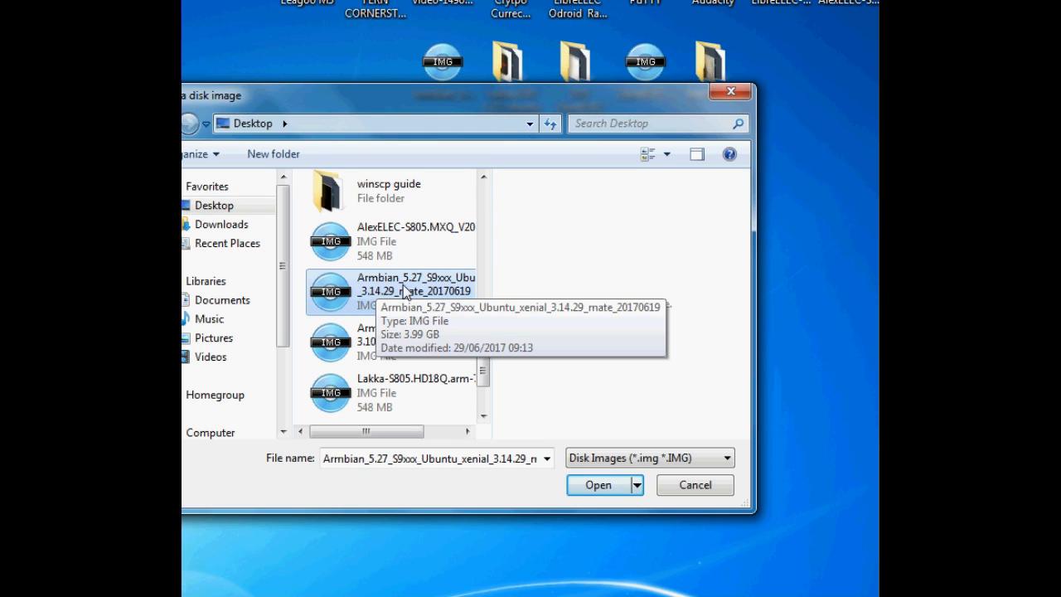
mouse_move(466, 285)
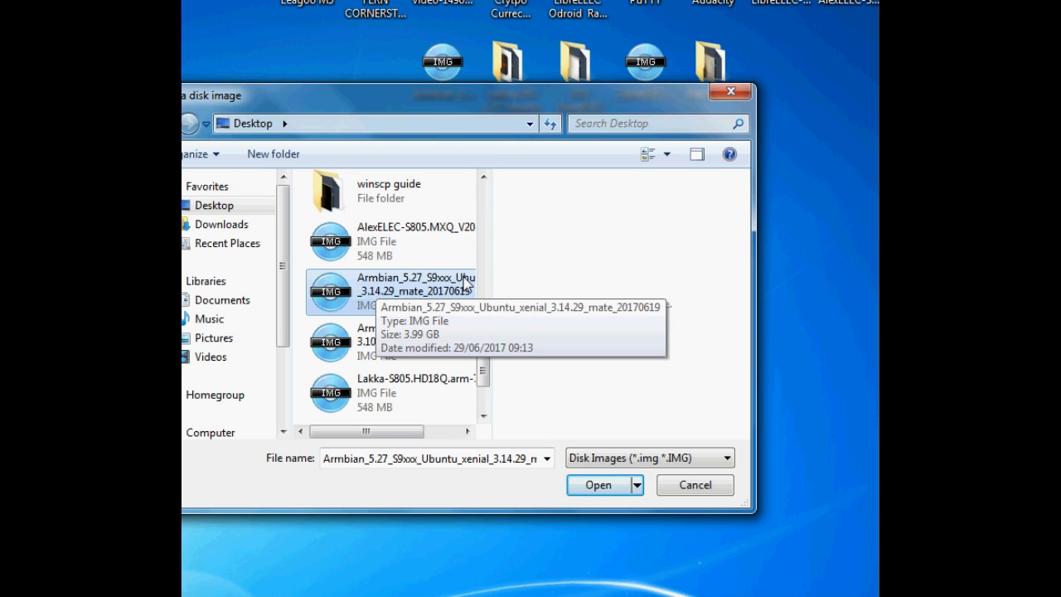
click(599, 484)
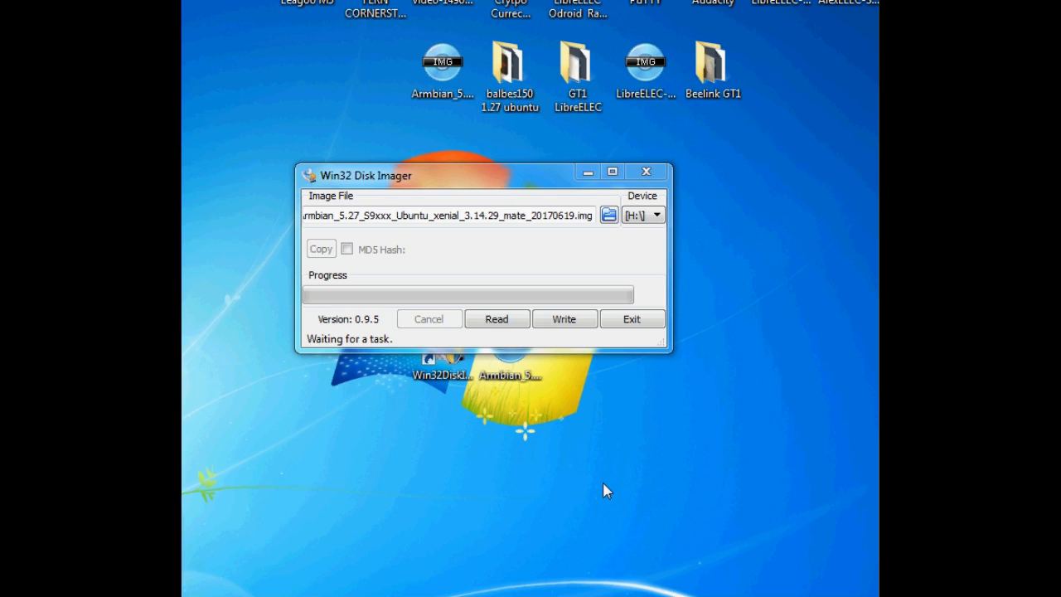
click(564, 319)
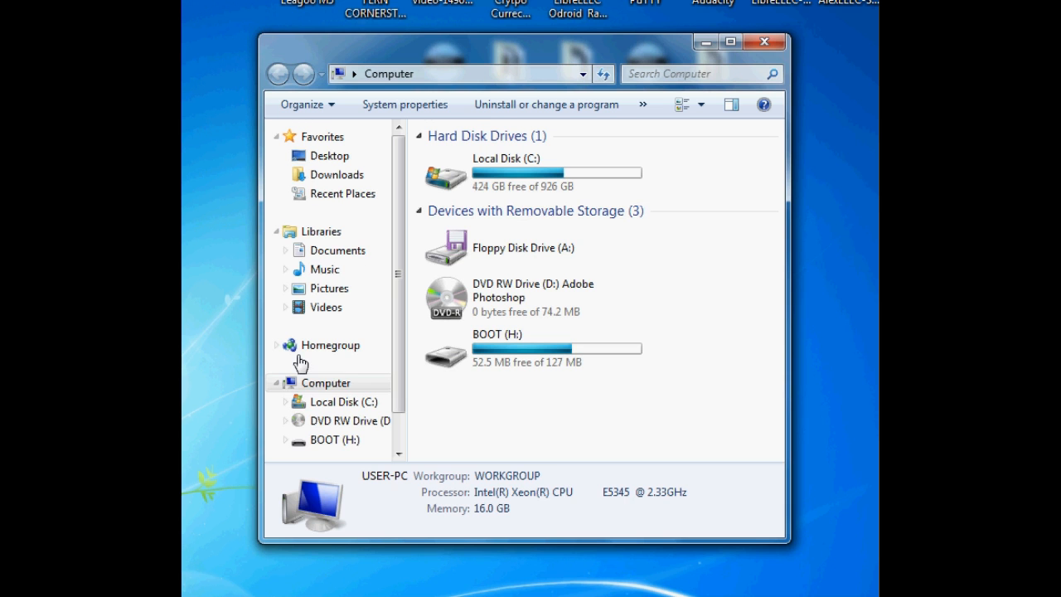
- Open the BOOT (H:) drive and its dtb-3.14.29 folder
click(534, 348)
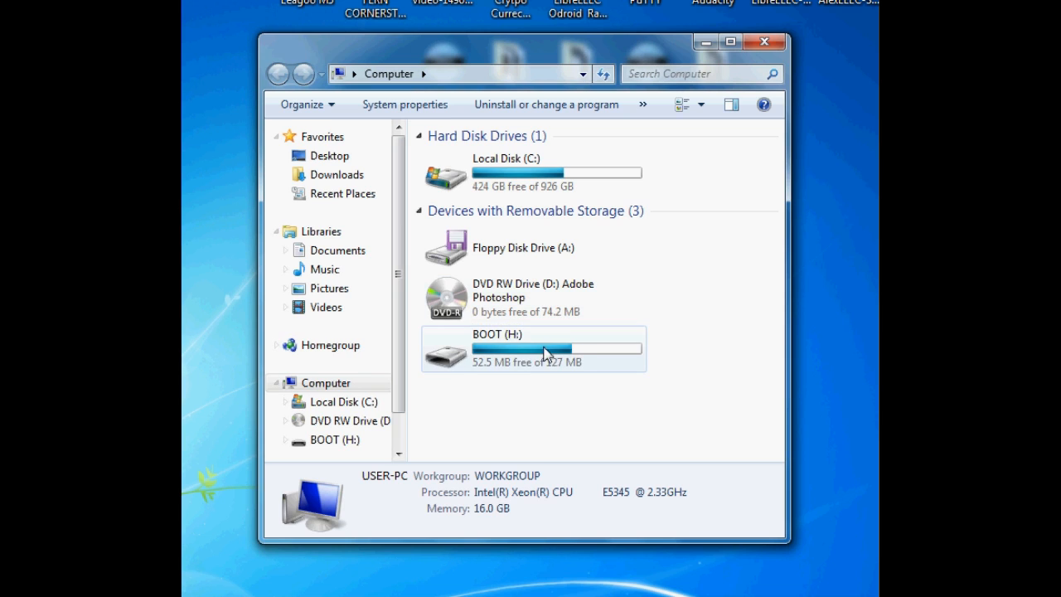
double_click(534, 348)
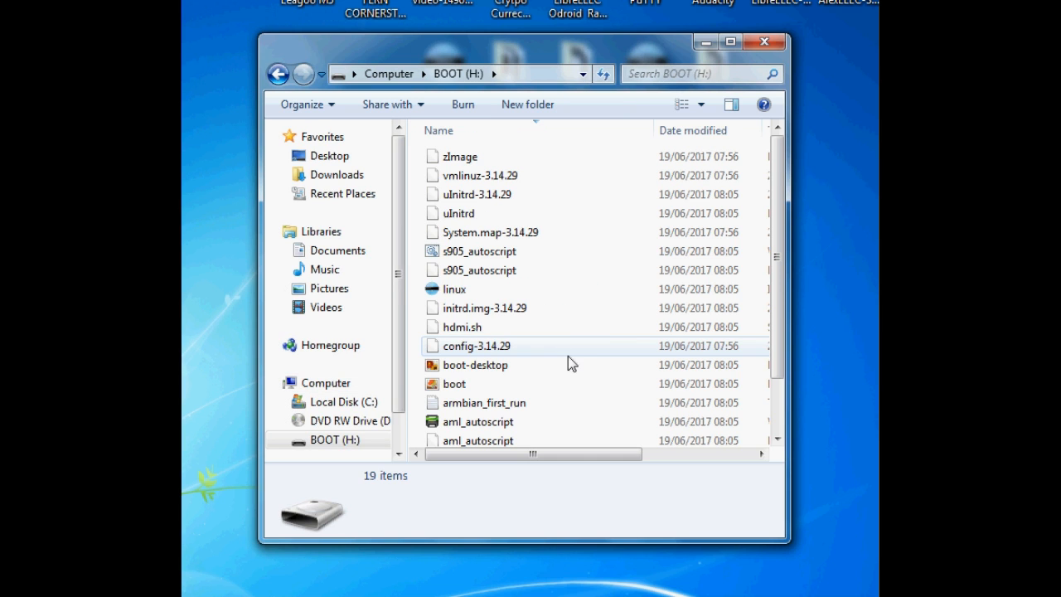
mouse_move(494, 375)
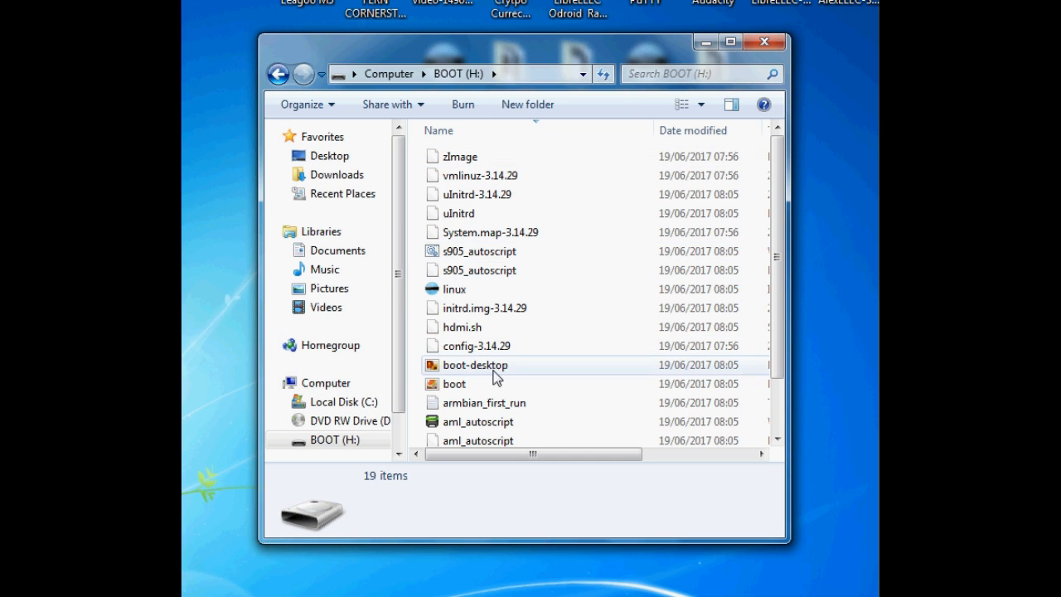
scroll(down, 3)
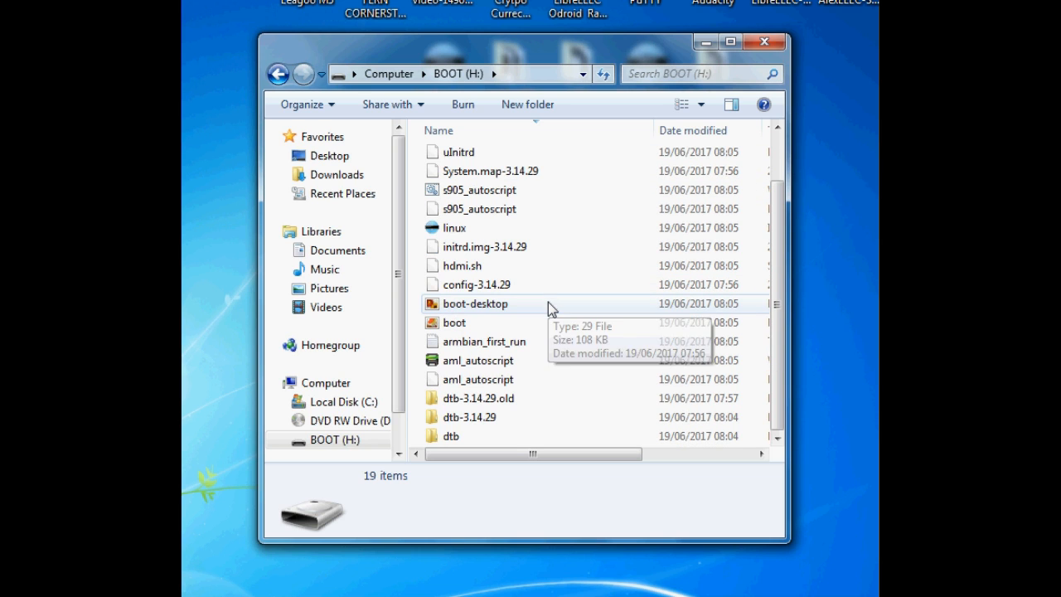
mouse_move(453, 448)
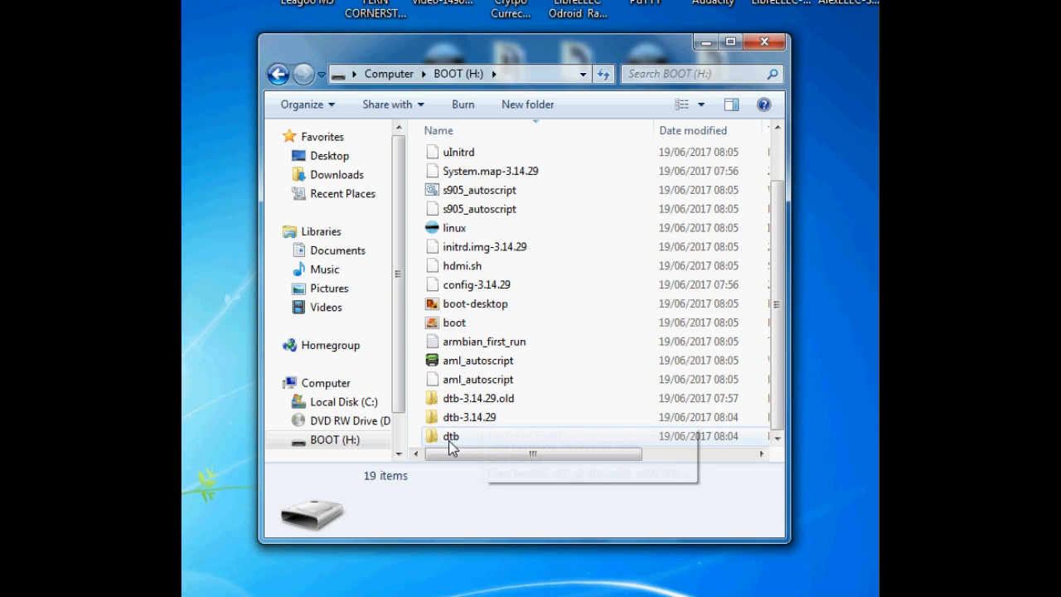
double_click(471, 417)
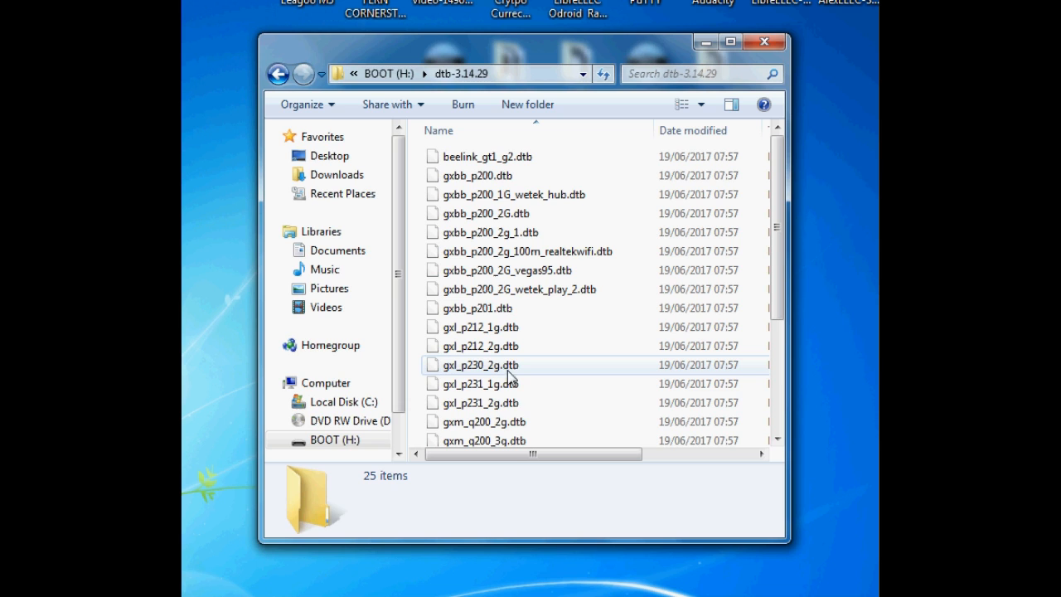
mouse_move(527, 385)
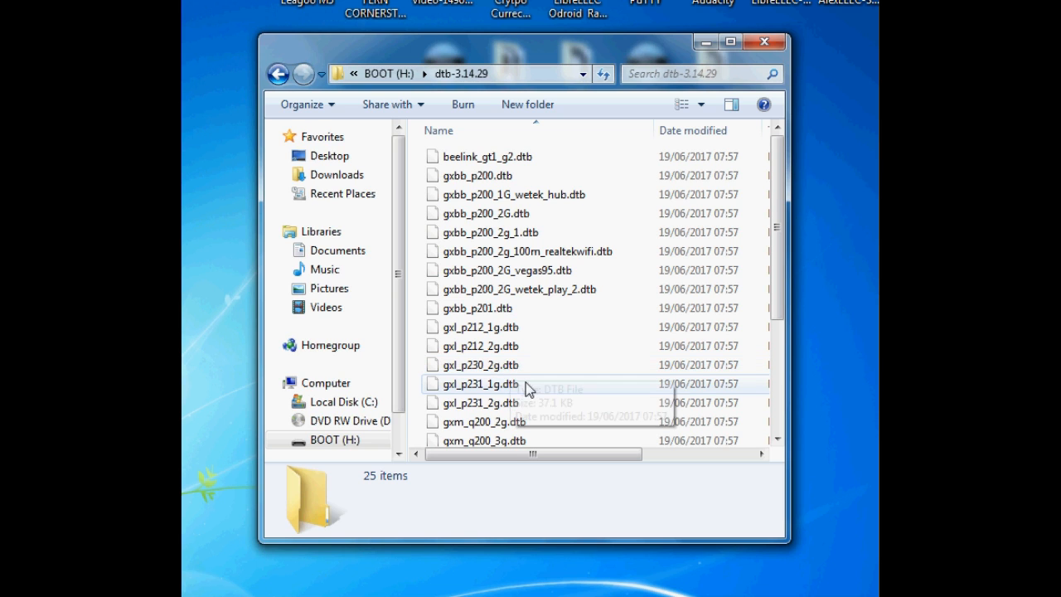
- Copy gxbb_p201.dtb to the BOOT drive root and start renaming it
click(478, 306)
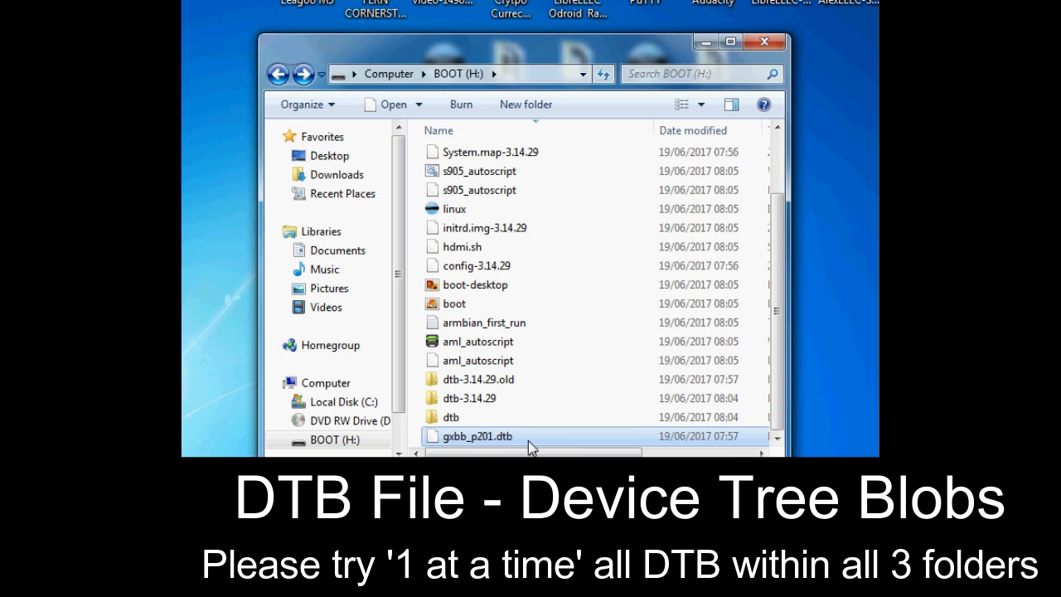
right_click(477, 434)
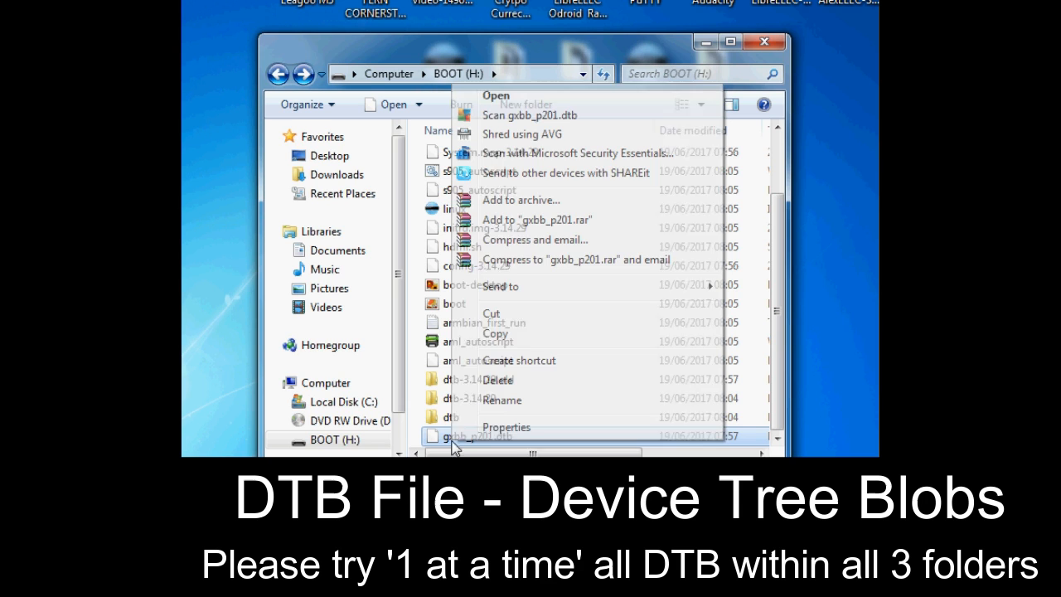
click(503, 399)
text(dtb)
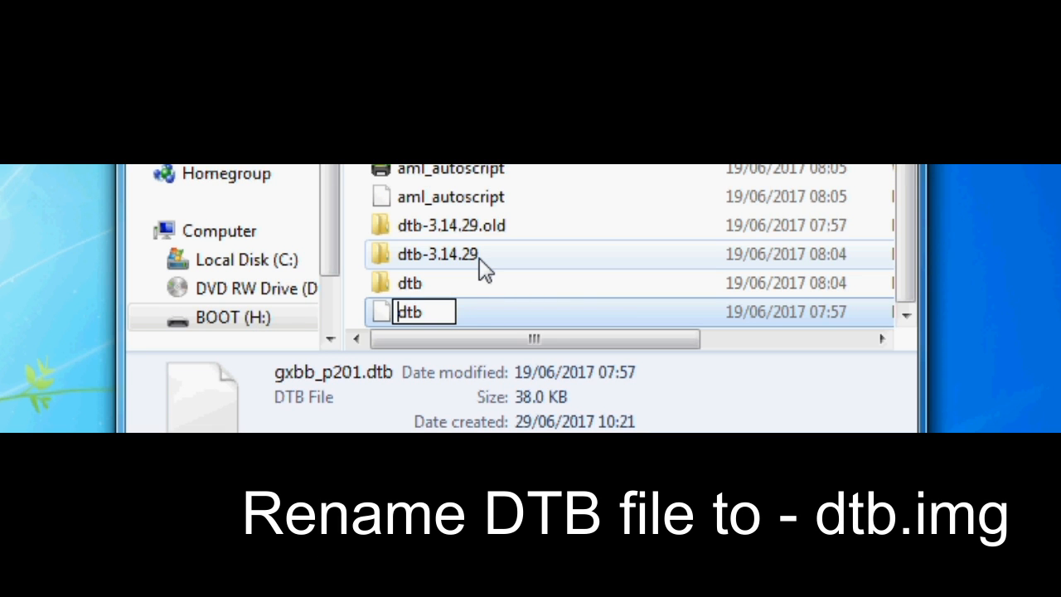
- Rename the copied device tree file to dtb.img
text(.im)
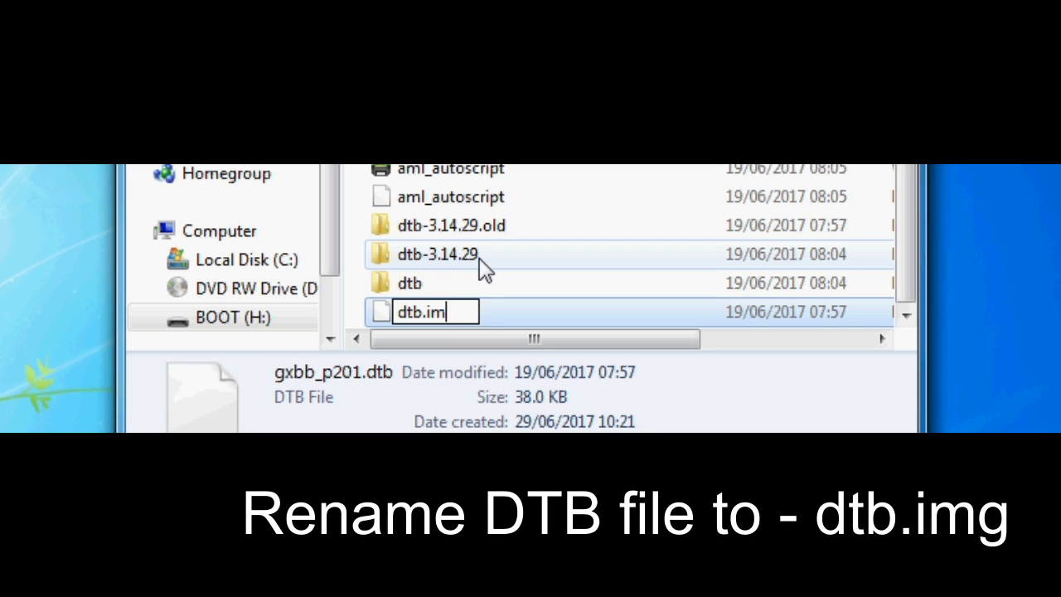
text(g)
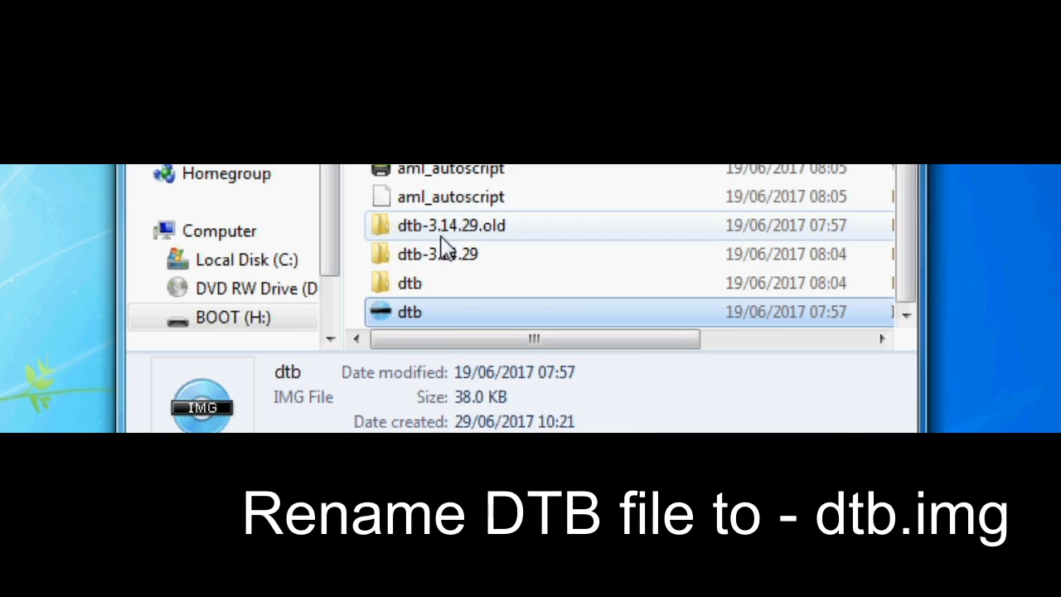
mouse_move(425, 317)
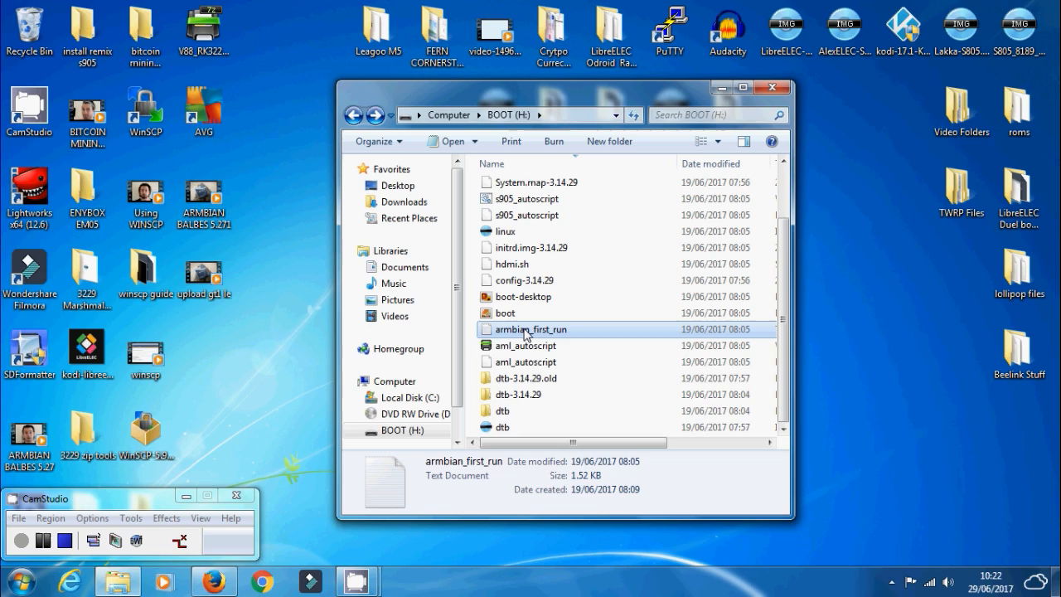
- Read armbian_first_run's Wi-Fi and static IP settings in a maximised Notepad window
double_click(531, 328)
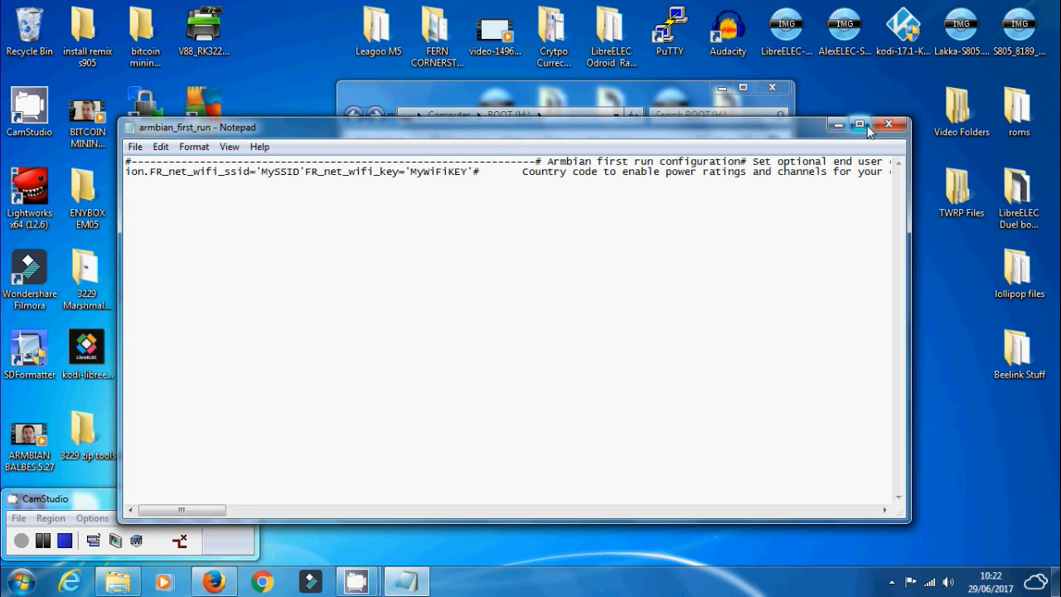
click(859, 122)
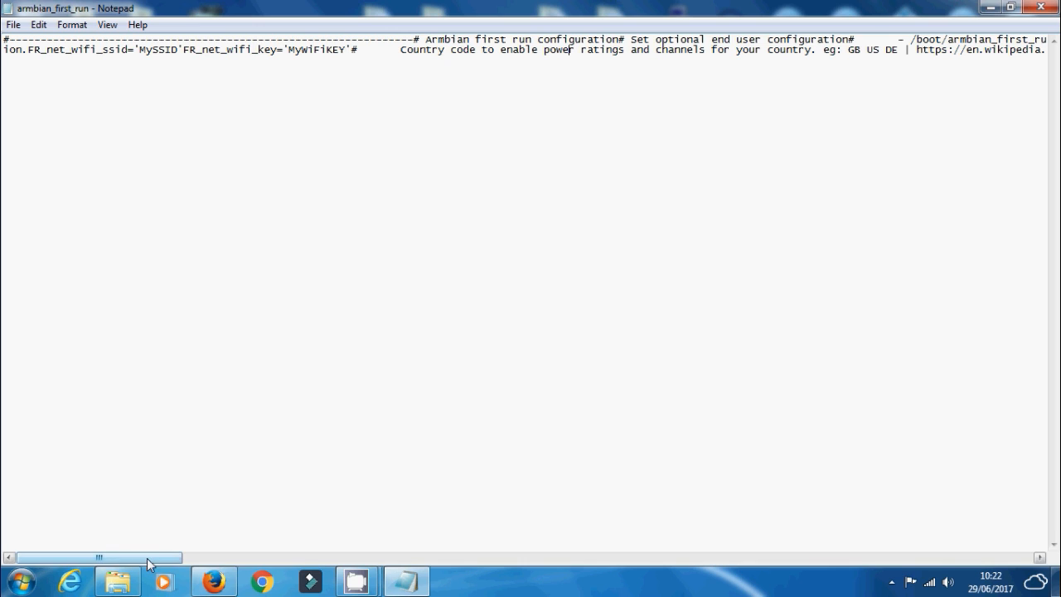
drag(96, 557, 158, 557)
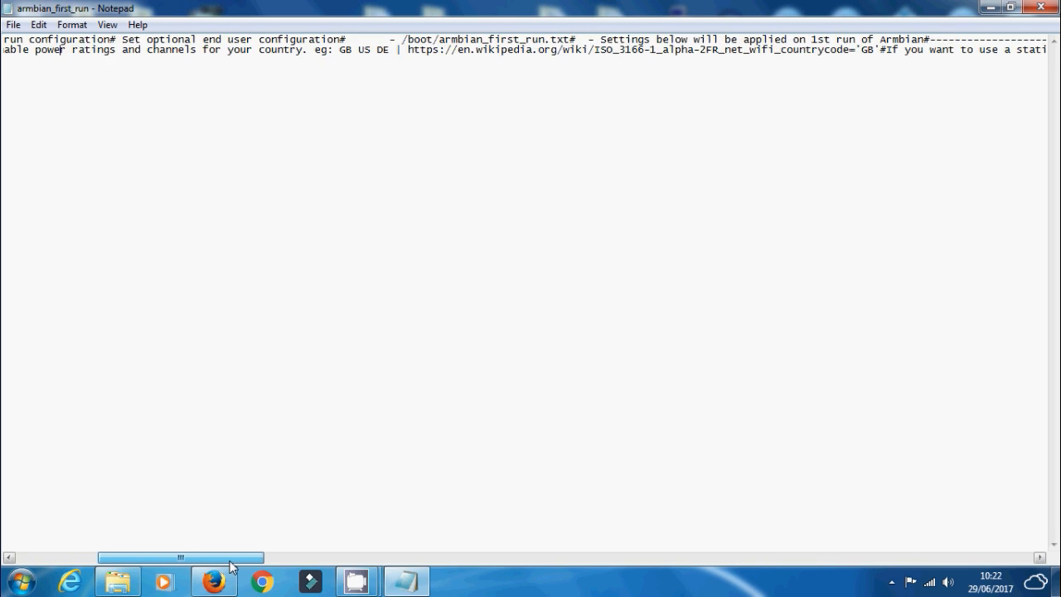
drag(179, 557, 219, 558)
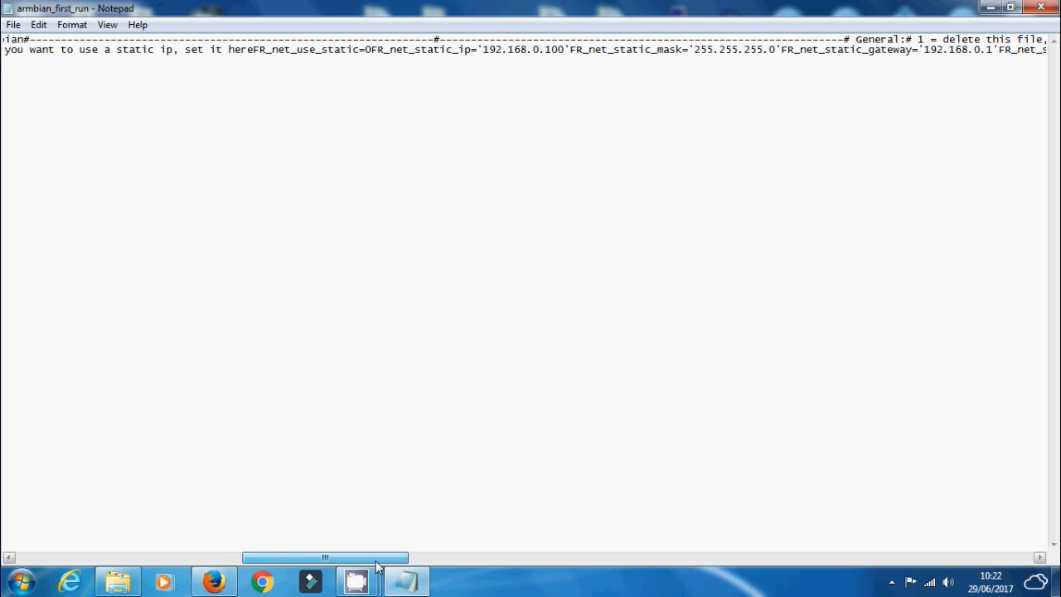
drag(325, 558, 412, 557)
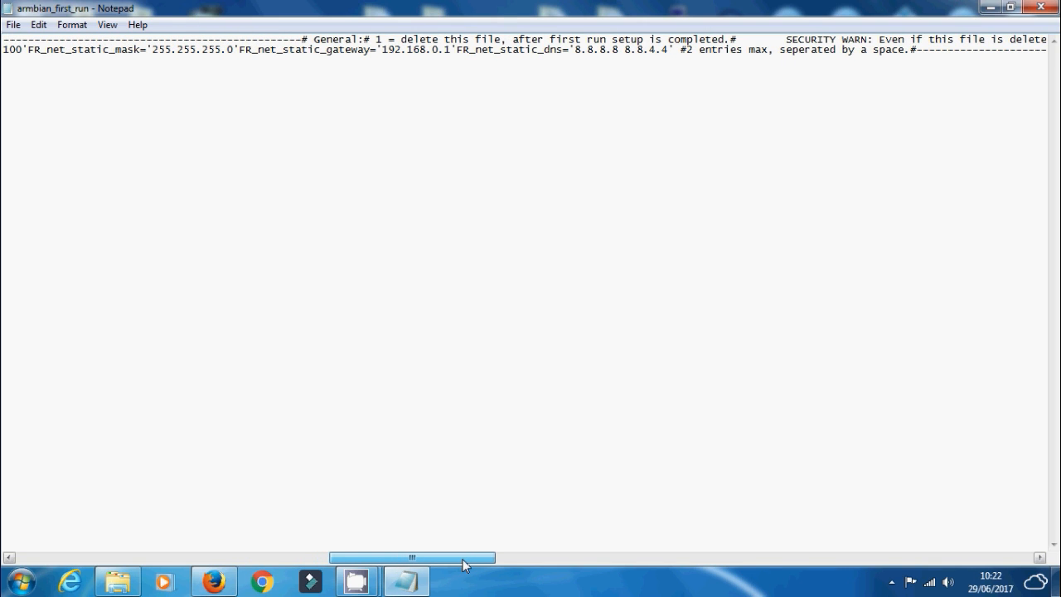
drag(412, 557, 497, 557)
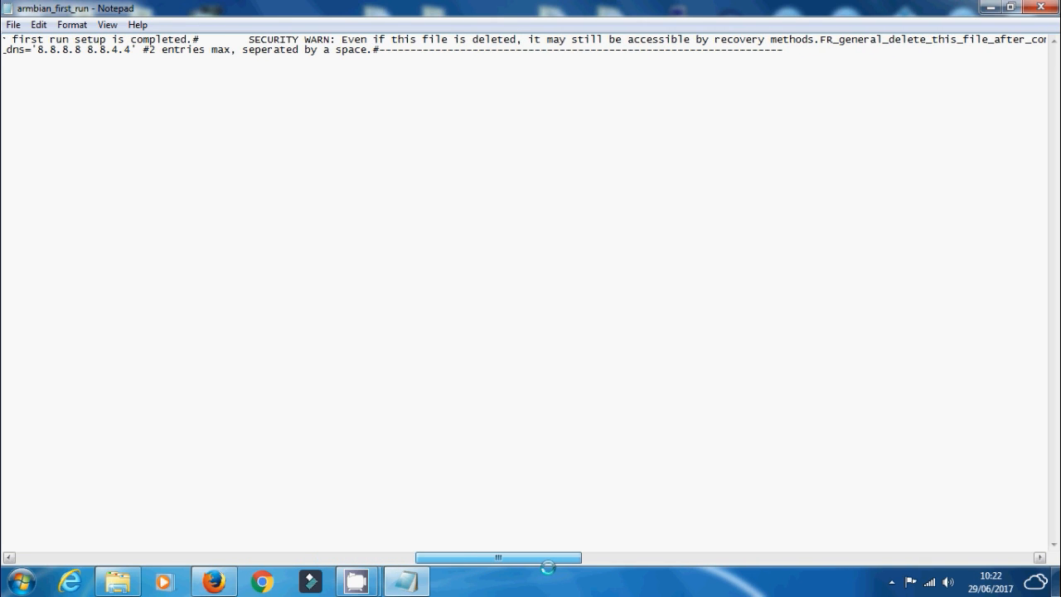
drag(498, 558, 577, 557)
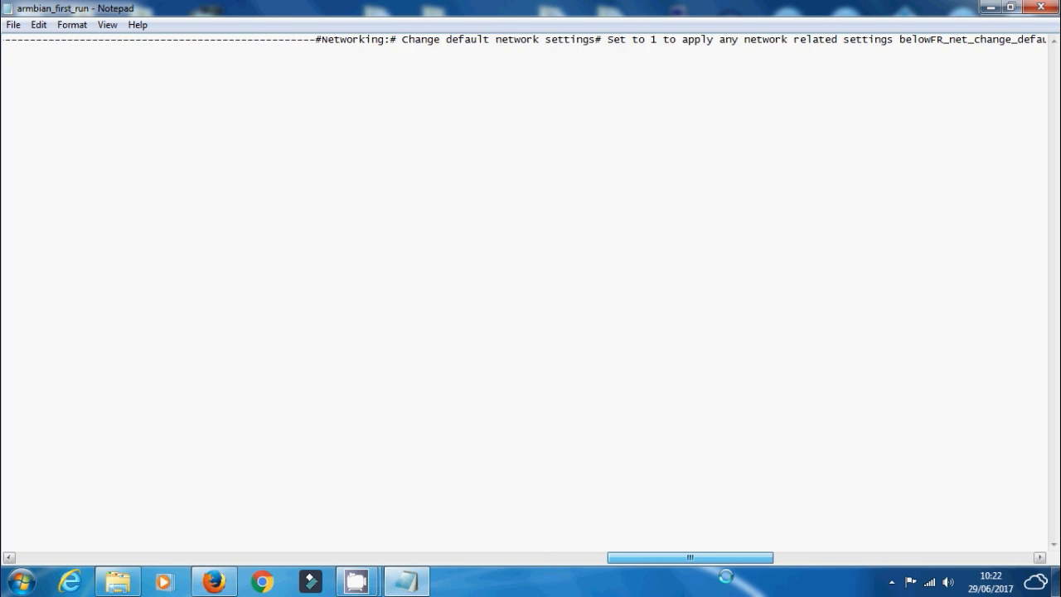
scroll(right, 3)
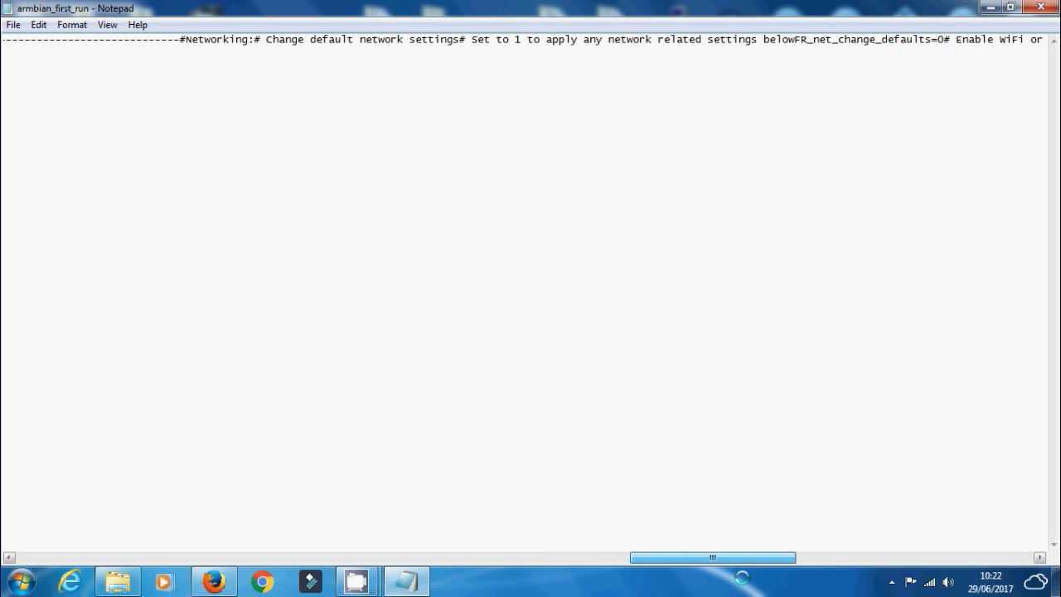
scroll(right, 3)
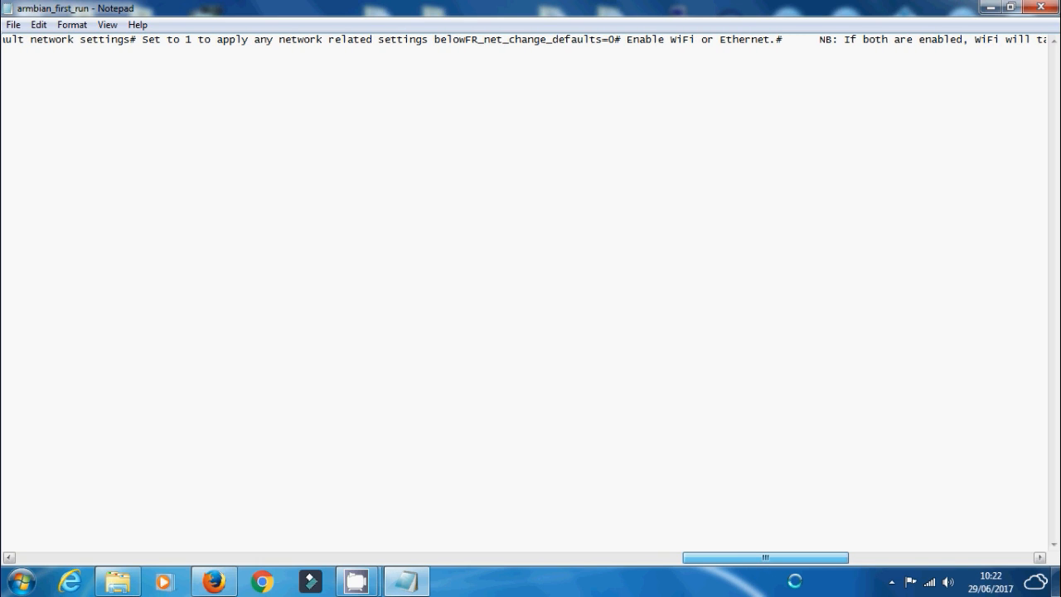
scroll(right, 3)
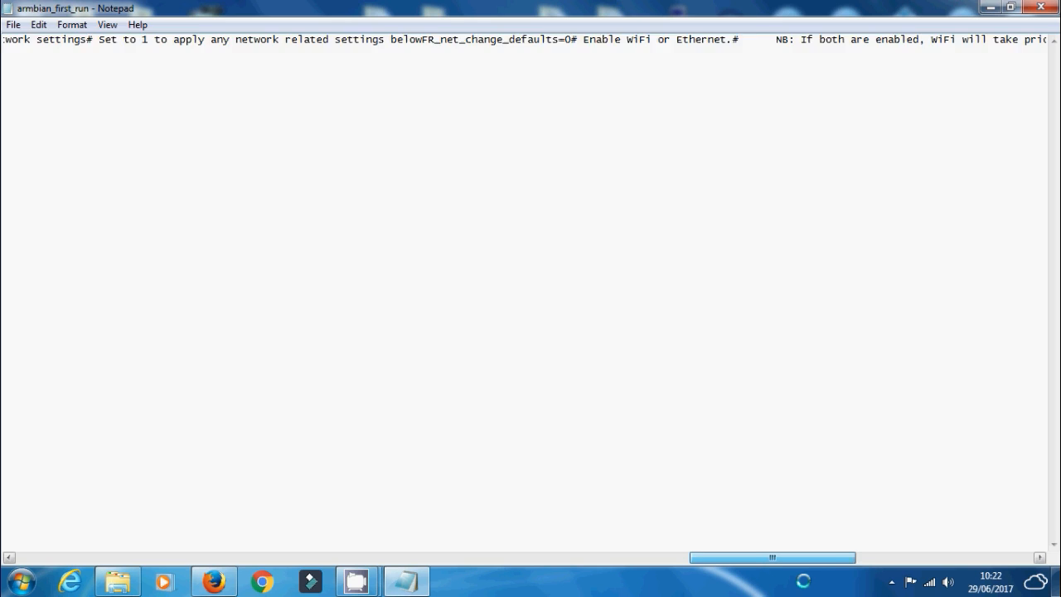
scroll(right, 3)
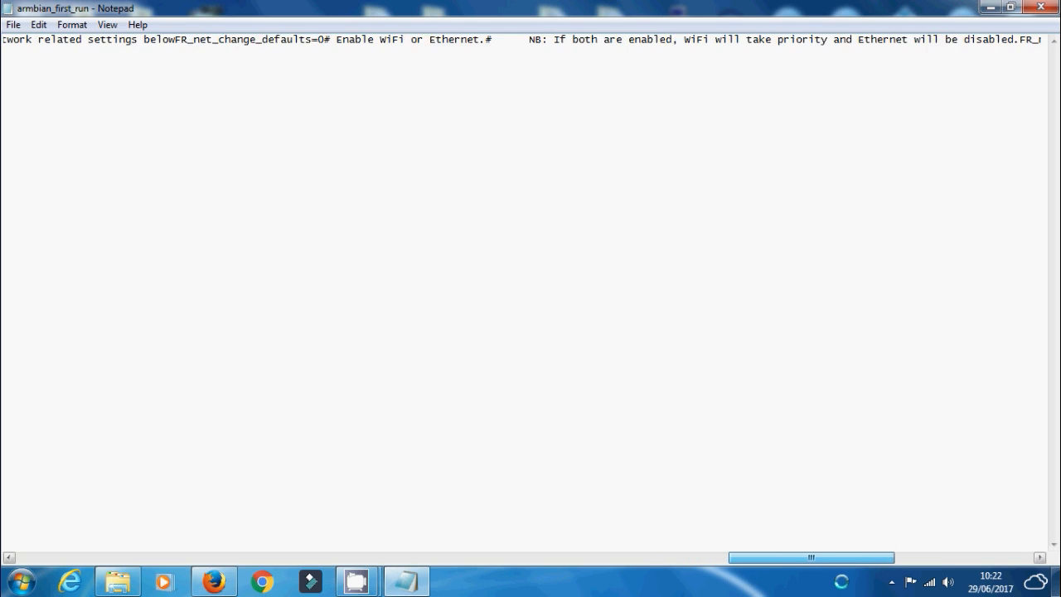
scroll(right, 3)
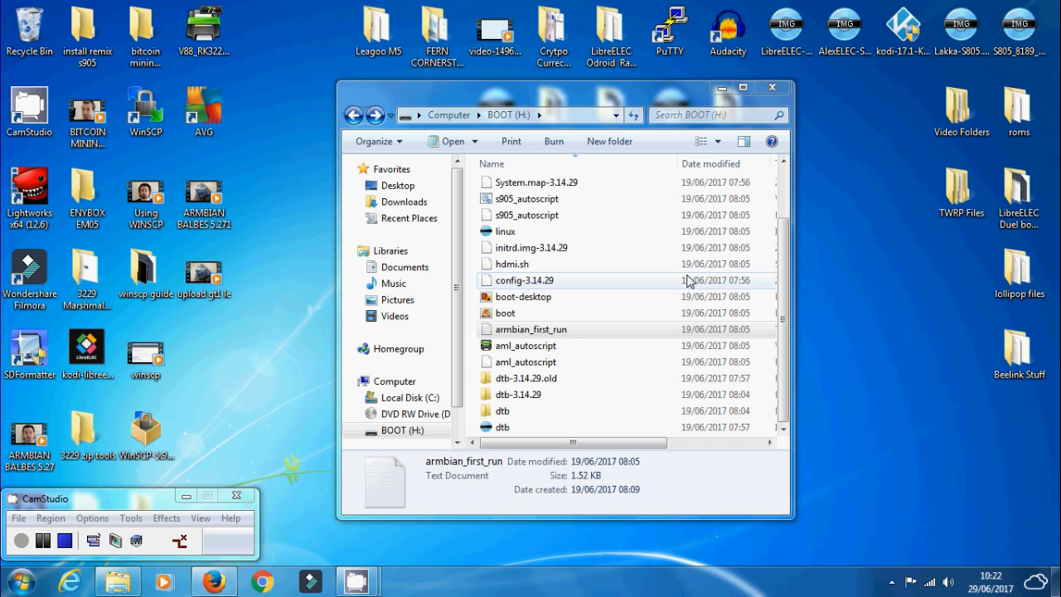
mouse_move(518, 232)
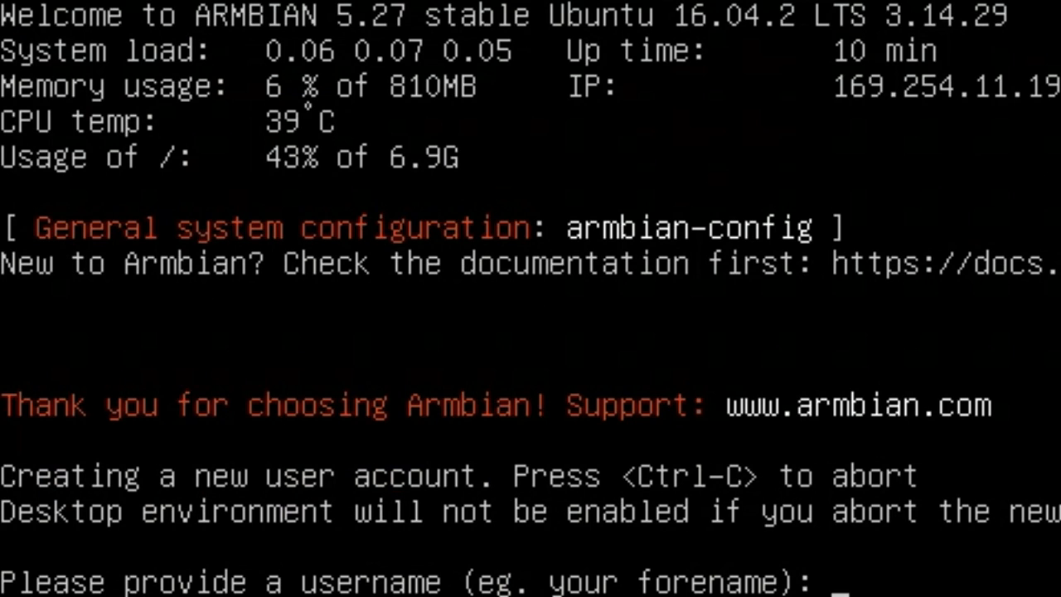
- Enter the username 'mat' at the first-run prompt
text(ma)
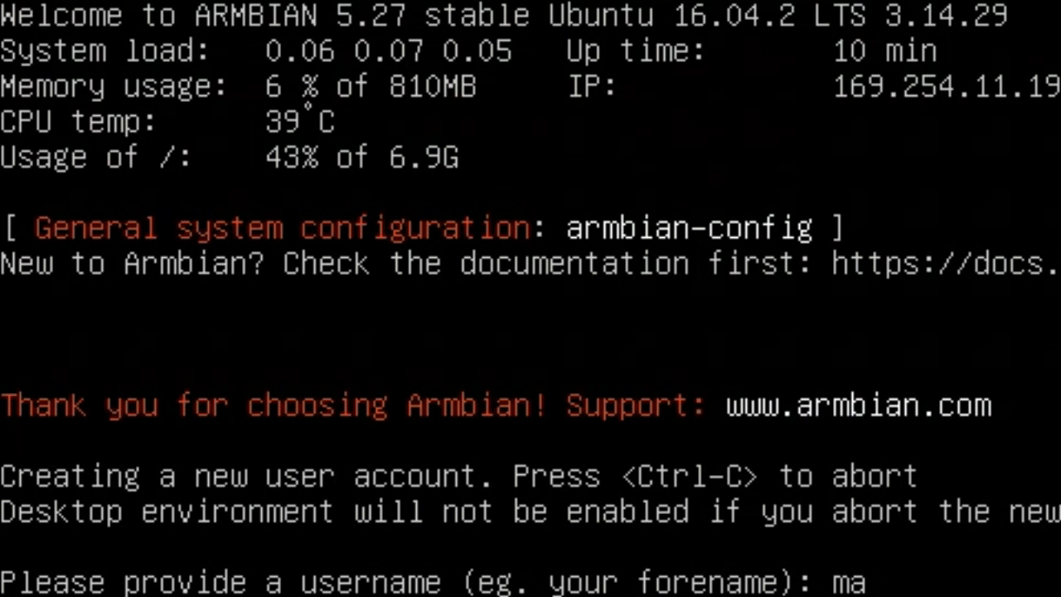
key(Return)
text(m)
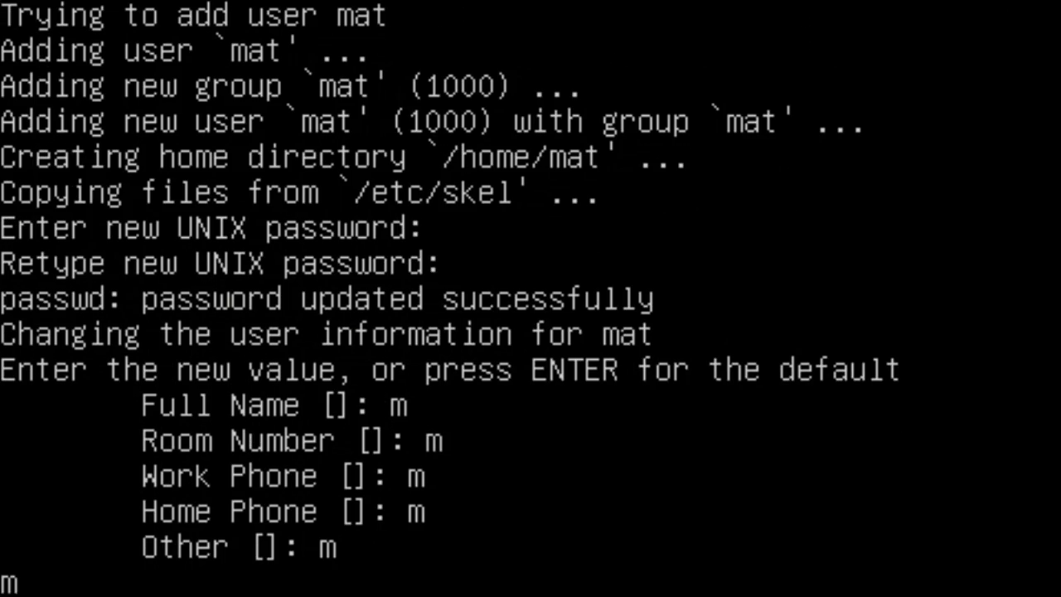
- Accept the last user detail and confirm the information is correct with y
key(Return)
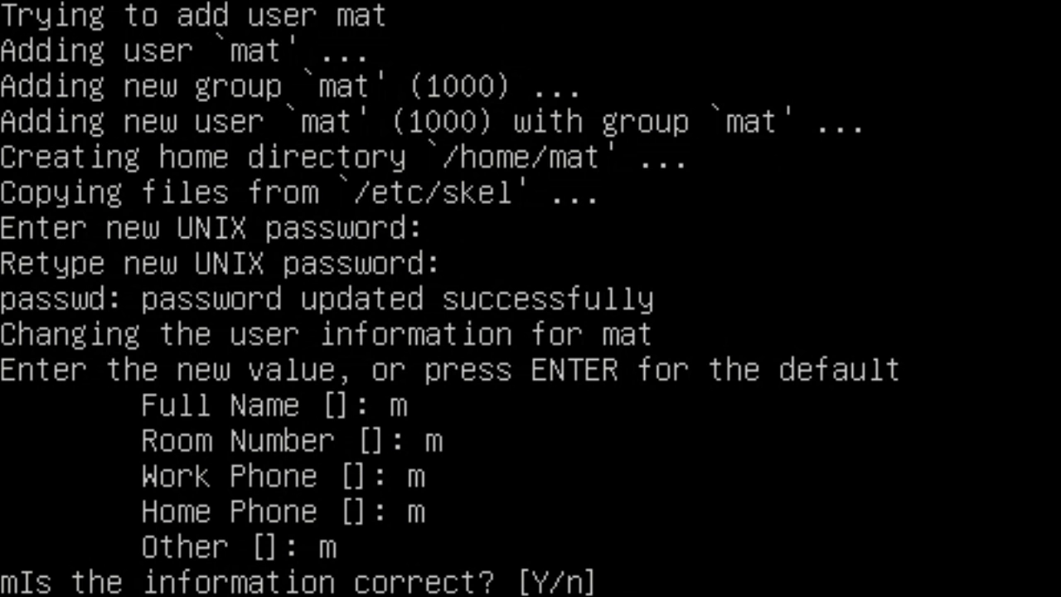
text(y)
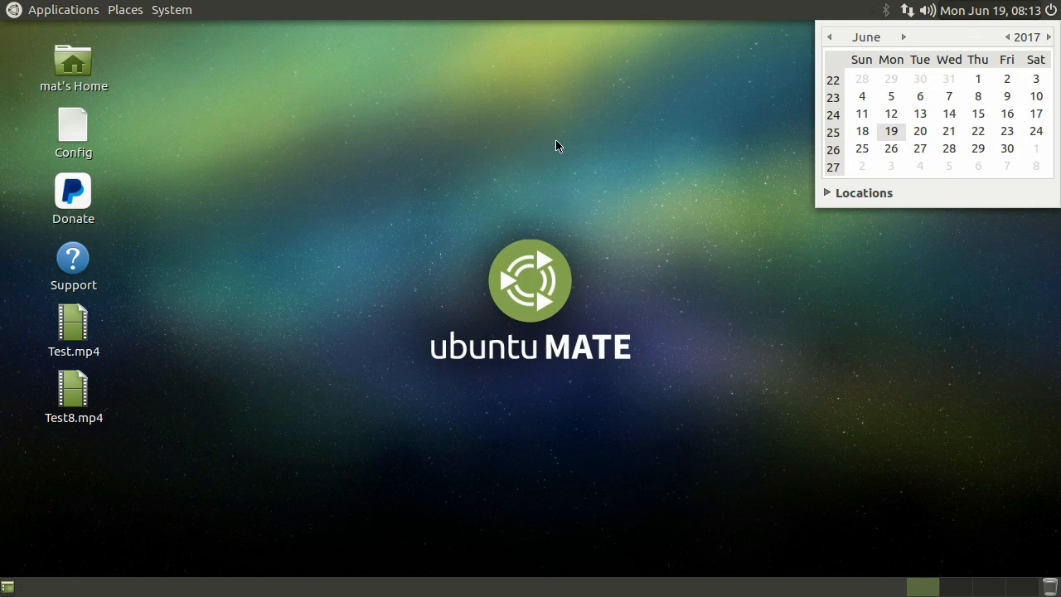
mouse_move(554, 176)
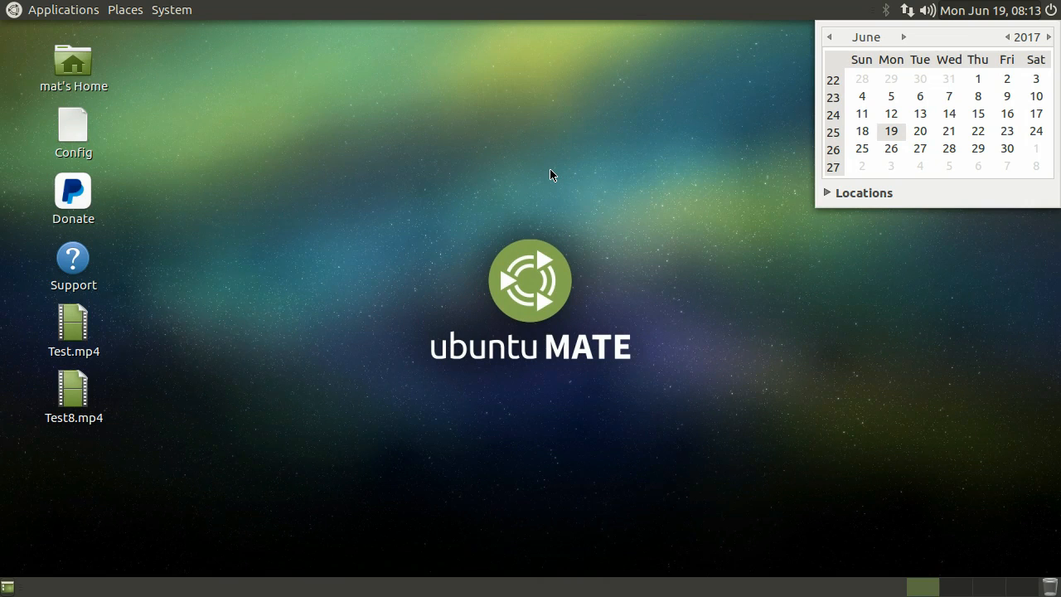
mouse_move(103, 25)
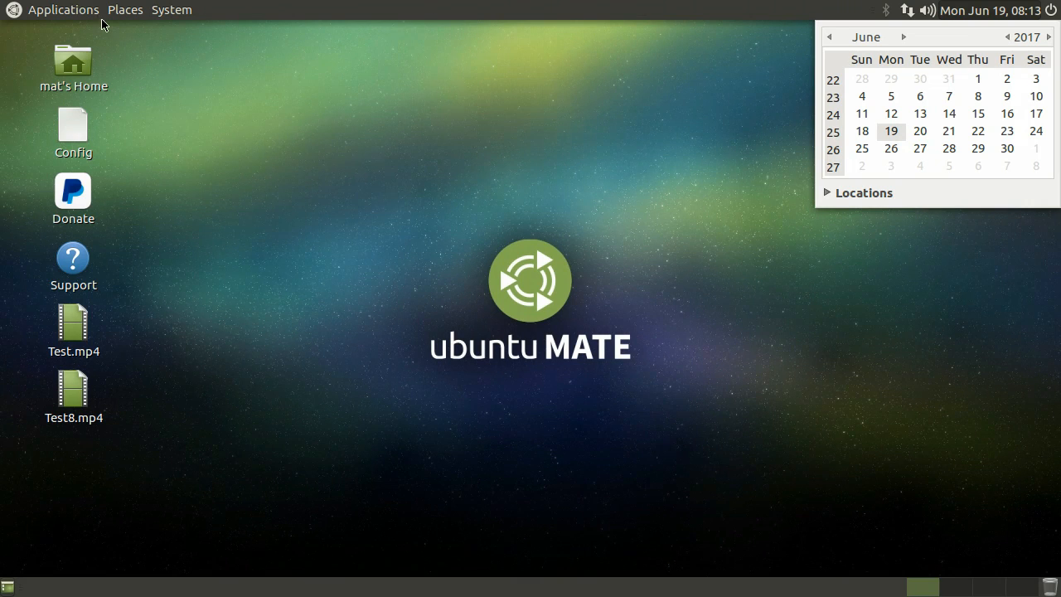
mouse_move(162, 46)
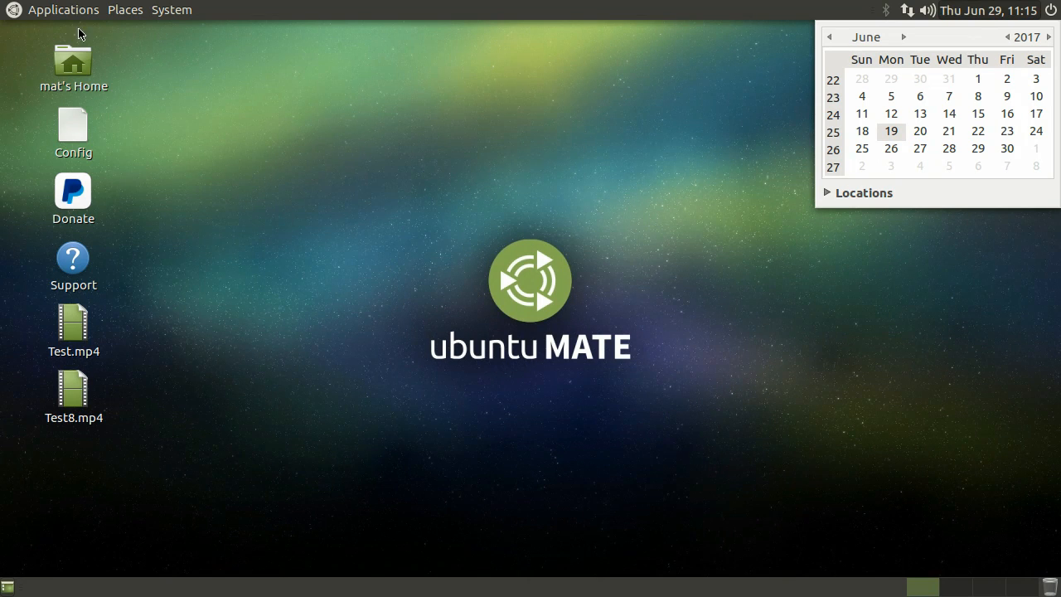
- Bring up the Applications menu listing the installed Sound & Video programs
click(63, 10)
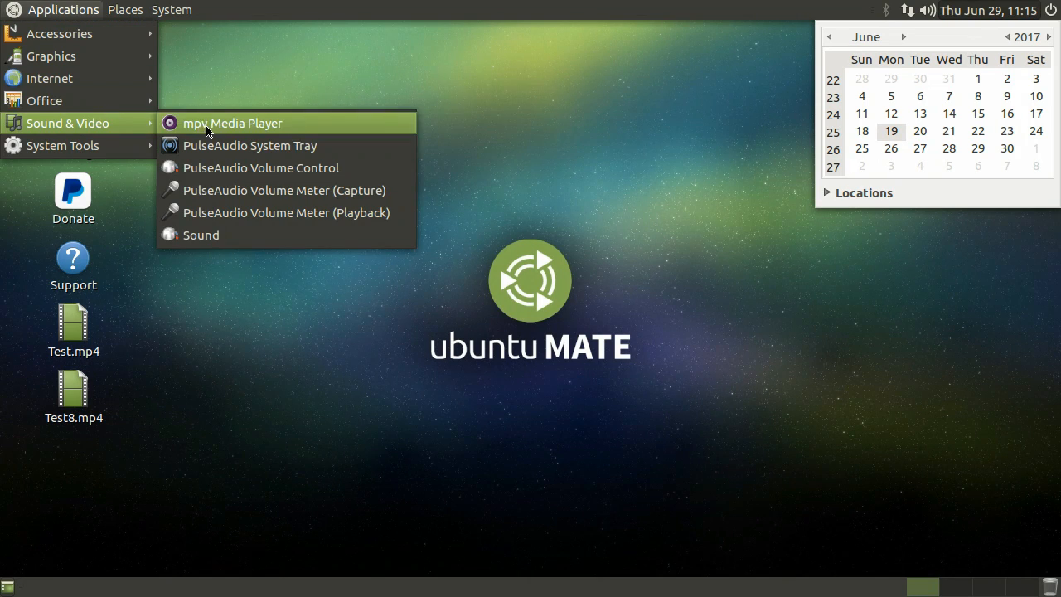
mouse_move(50, 78)
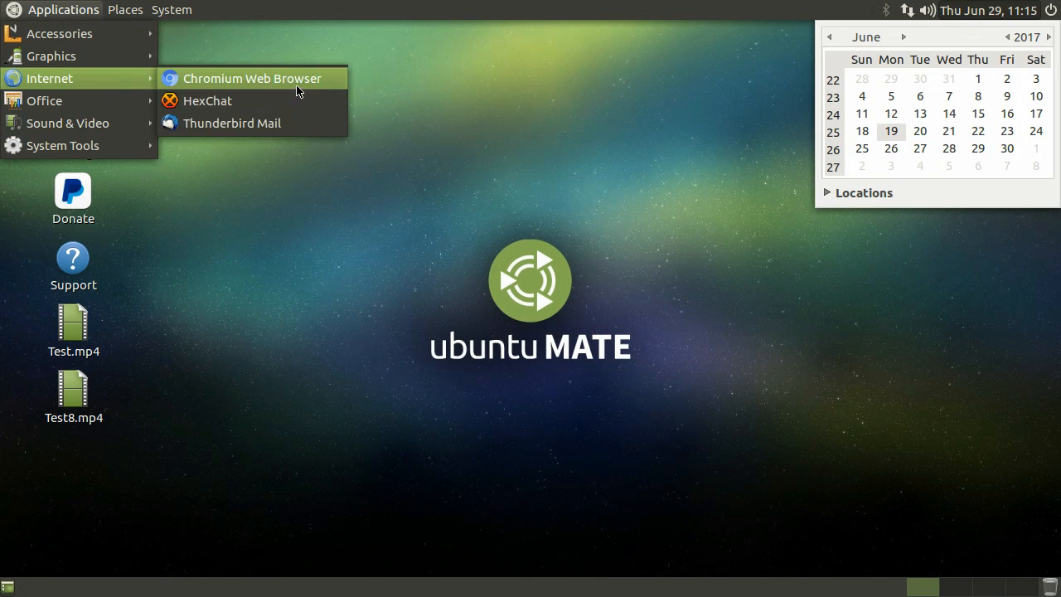
- Launch Chromium and load youtube.co.uk to reach the YouTube home page
click(252, 78)
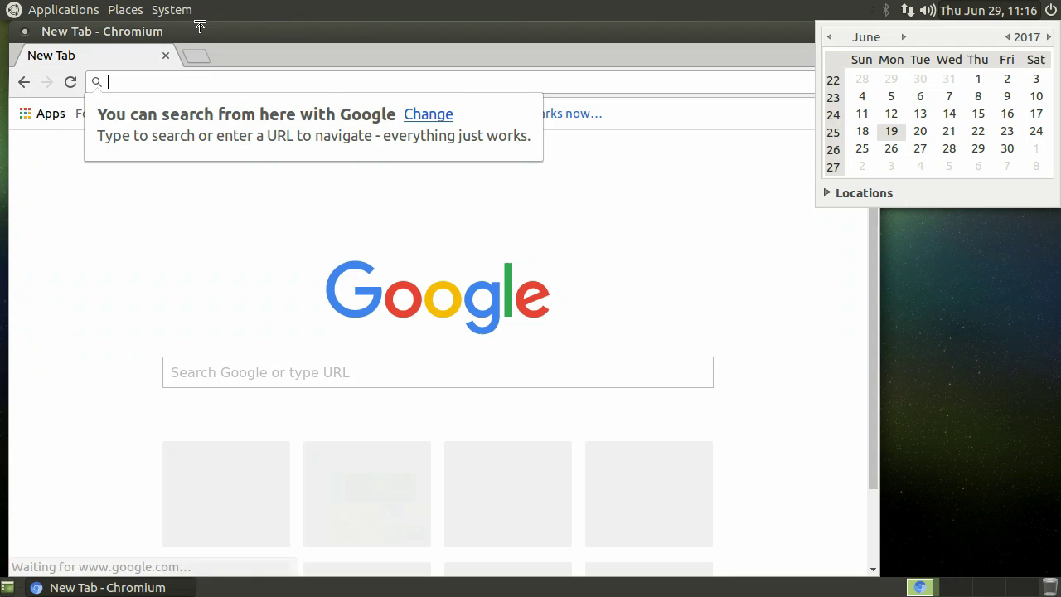
text(youtube)
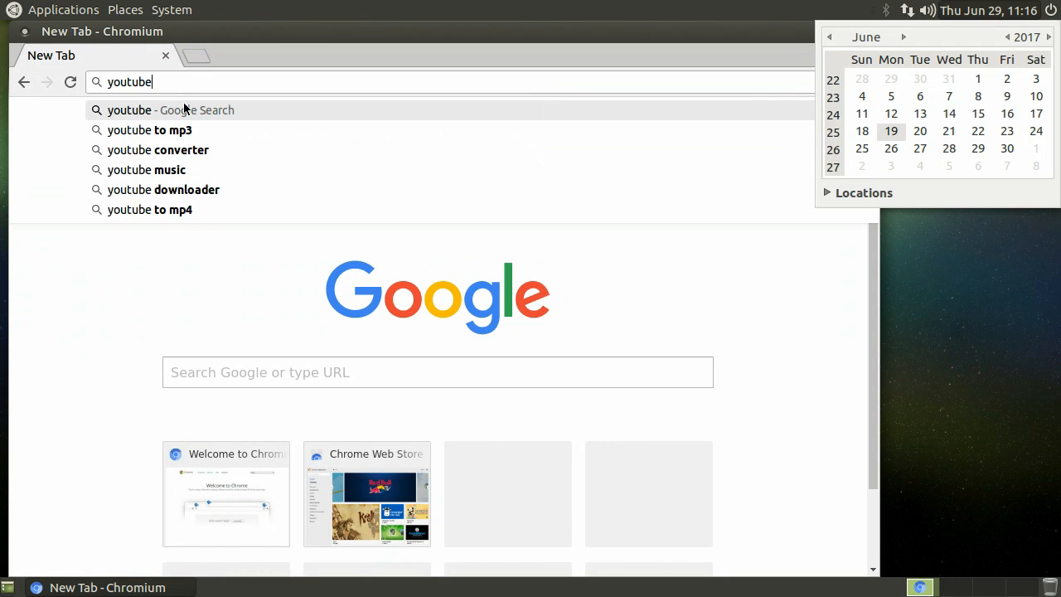
text(.co.uk)
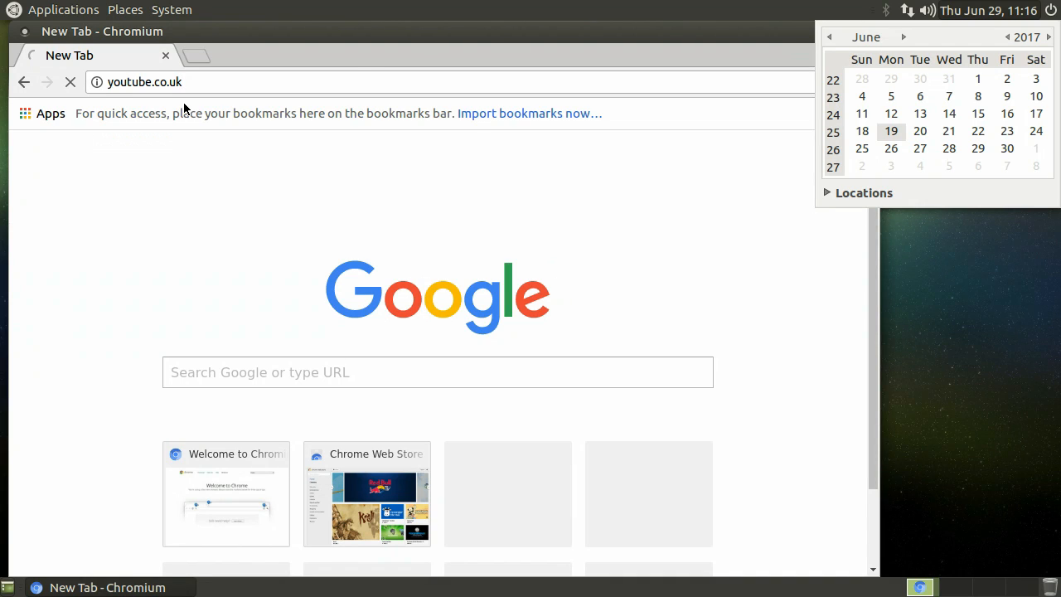
key(Return)
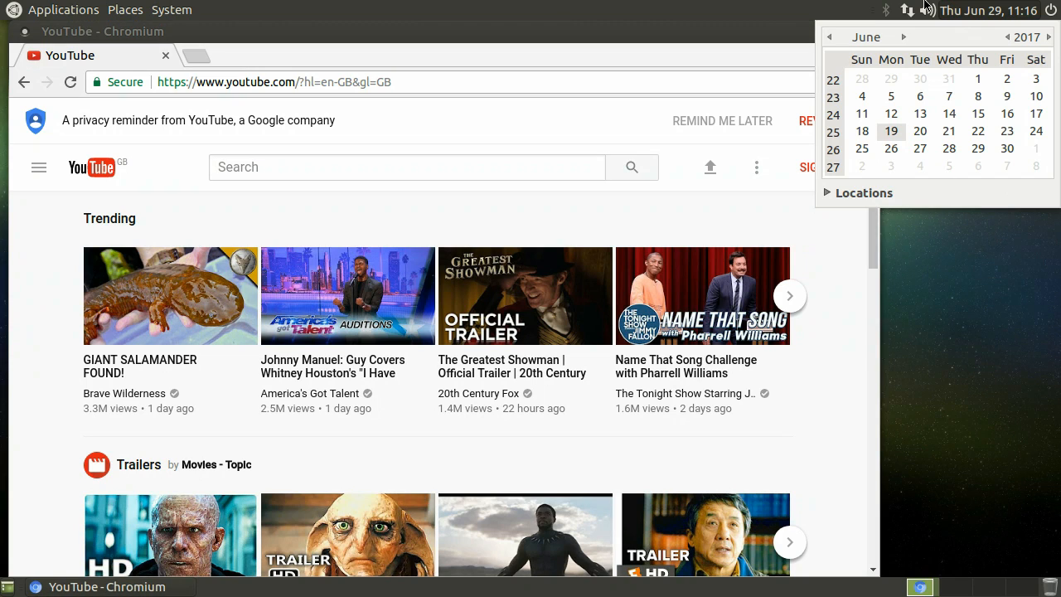
- Search YouTube for 'mxqproject', listing the MXQ PROJECT channel first
click(406, 166)
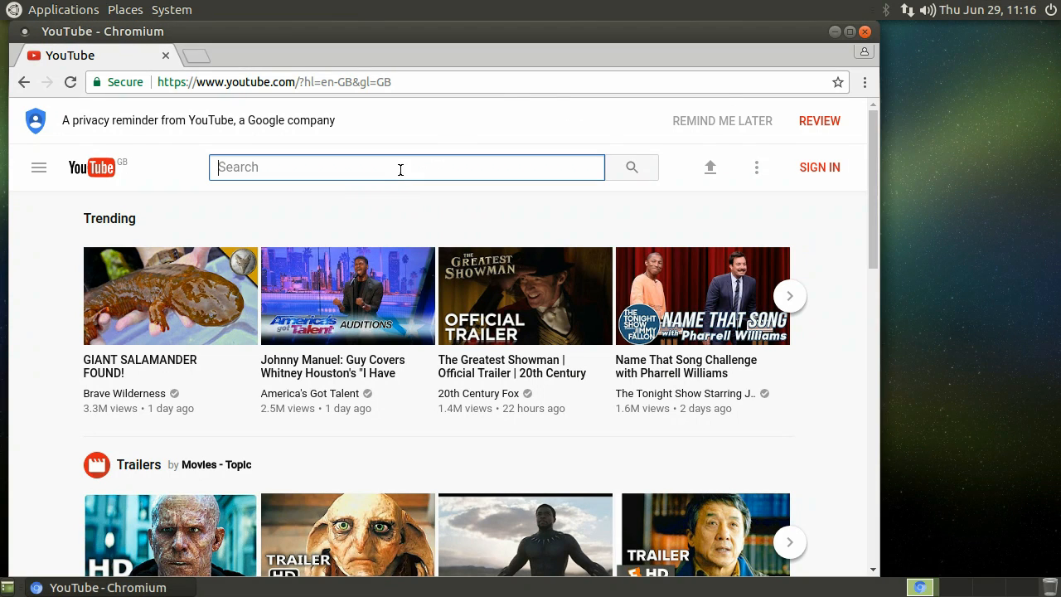
text(m)
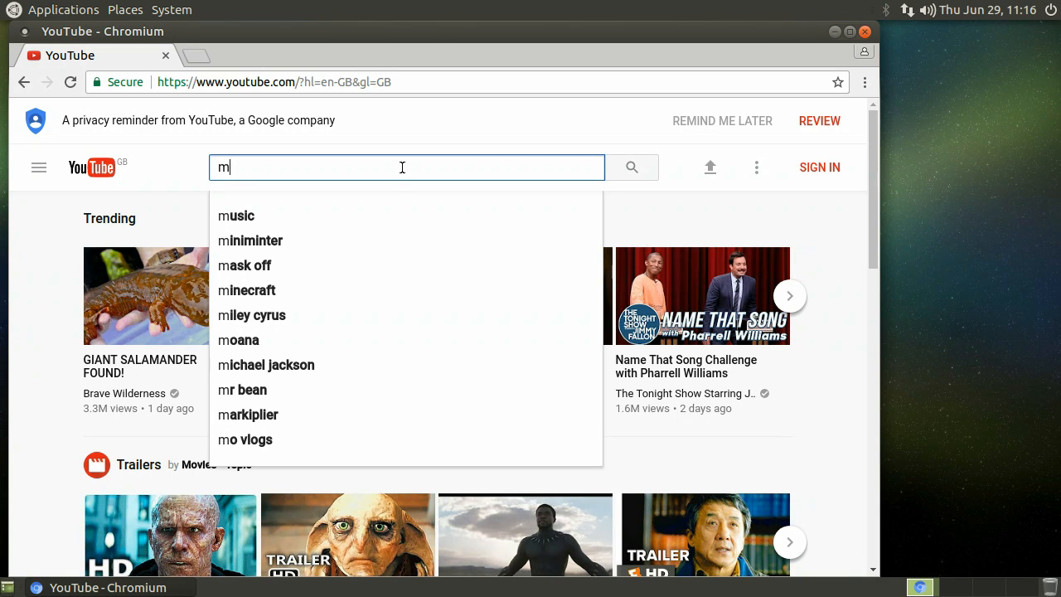
text(xqproject)
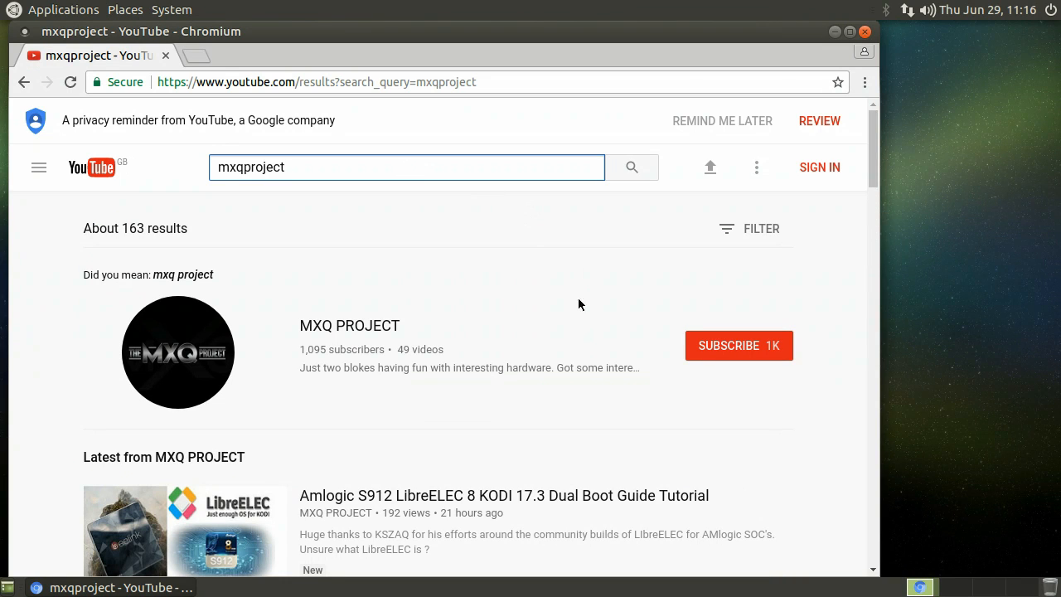
mouse_move(406, 484)
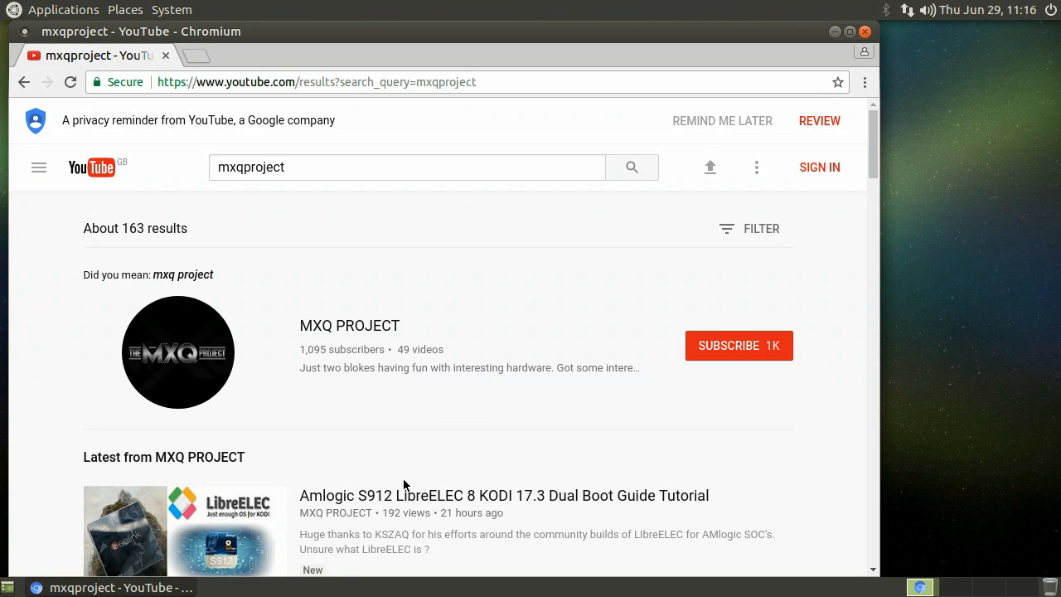
- Play the LibreELEC 8 KODI 17.3 dual boot guide full screen and skim its description
click(505, 494)
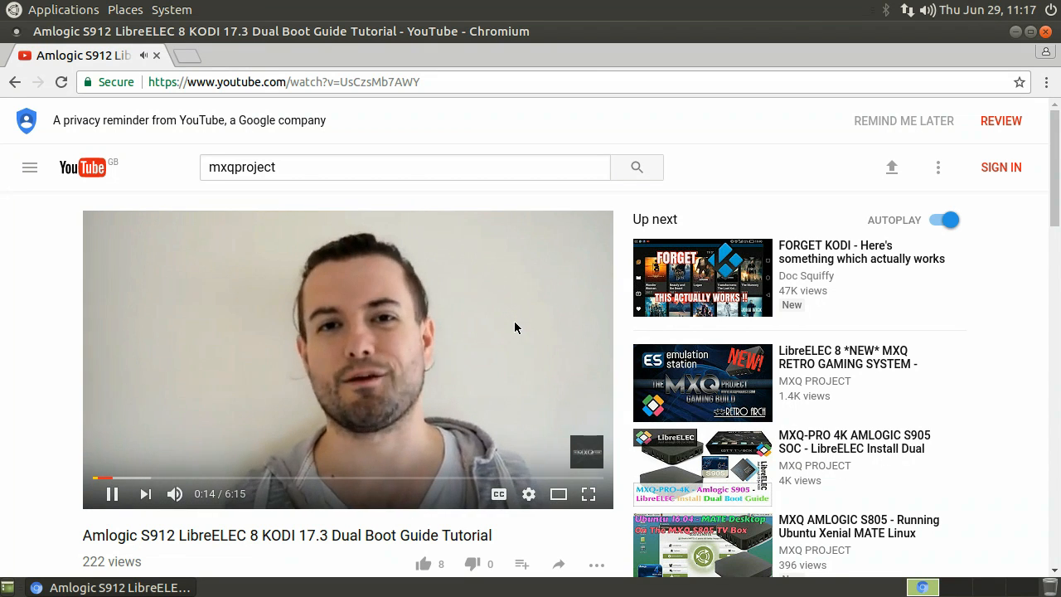
mouse_move(546, 391)
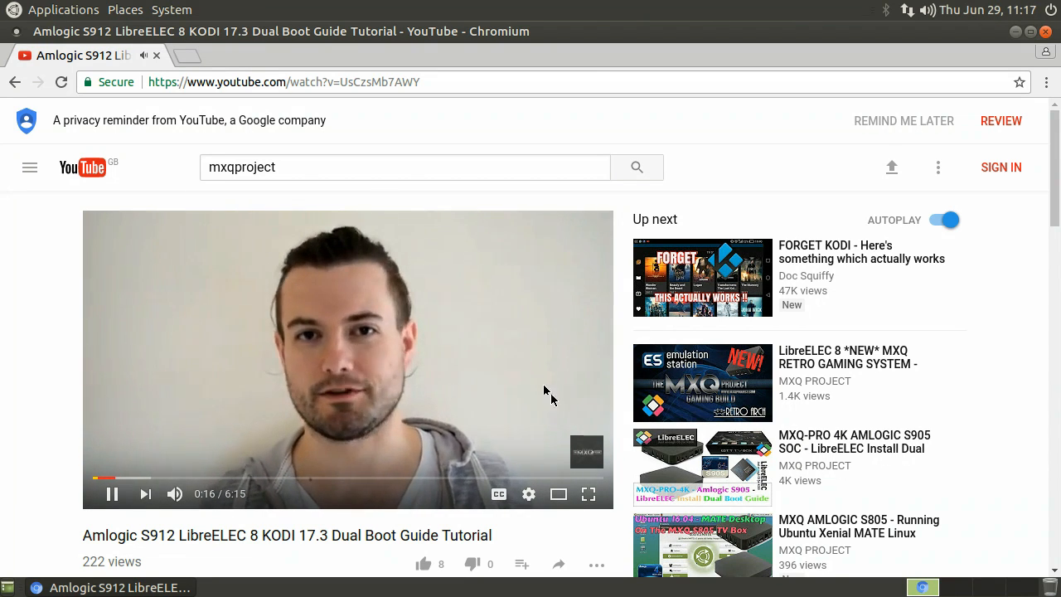
mouse_move(594, 461)
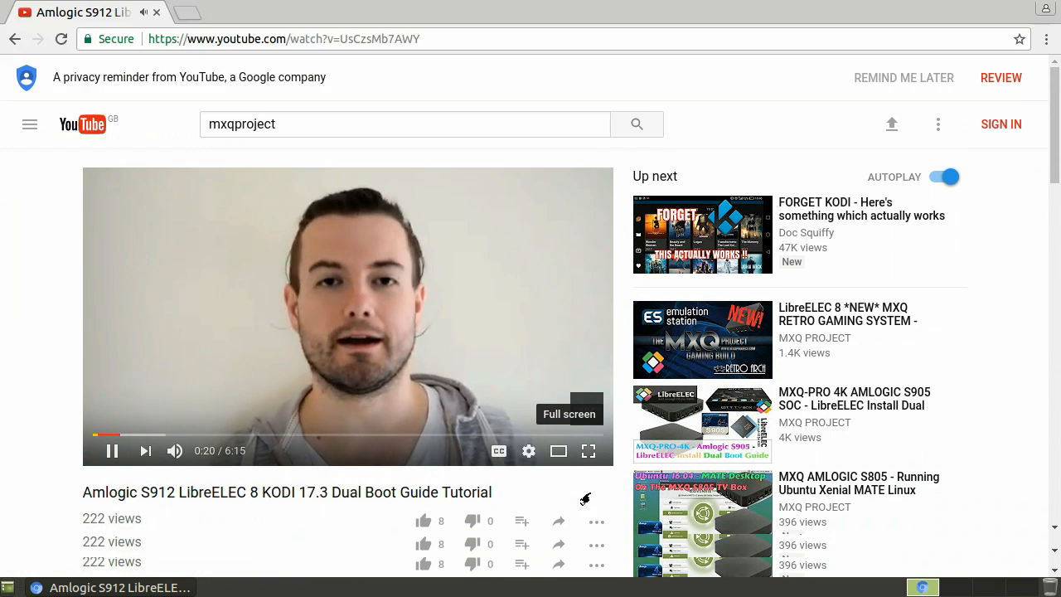
click(587, 451)
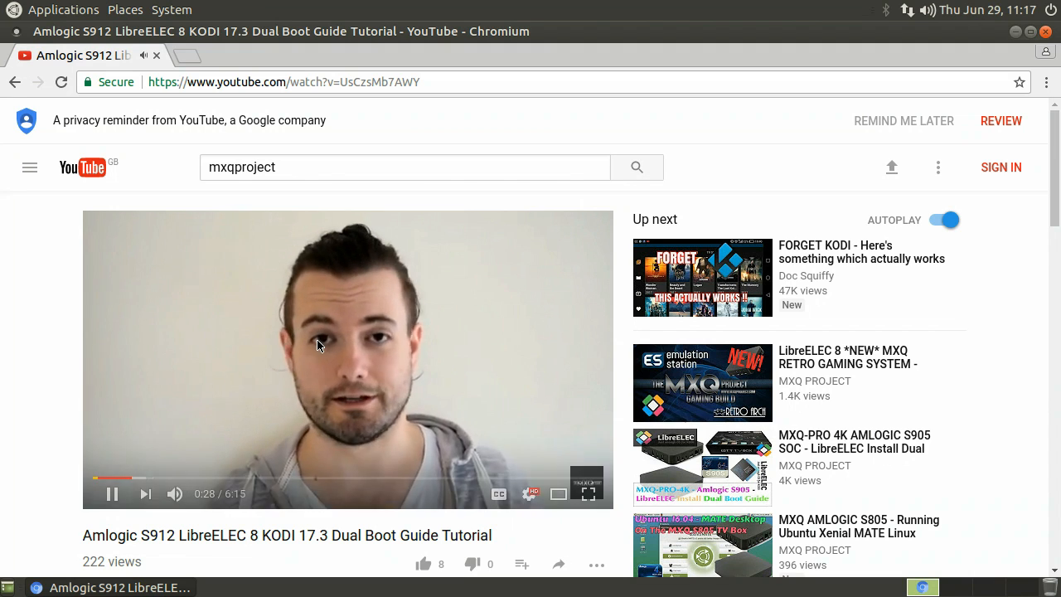
scroll(down, 3)
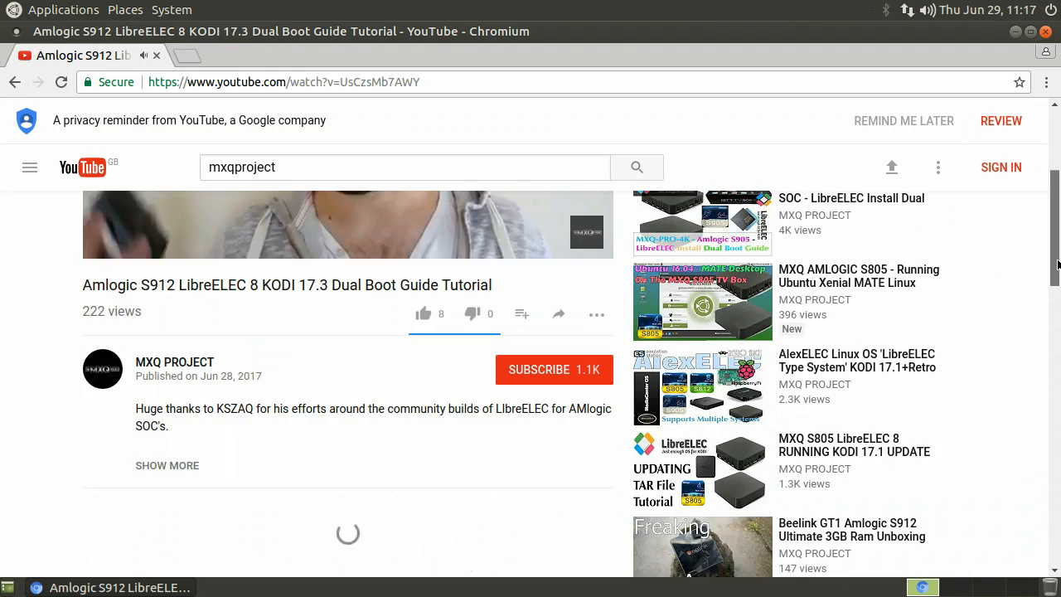
scroll(down, 3)
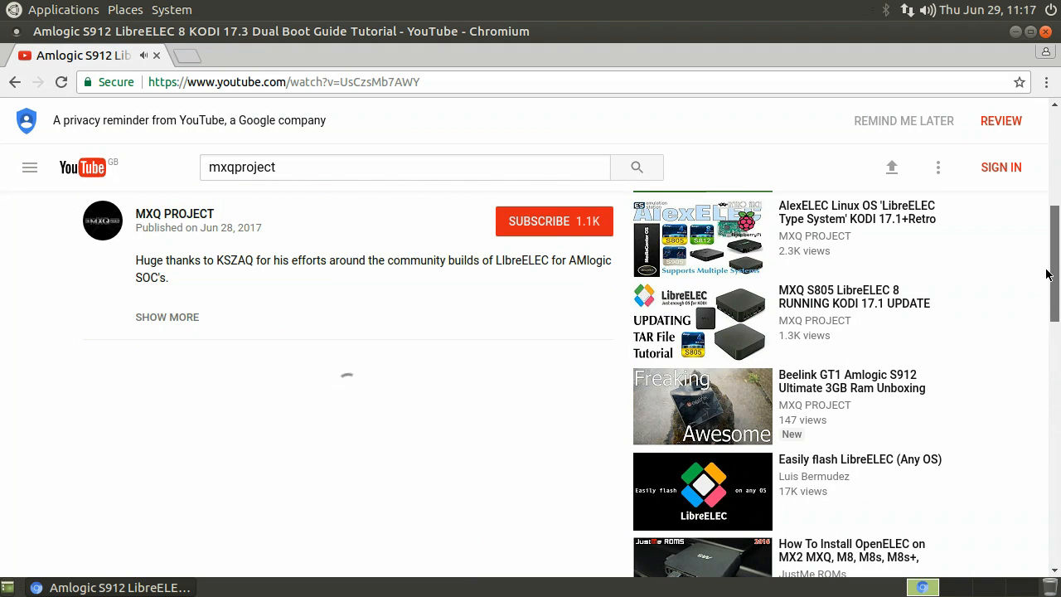
scroll(up, 3)
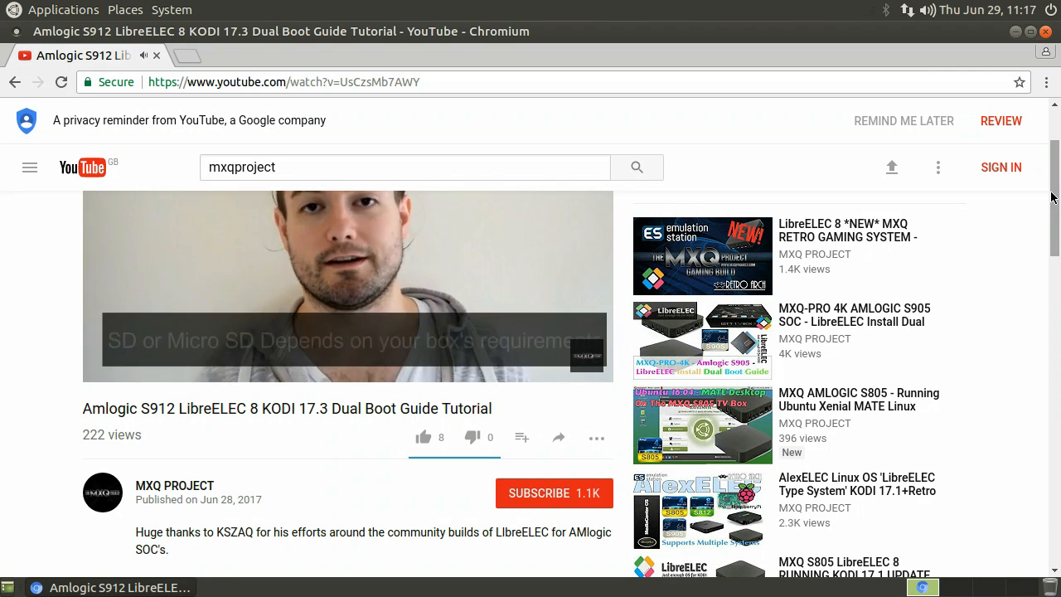
mouse_move(813, 398)
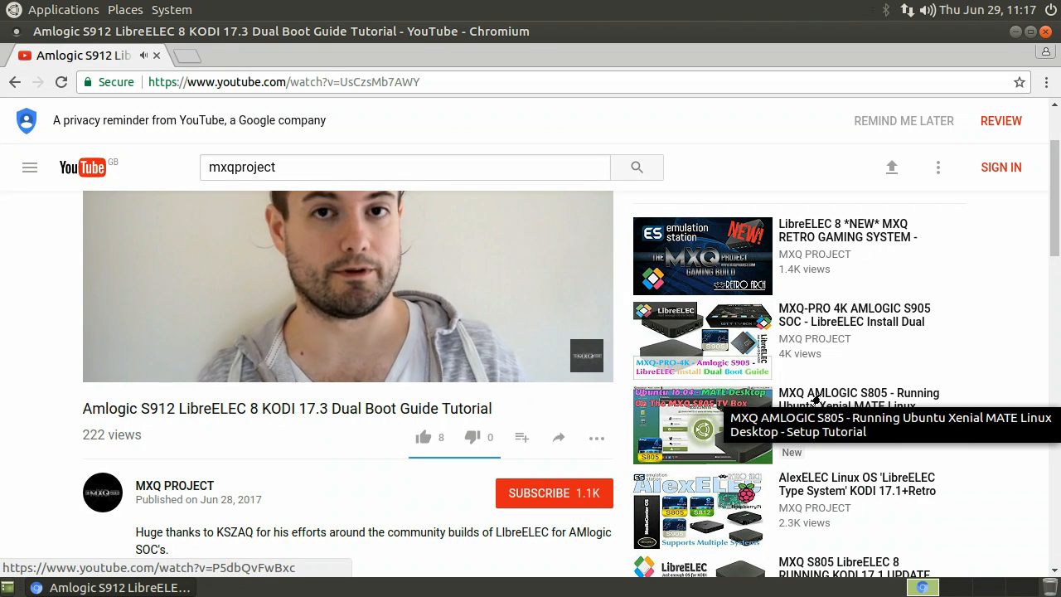
mouse_move(871, 280)
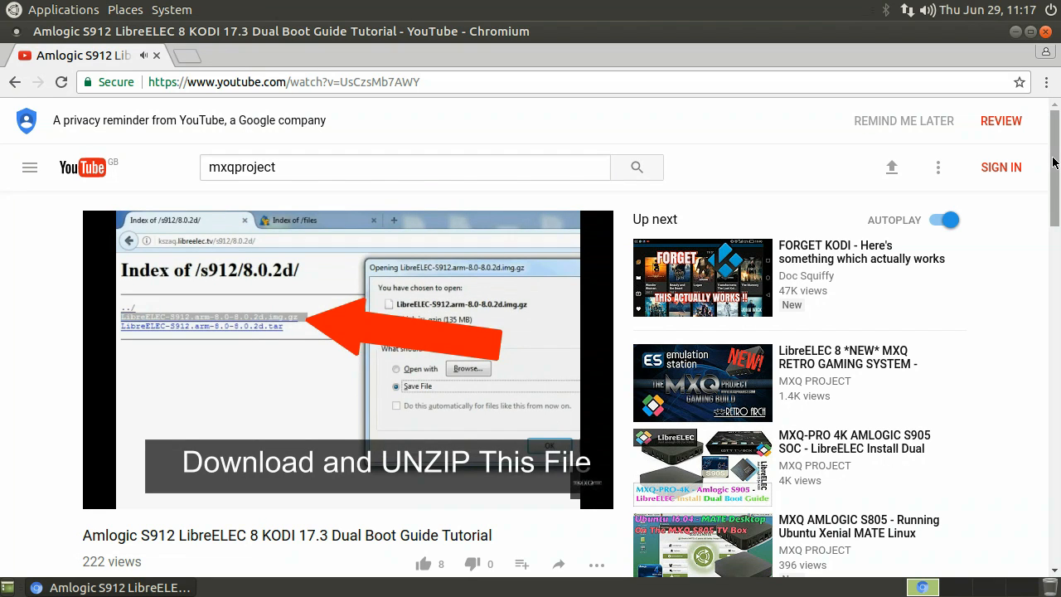
- Minimise Chromium and start LibreOffice from the Applications menu
click(1015, 32)
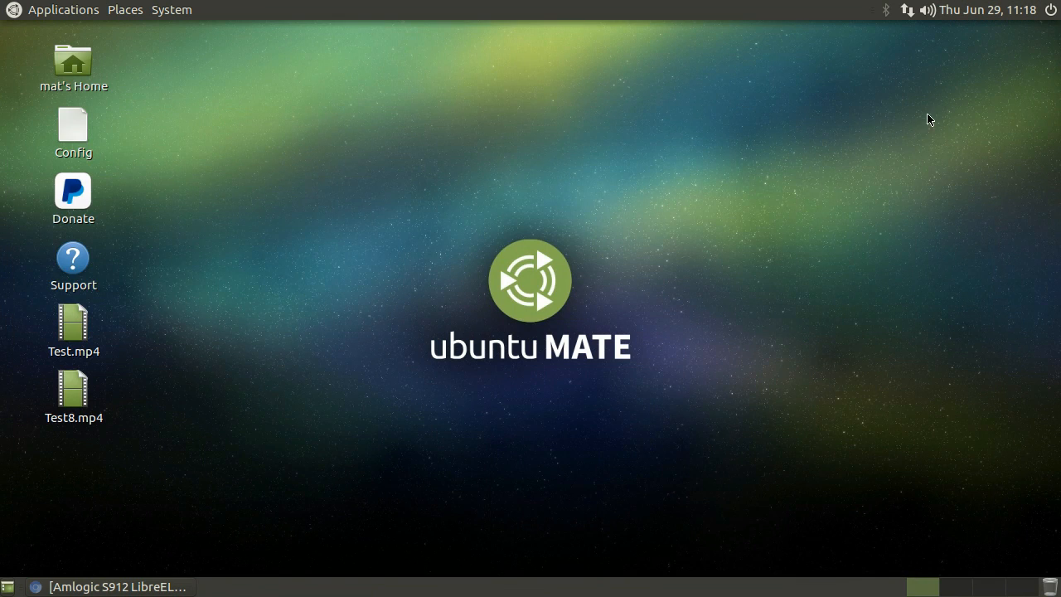
click(63, 10)
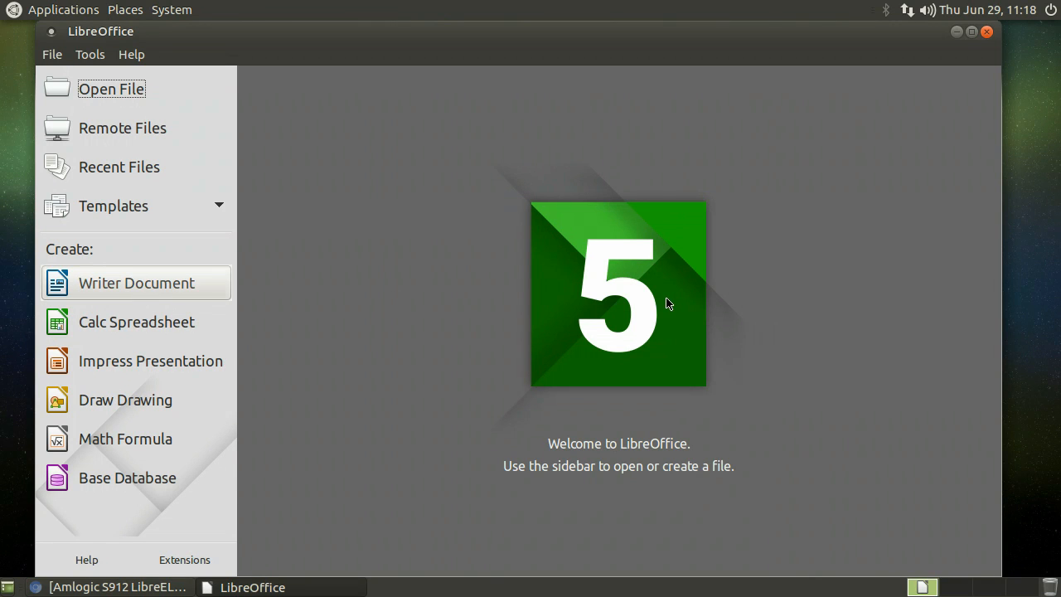
- Create a new Writer document reading 'Hello this is the mxqpro running ubuntu'
click(136, 282)
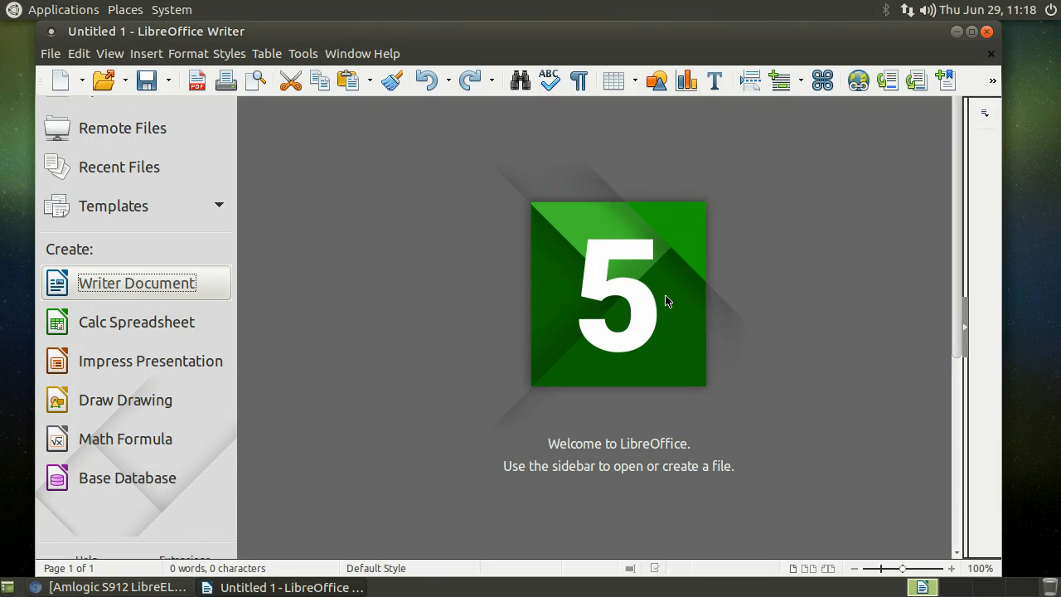
click(136, 282)
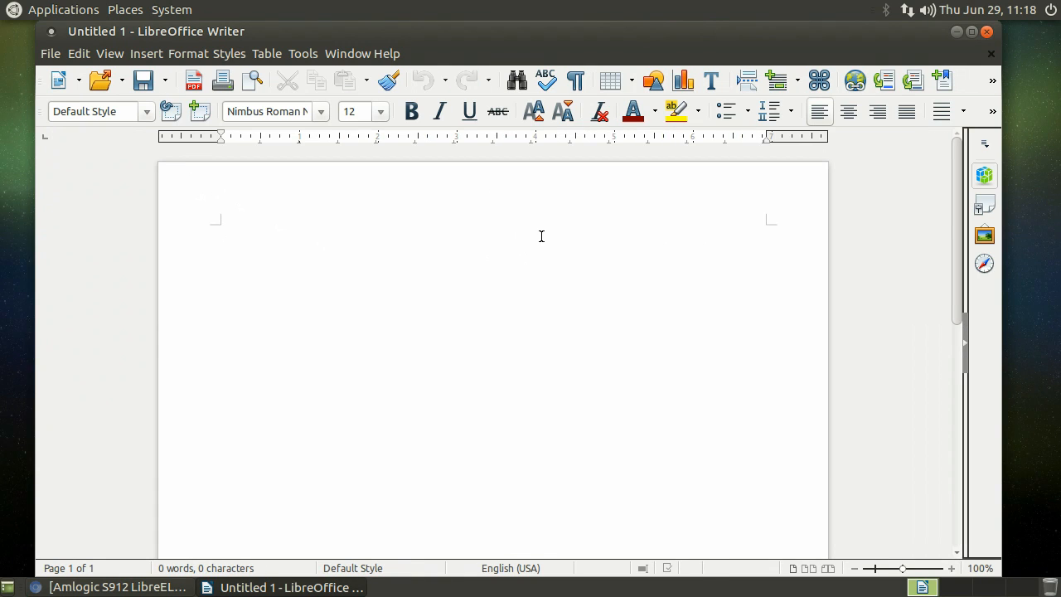
click(222, 232)
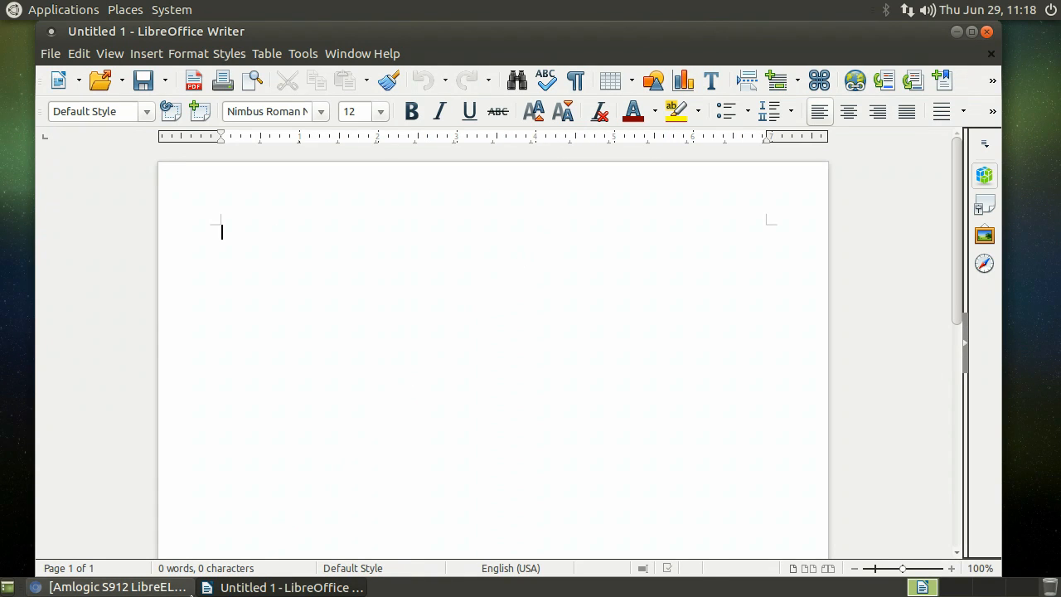
mouse_move(501, 249)
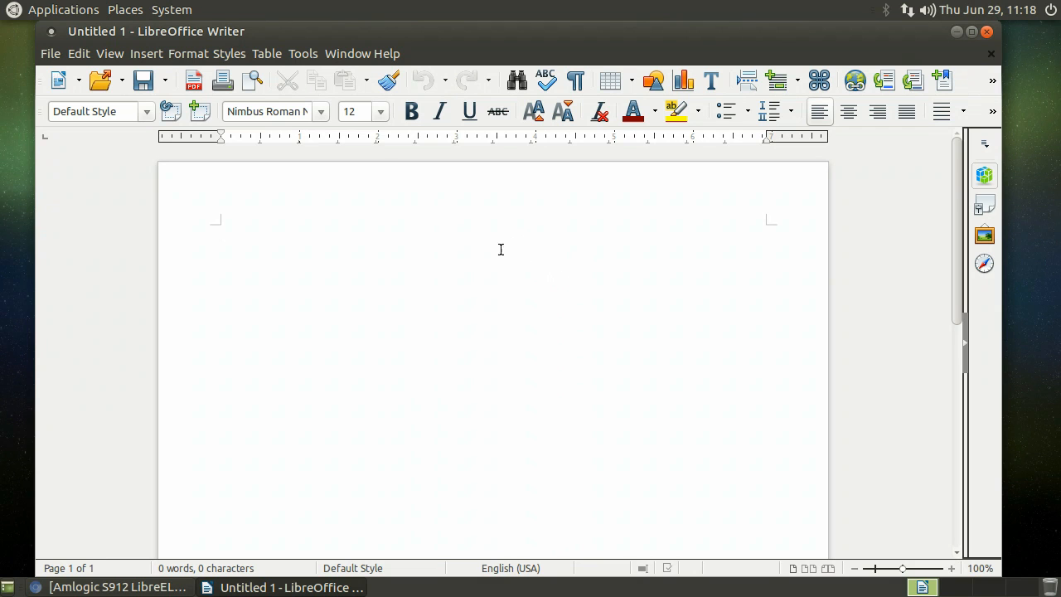
mouse_move(545, 43)
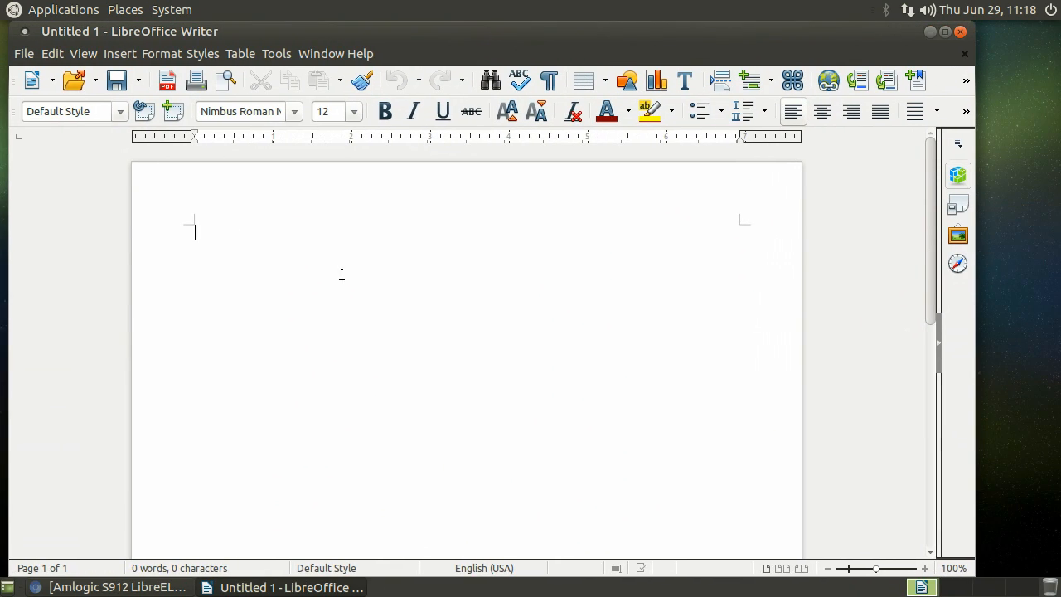
text(Hel)
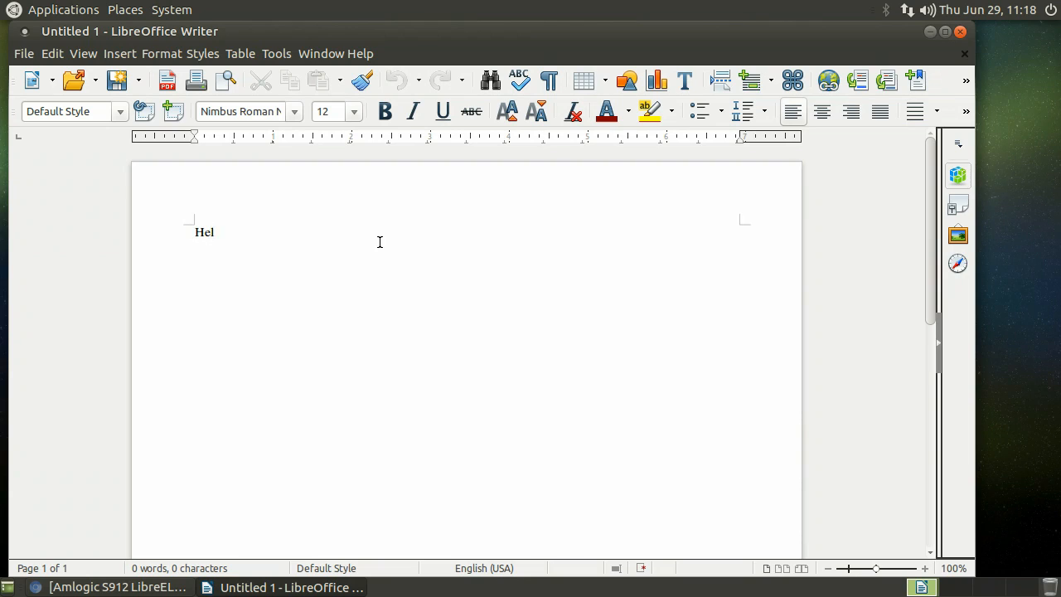
text(lo th)
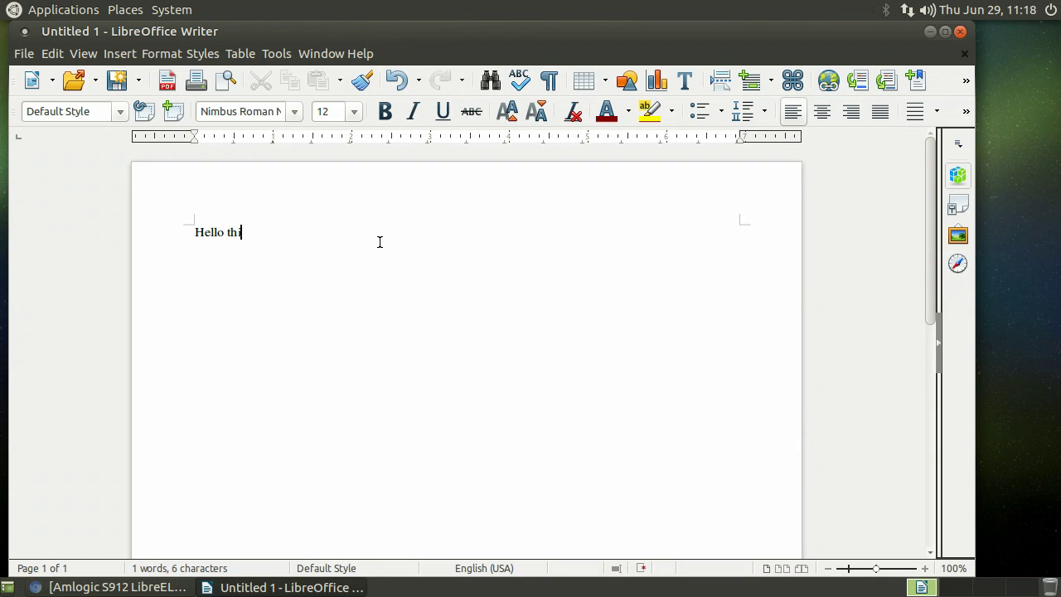
text(is is the m)
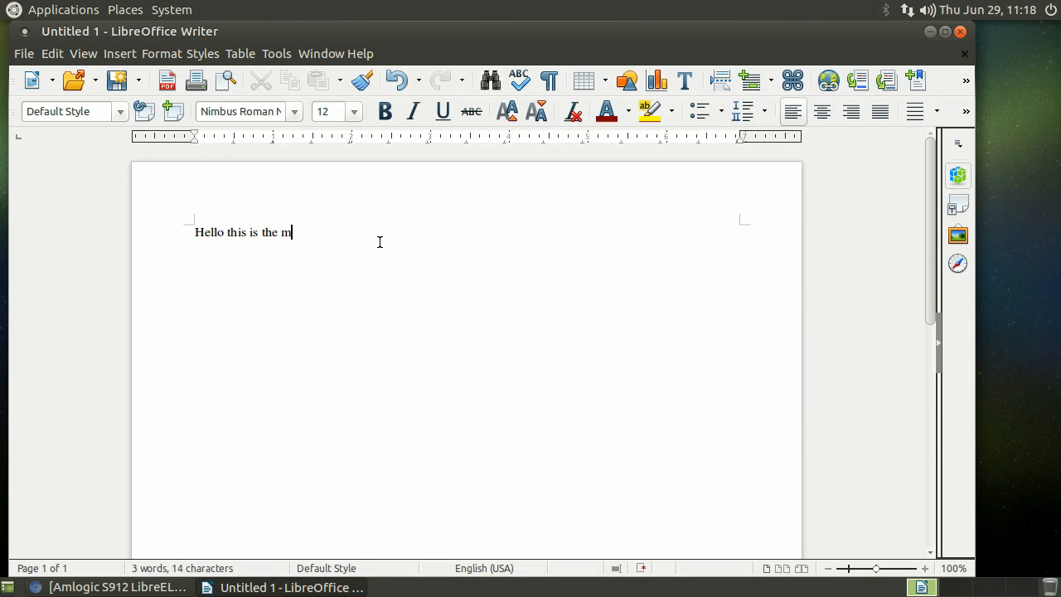
text(xqpro runn)
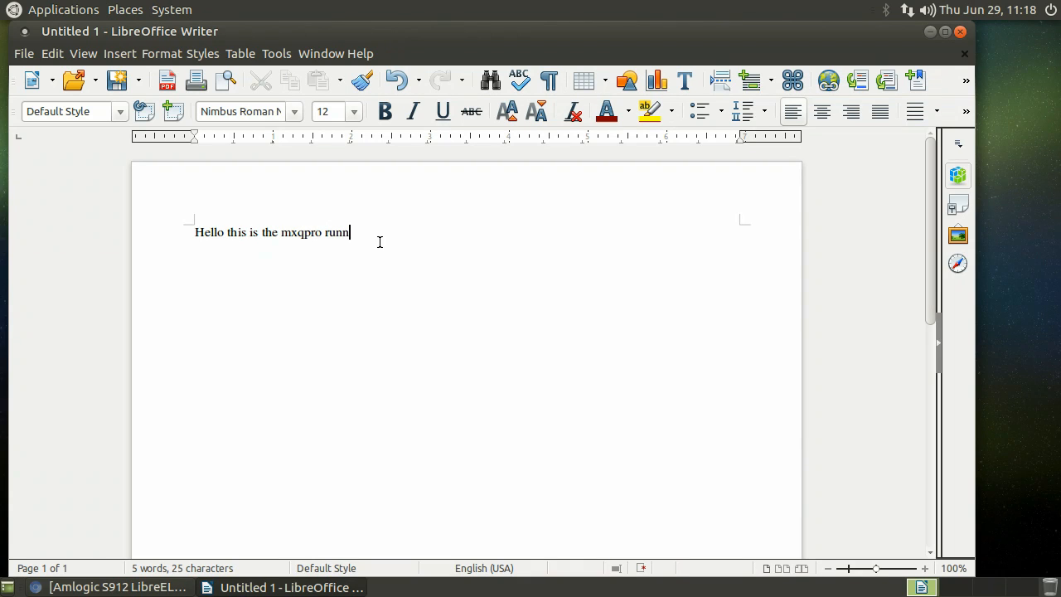
text(ing ubuntu)
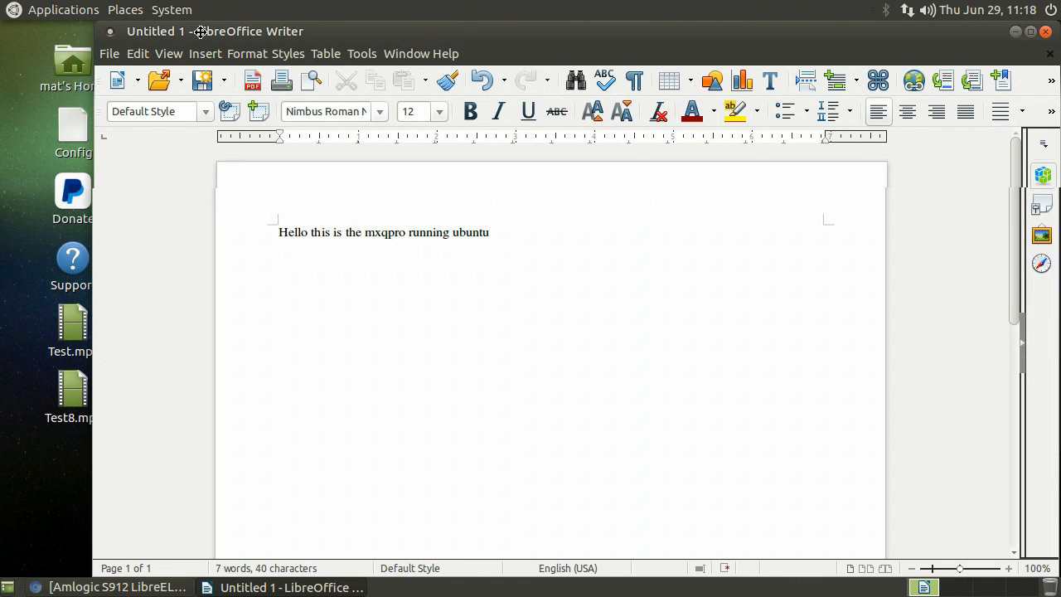
- Close the Writer document without saving and select Test.mp4 on the desktop
click(1045, 31)
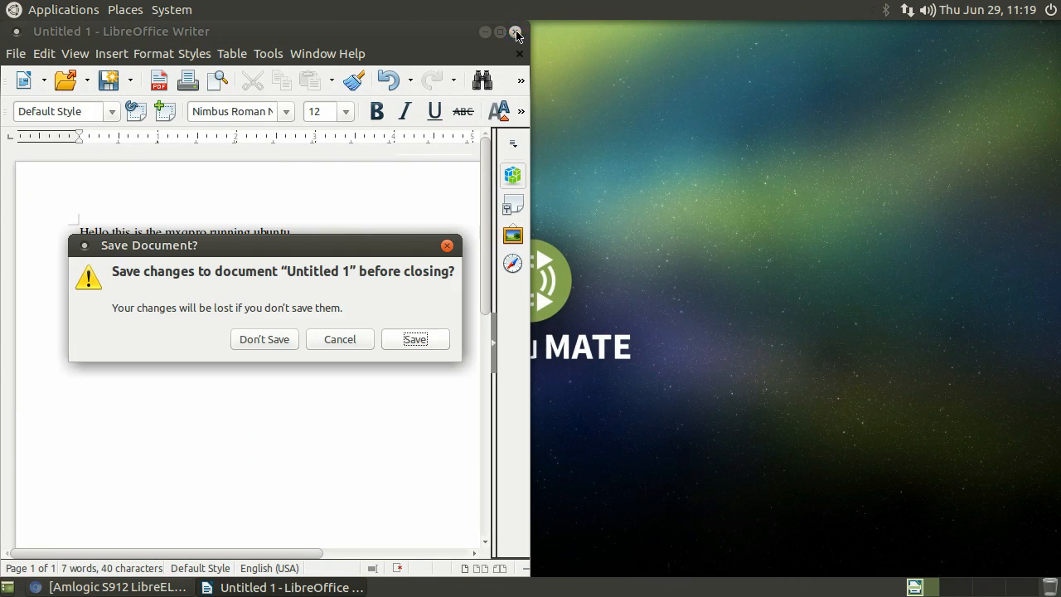
click(263, 338)
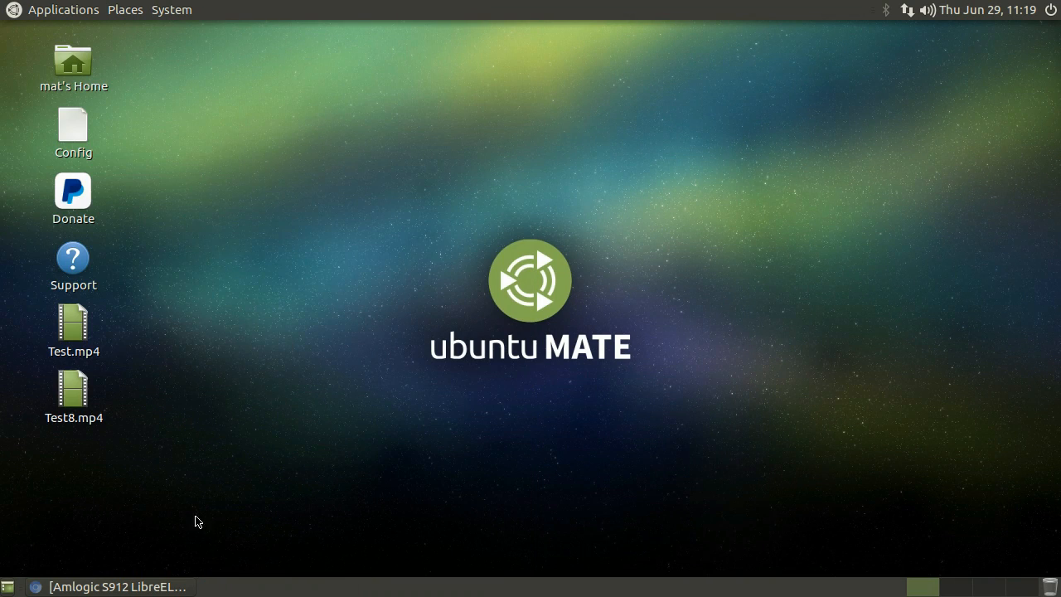
click(73, 323)
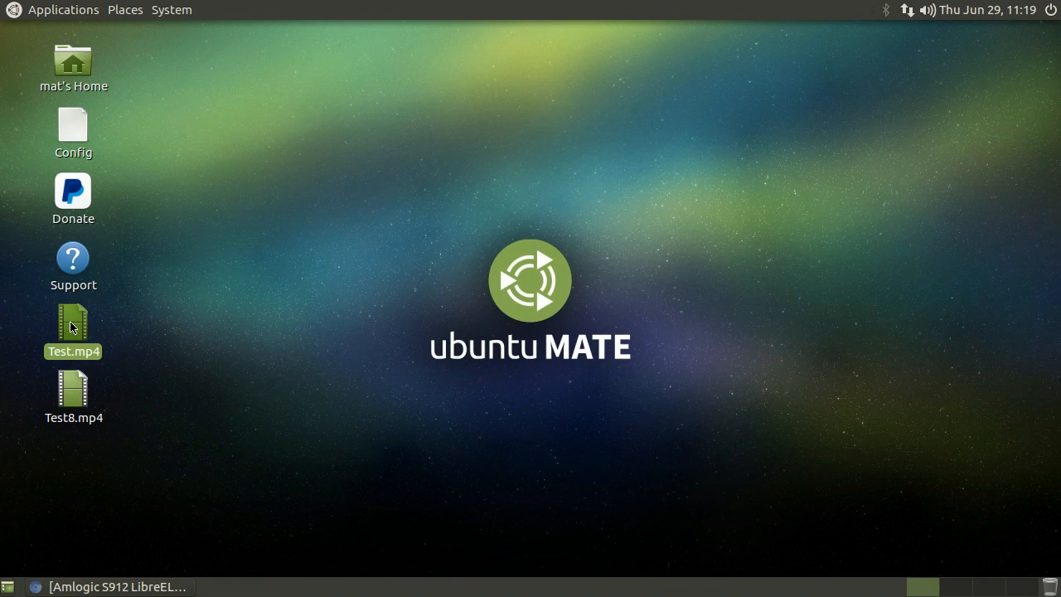
mouse_move(600, 311)
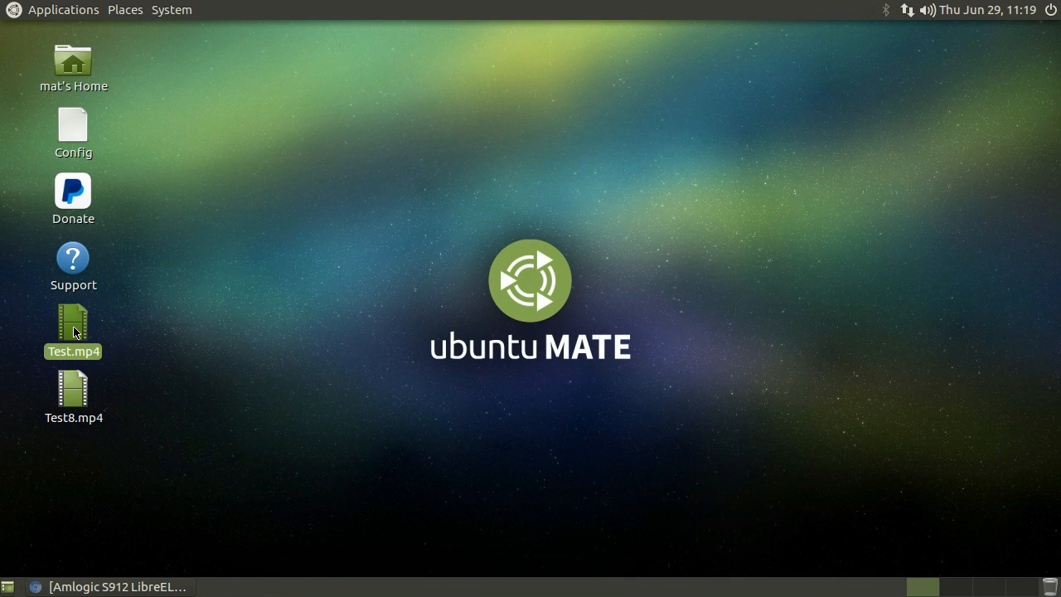
mouse_move(116, 461)
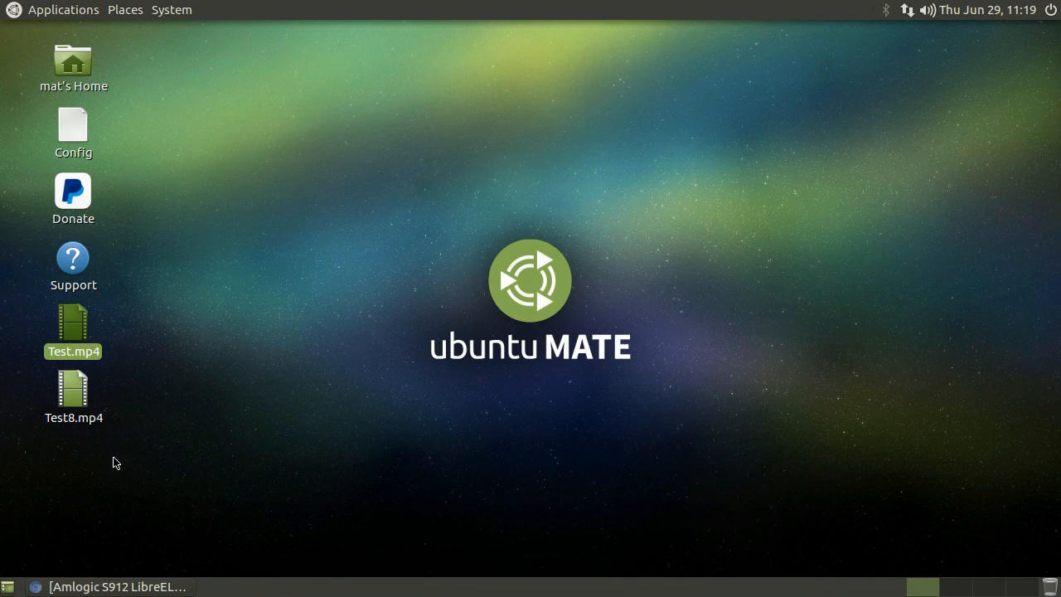
- Play Test.mp4 from the desktop in mpv
double_click(73, 323)
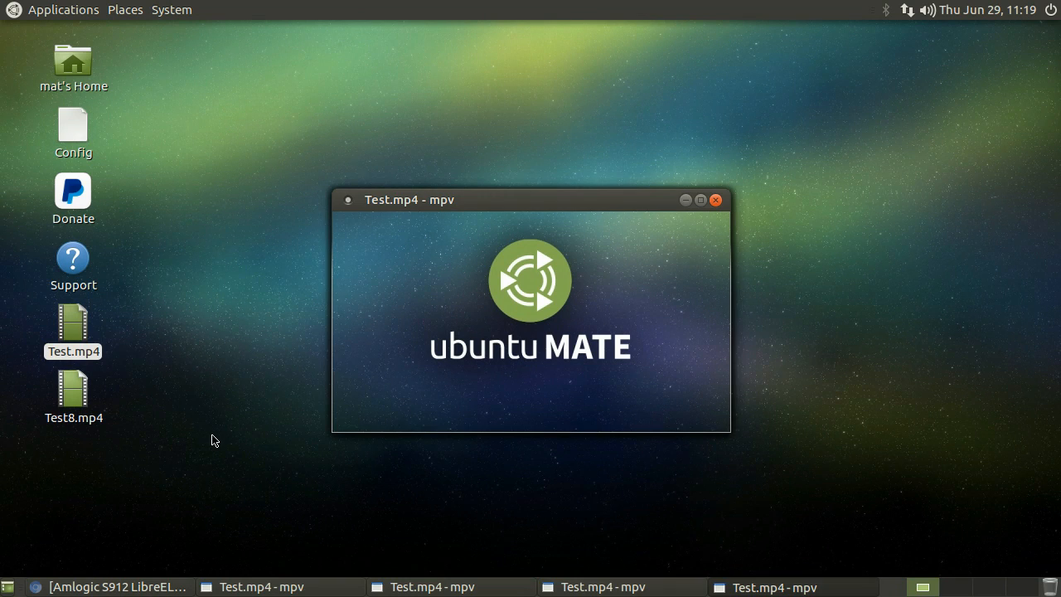
mouse_move(224, 436)
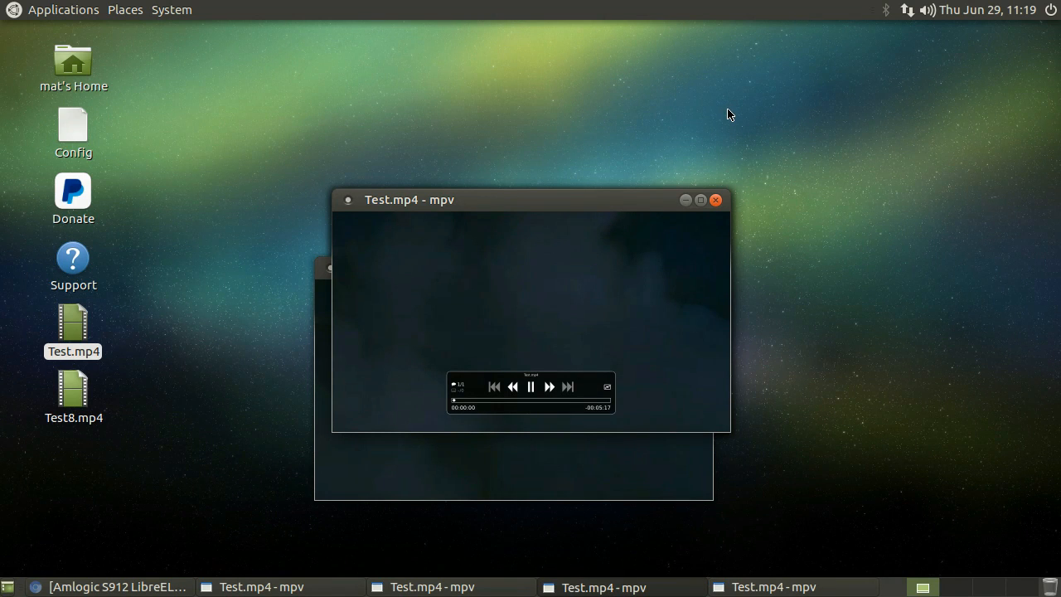
mouse_move(716, 201)
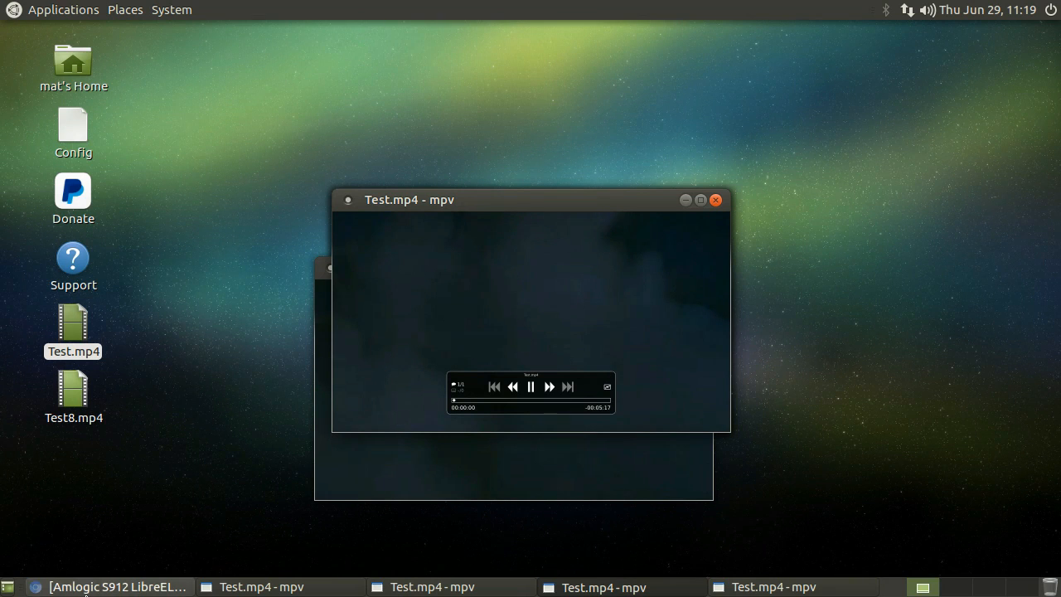
click(108, 587)
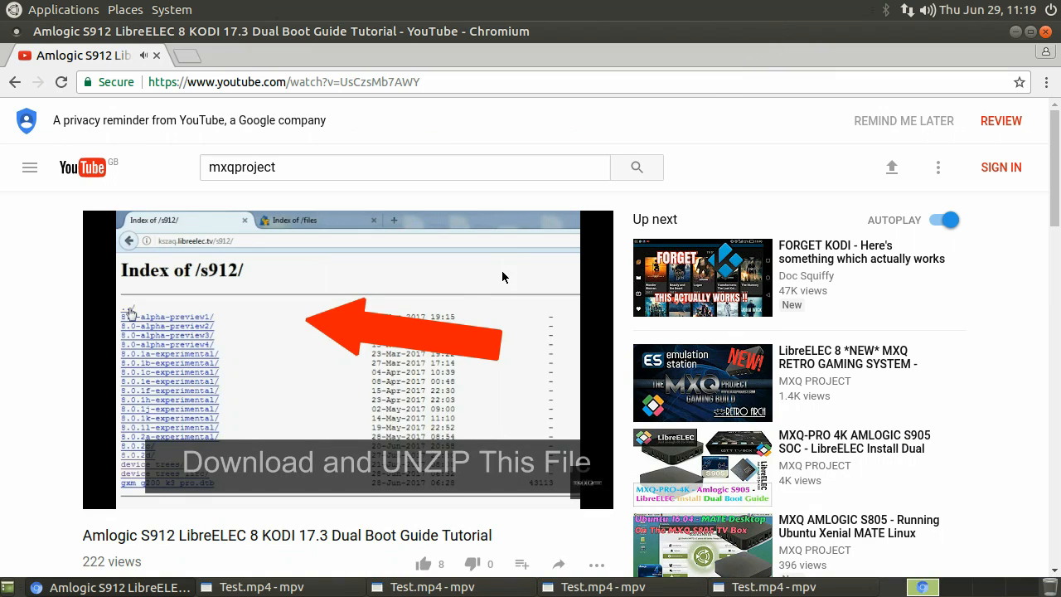
mouse_move(760, 30)
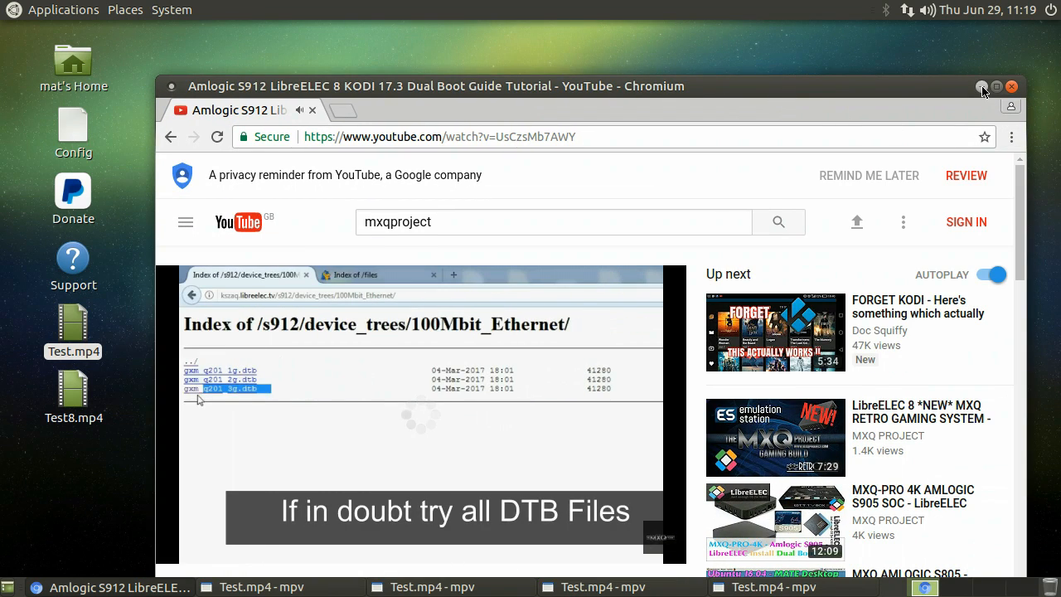
click(983, 86)
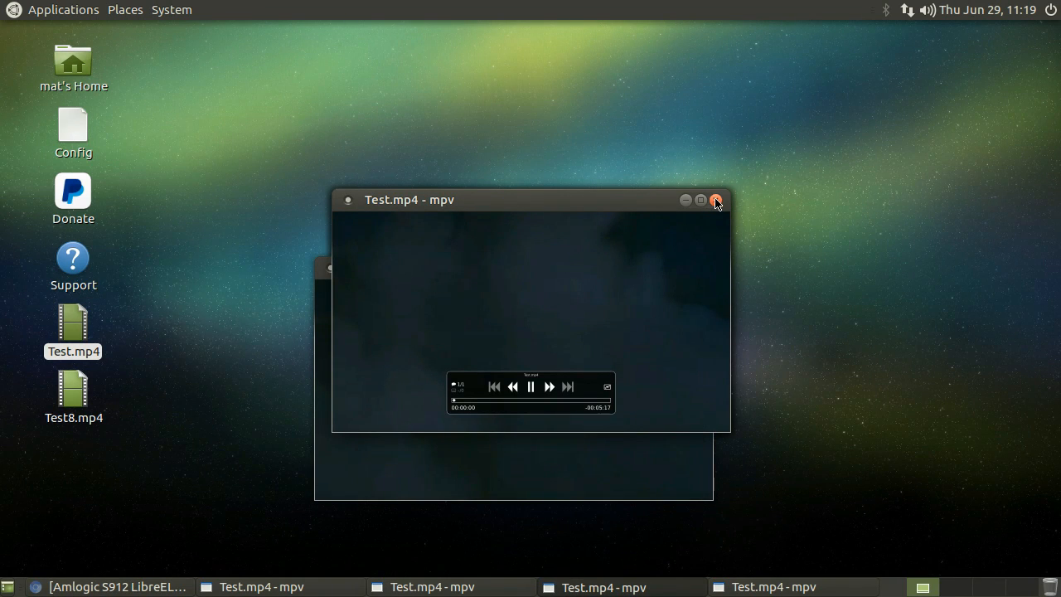
click(63, 10)
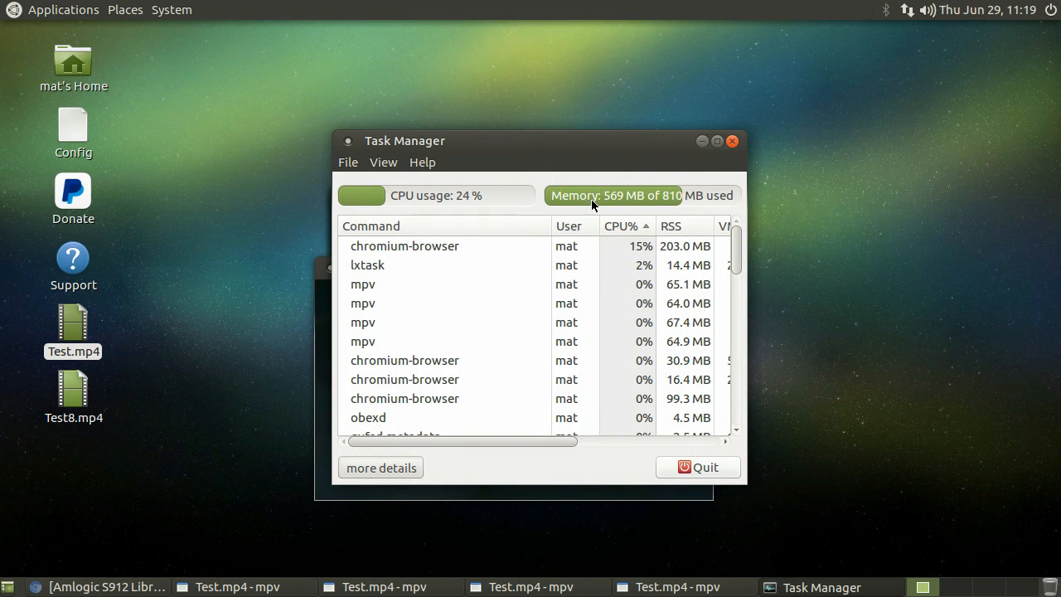
mouse_move(341, 235)
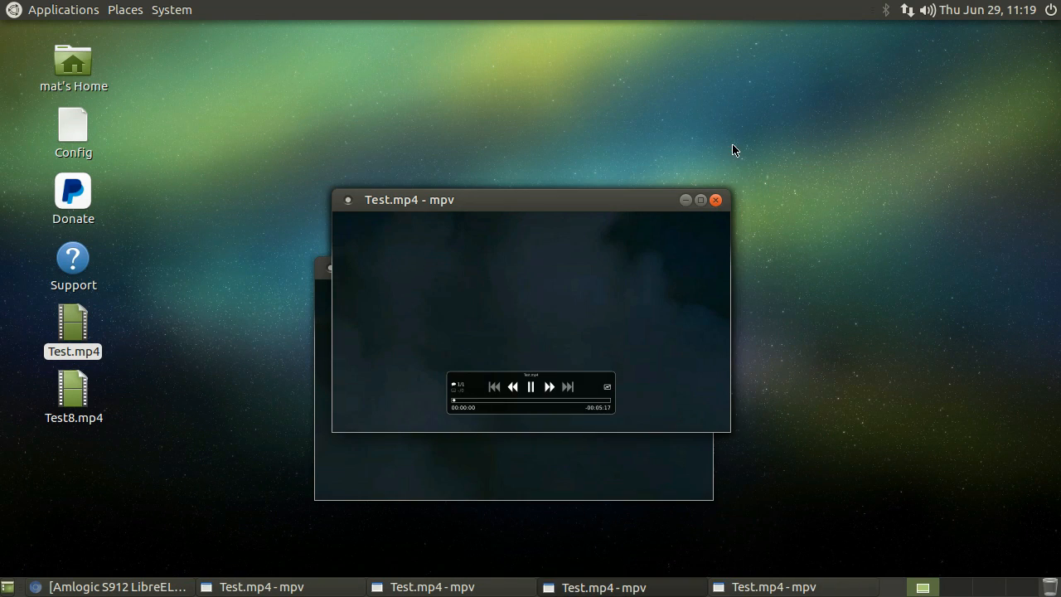
mouse_move(591, 206)
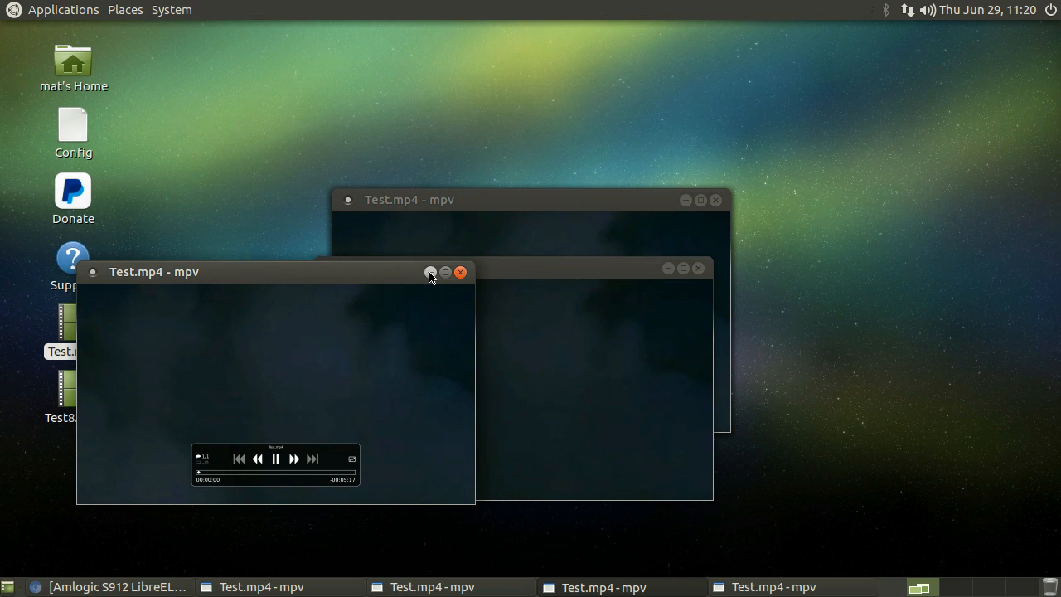
- Minimise and close the Test.mp4 mpv windows, then relaunch Chromium from Applications
click(431, 272)
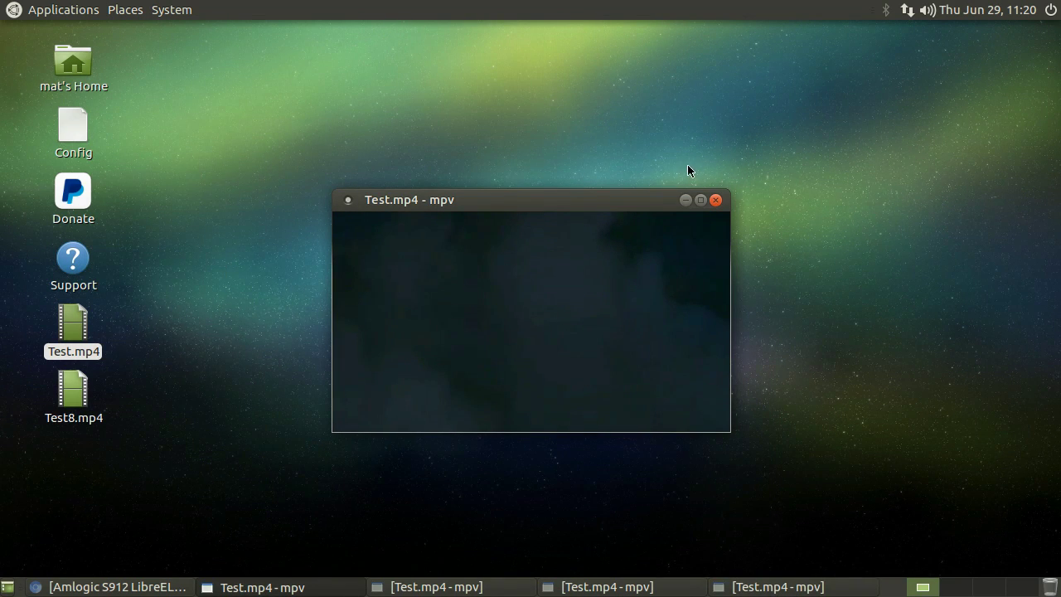
right_click(776, 587)
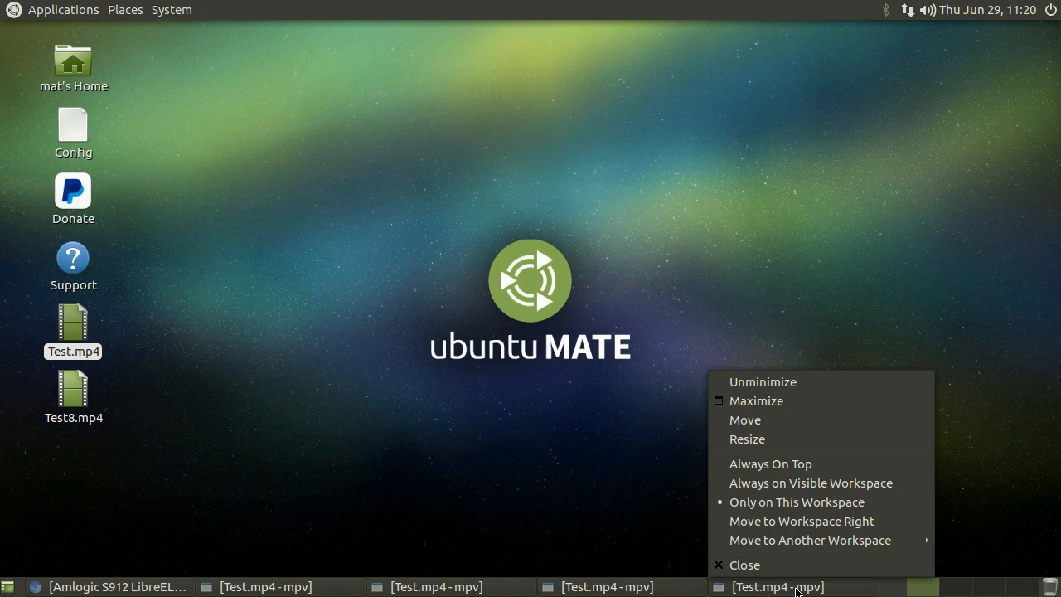
mouse_move(622, 564)
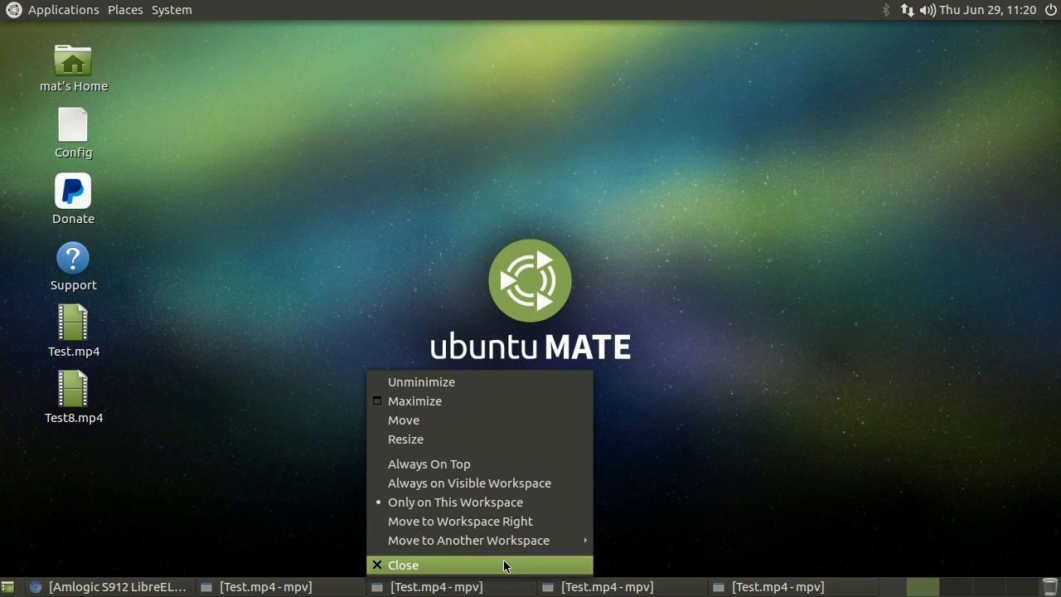
click(405, 564)
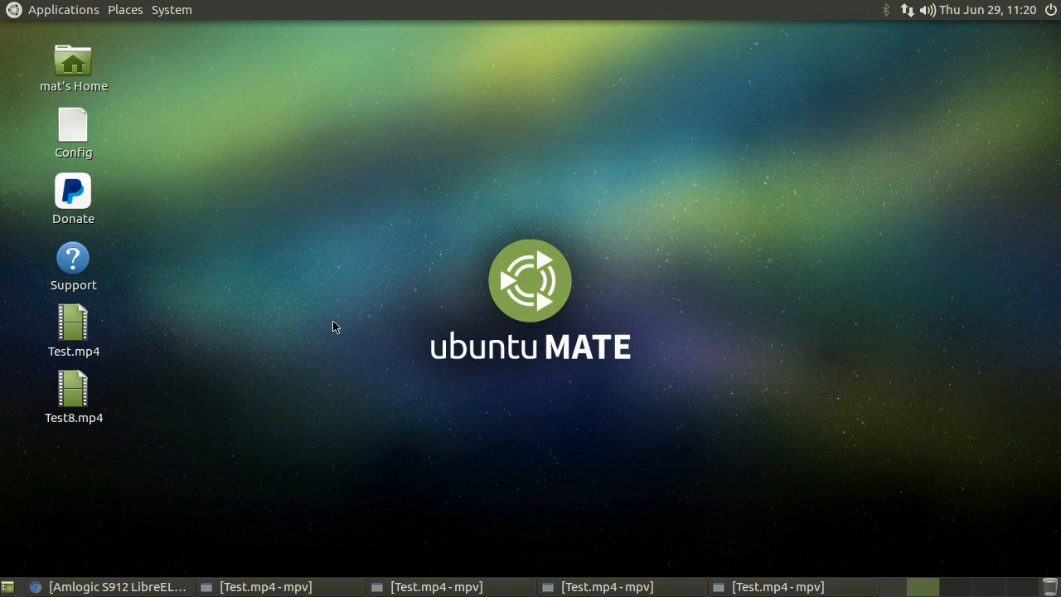
click(63, 9)
text(freak)
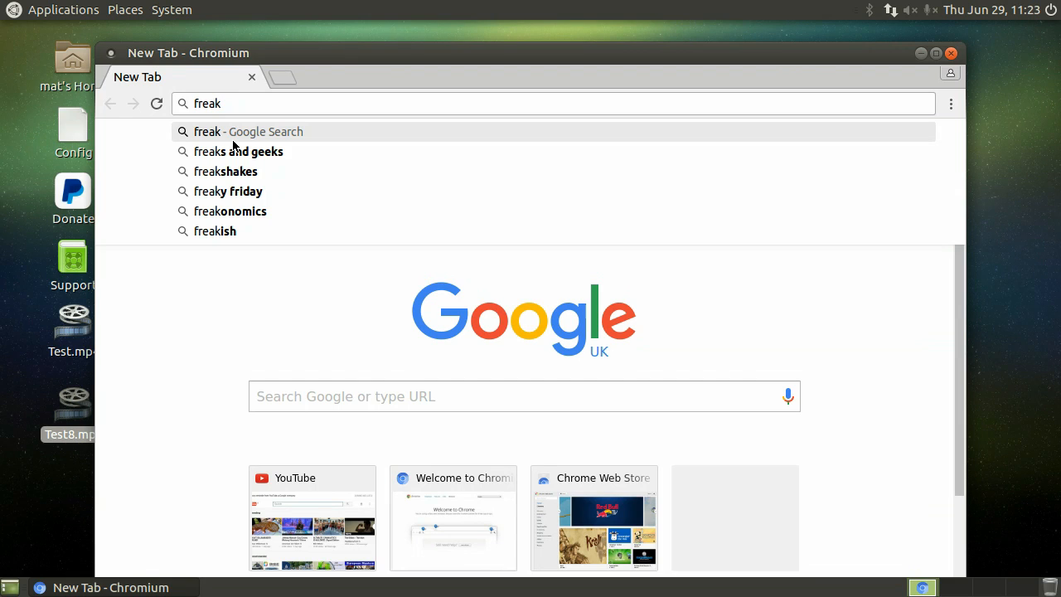
- Load freaktab.com and scroll through its device forums, including AMLogic TV players
text(tab)
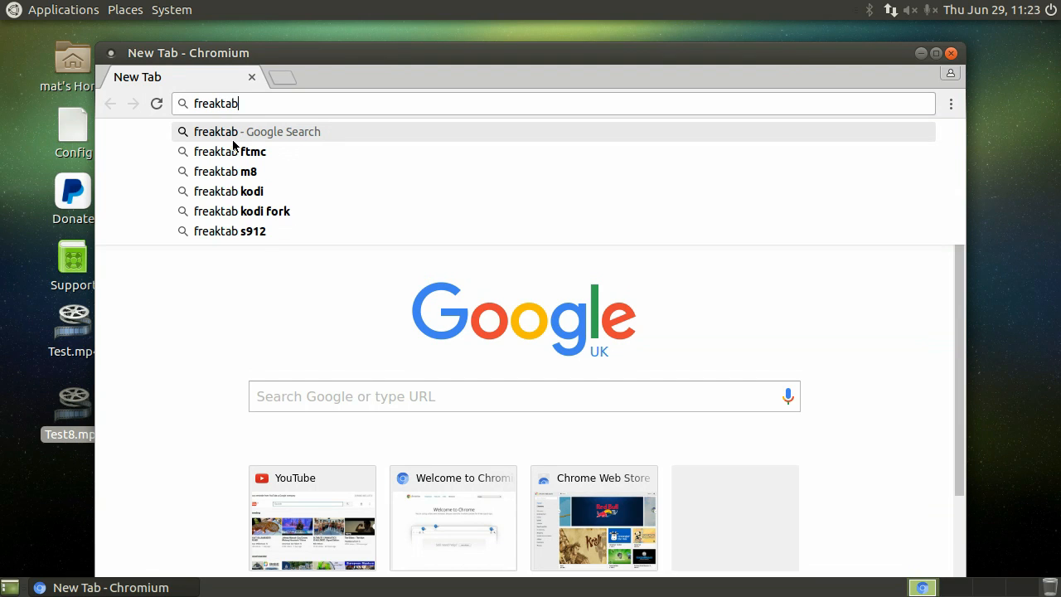
text(.co)
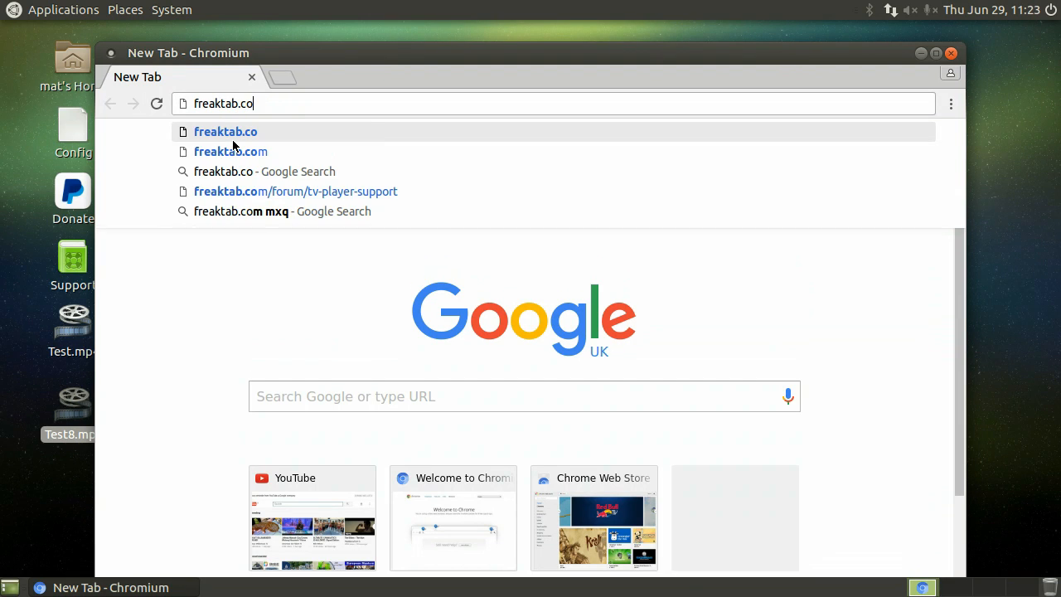
click(230, 151)
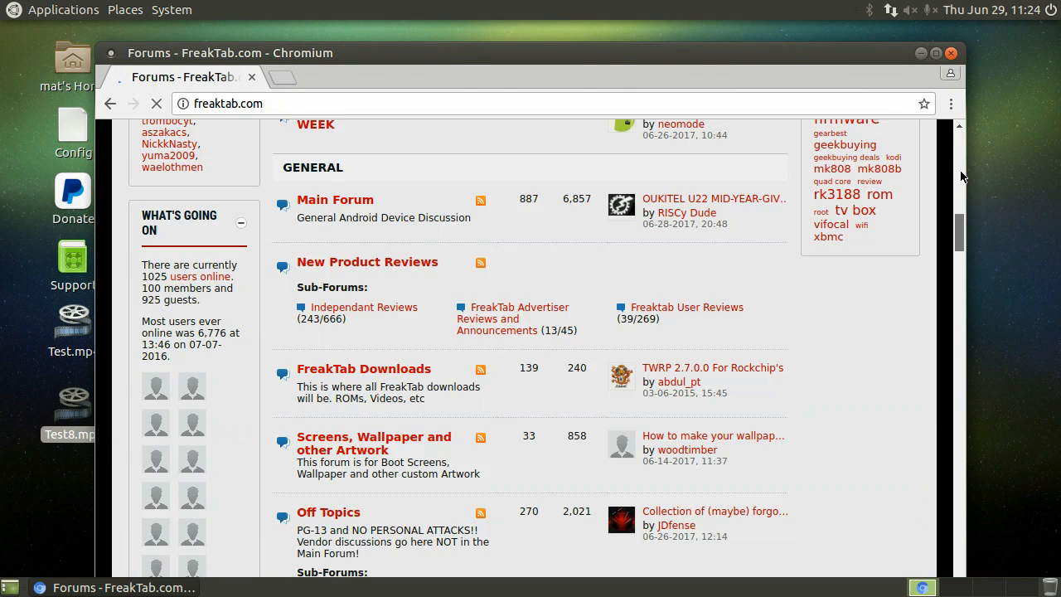
scroll(up, 3)
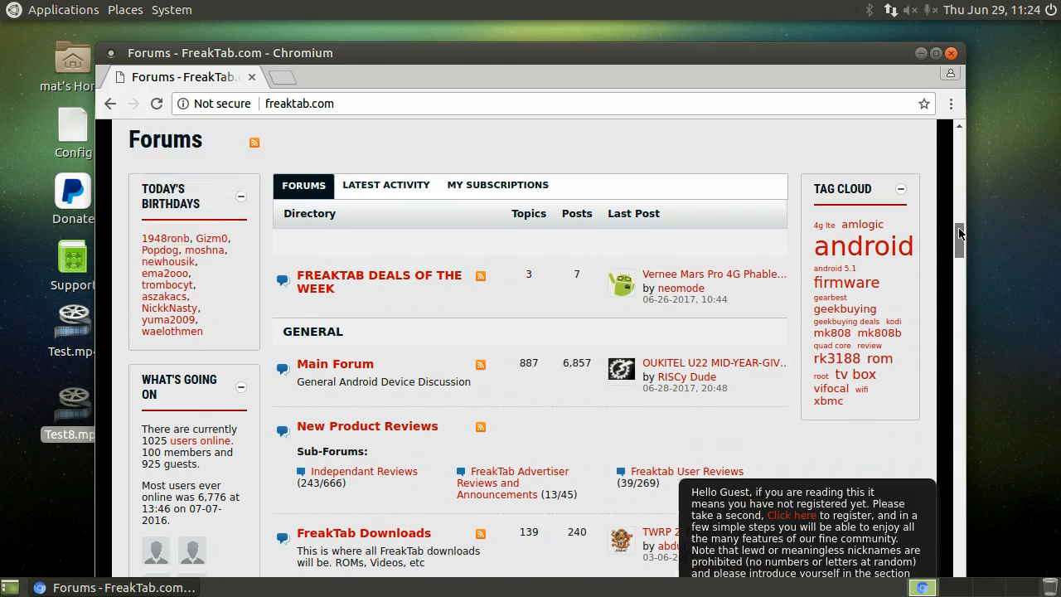
scroll(down, 3)
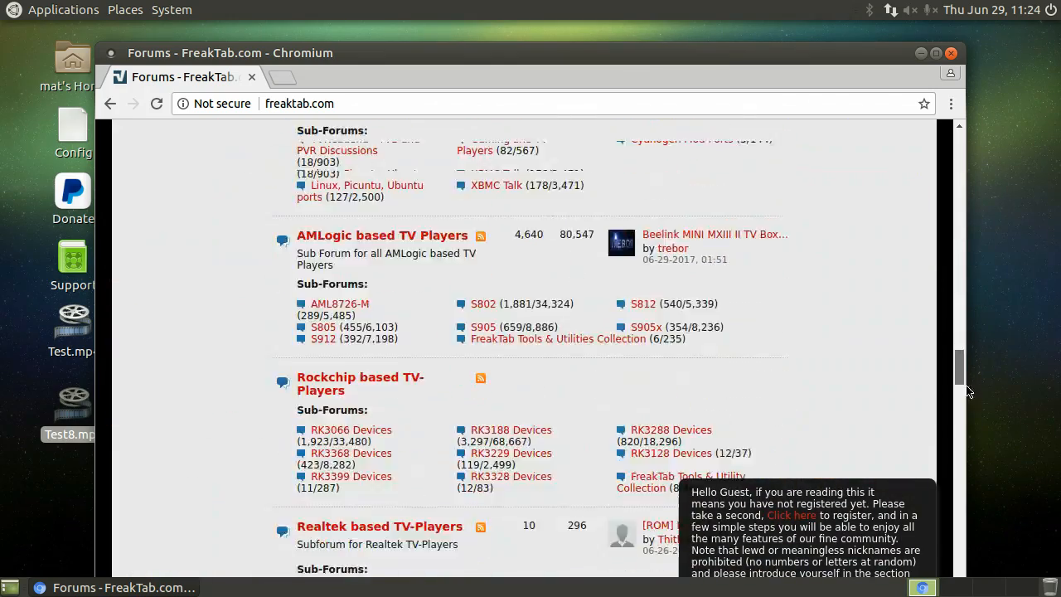
scroll(up, 3)
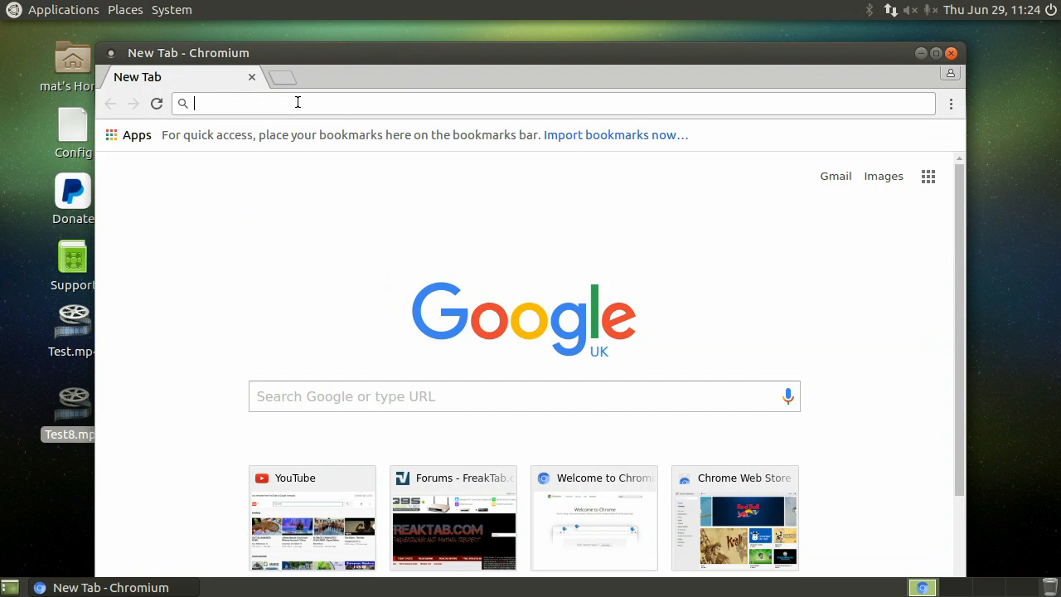
- Navigate to eBay UK and look down the page to its footer
text(ebay.co.uk)
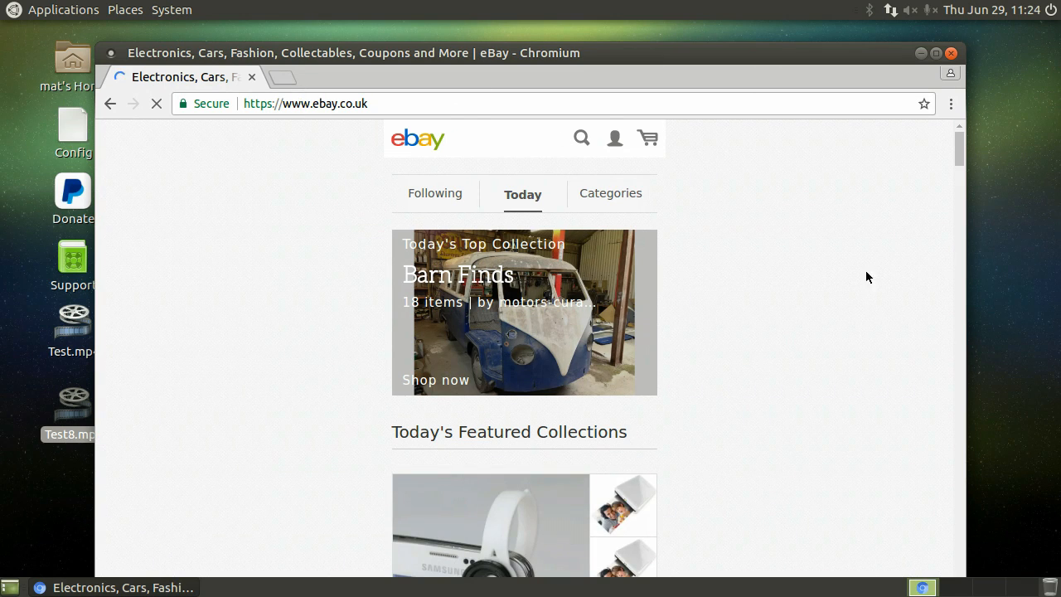
scroll(down, 3)
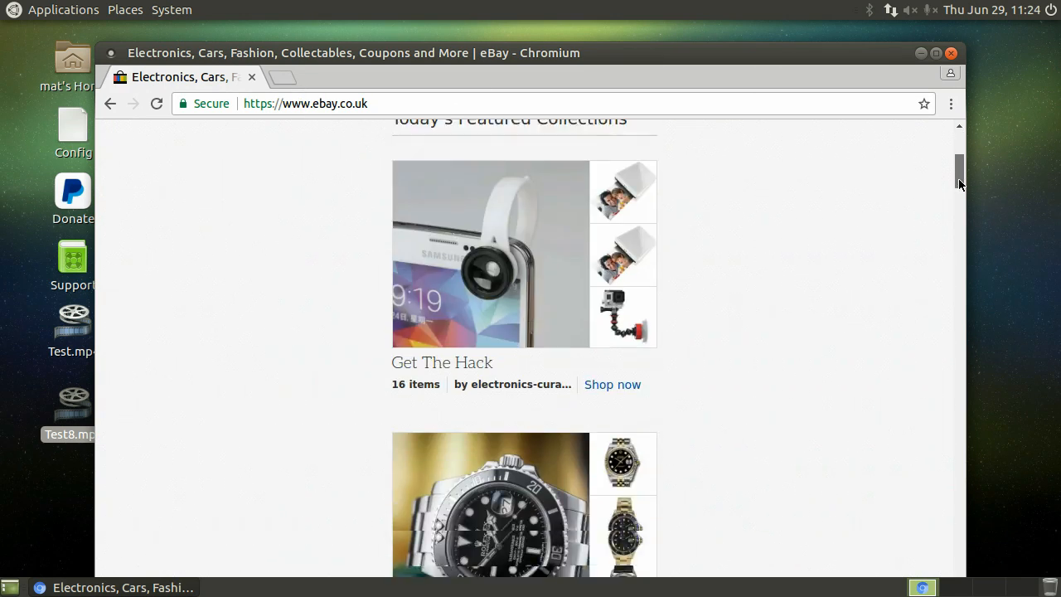
scroll(down, 3)
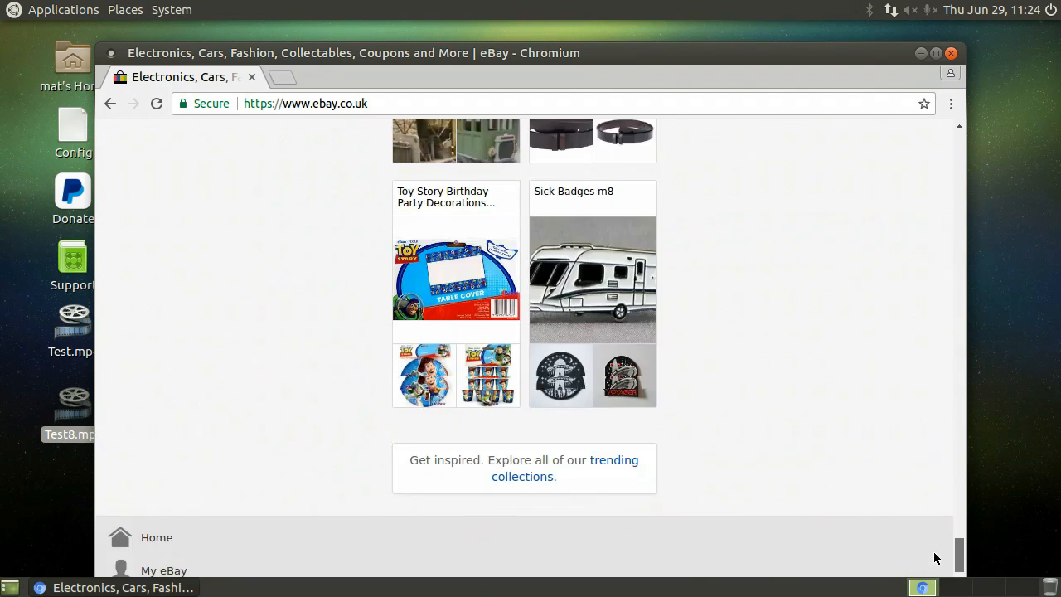
scroll(down, 3)
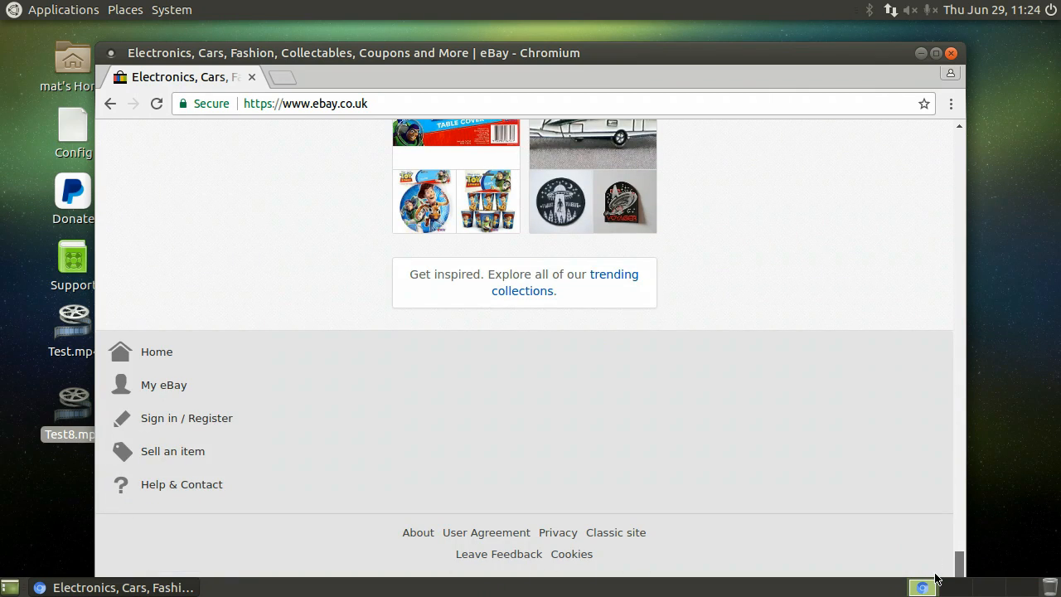
- Reload the eBay home page from the footer link and browse its featured collections such as Barn Finds
click(615, 533)
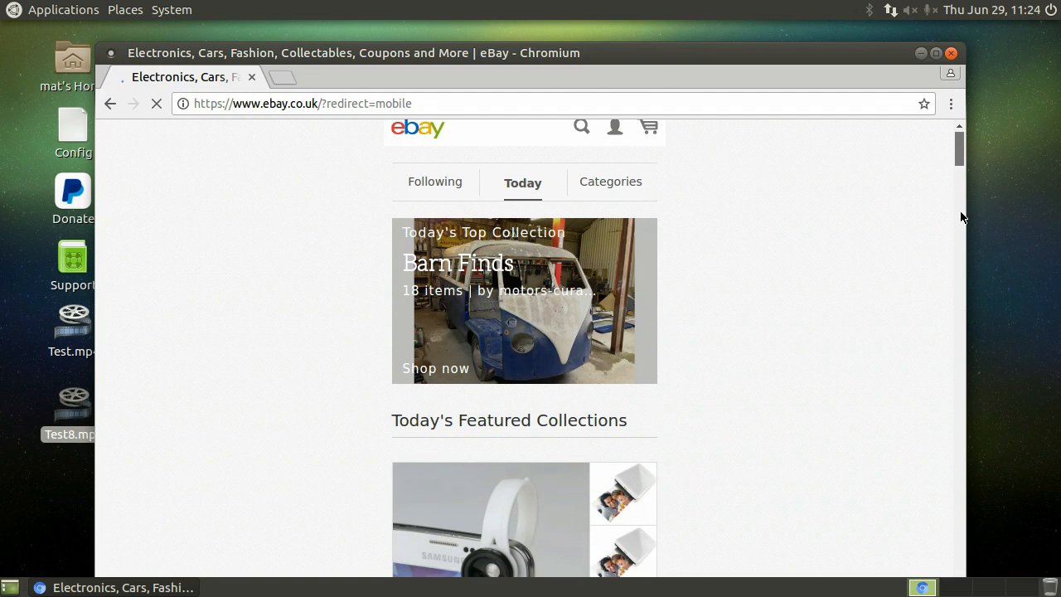
scroll(down, 3)
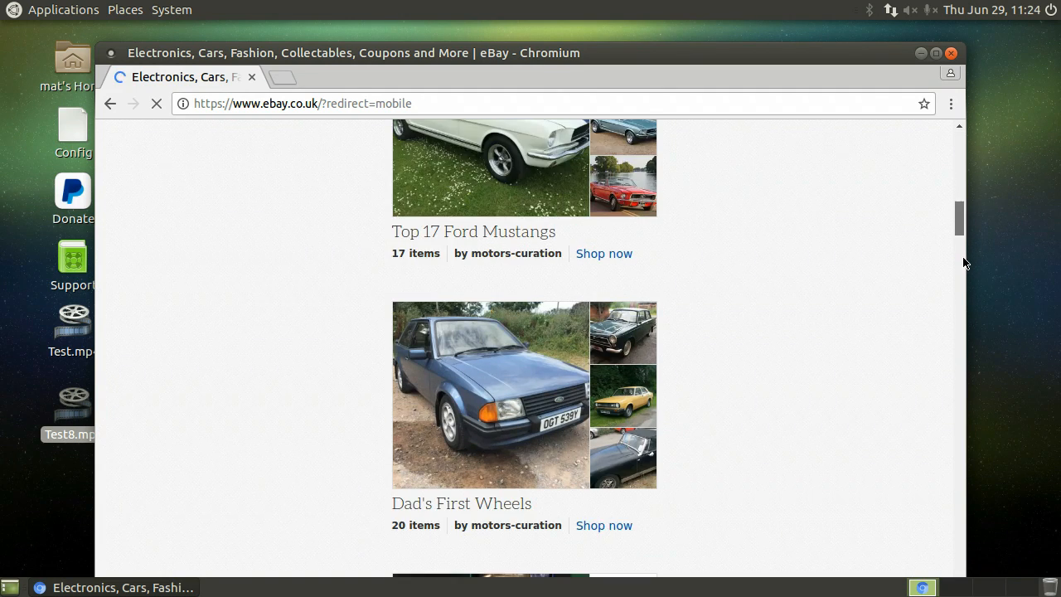
scroll(down, 3)
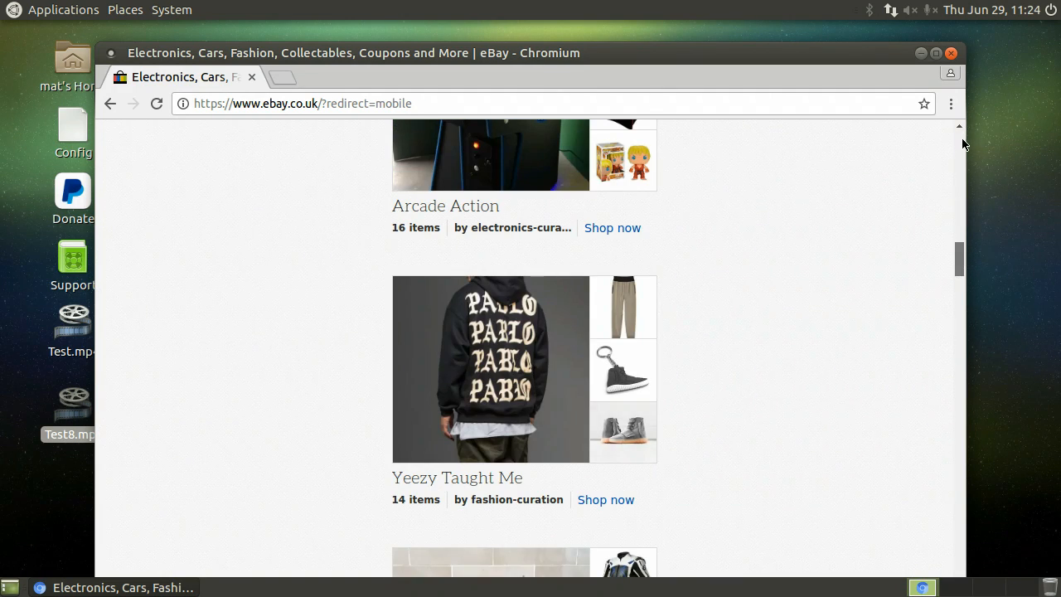
scroll(up, 3)
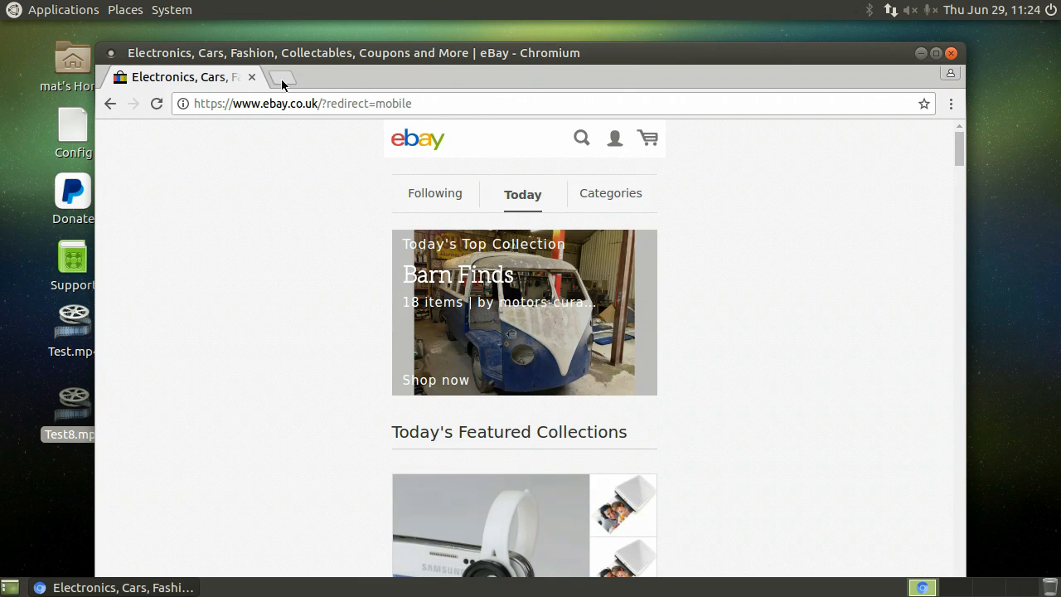
- Swap the eBay tab for YouTube's home page via a new tab
click(282, 78)
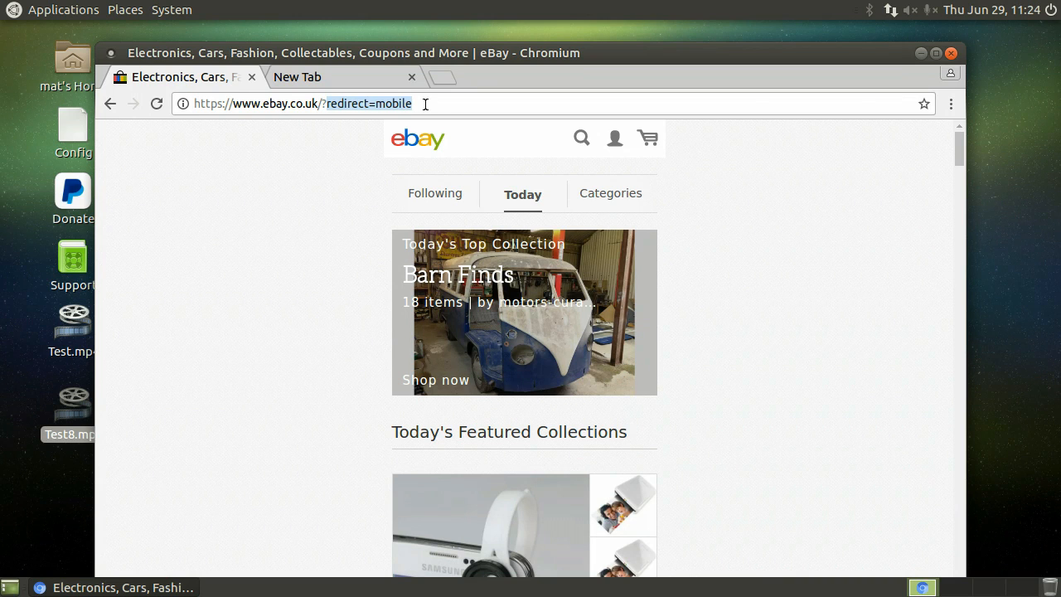
mouse_move(442, 93)
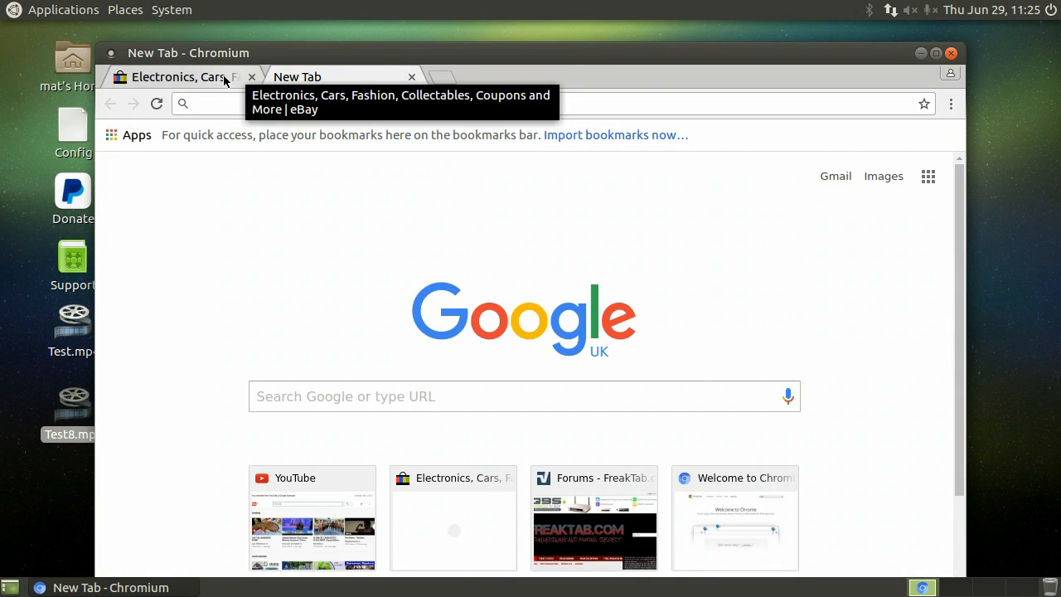
click(252, 76)
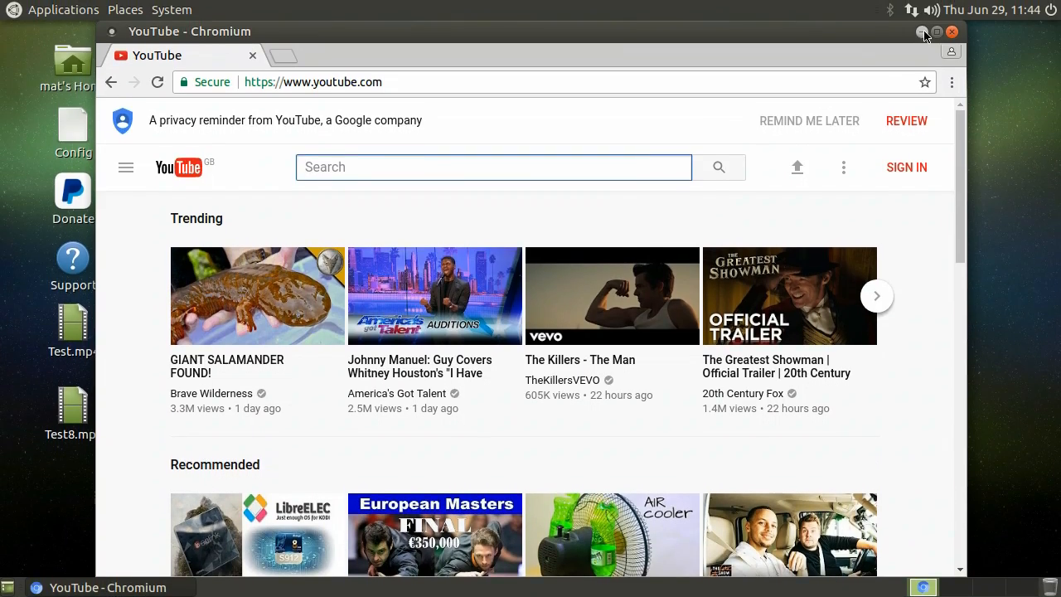
- Minimise Chromium's YouTube window to reveal the desktop with its Test video files
click(922, 31)
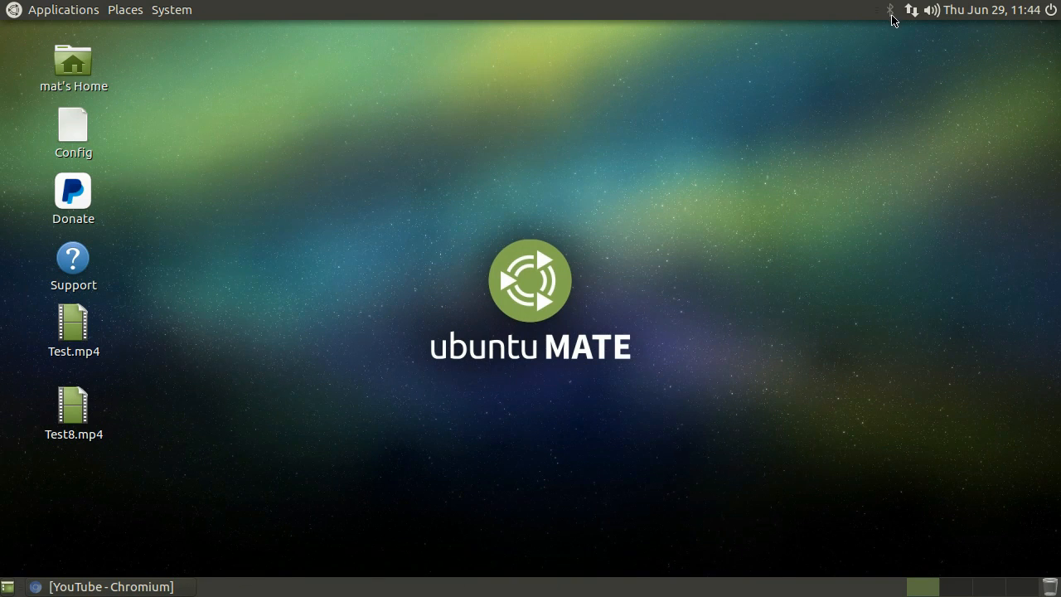
mouse_move(883, 55)
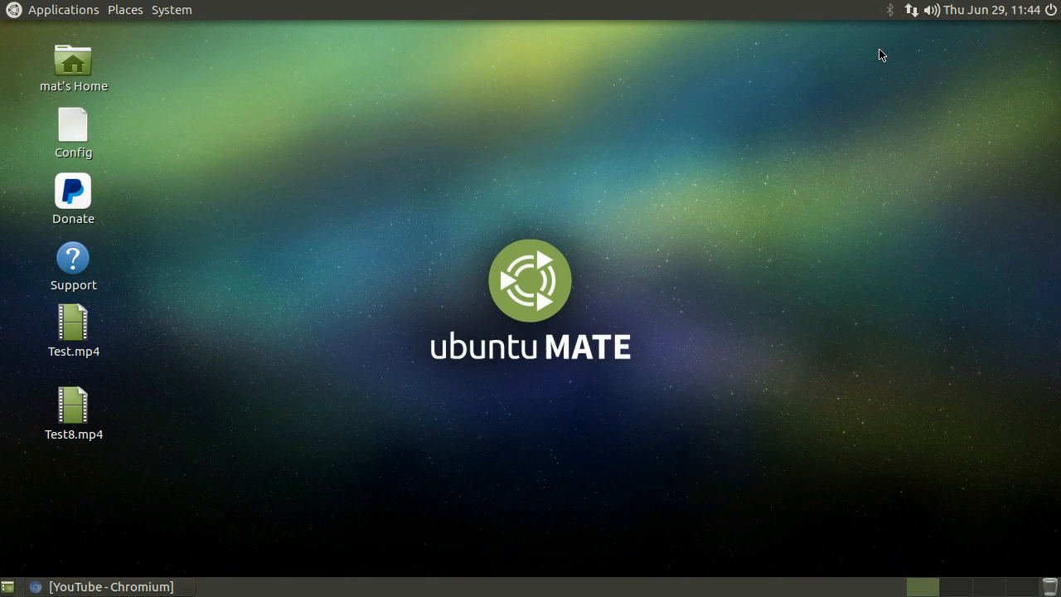
mouse_move(472, 25)
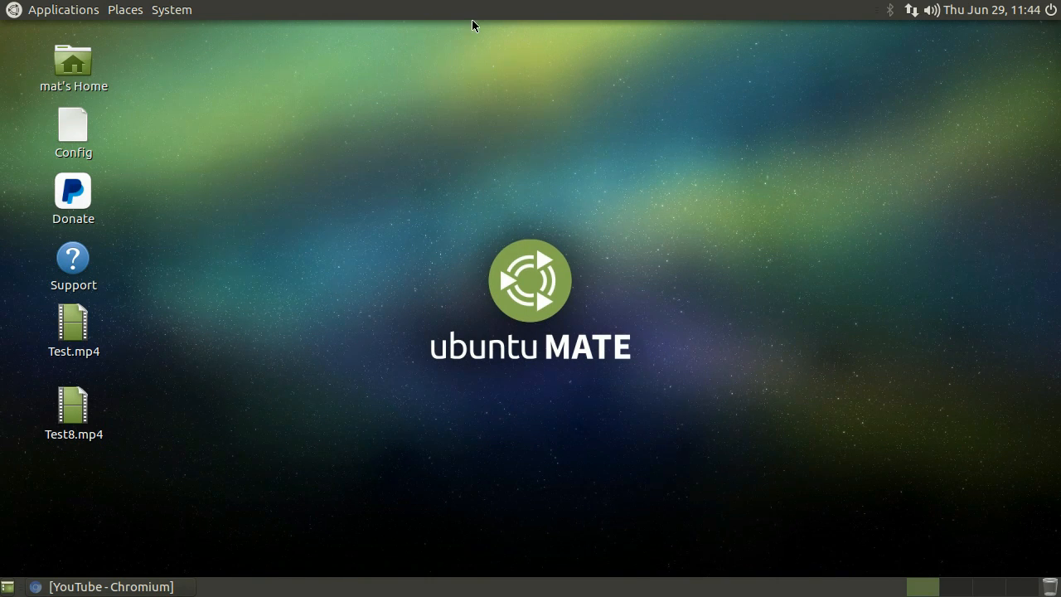
- Launch LibreOffice from Applications > Office and create a blank Writer document, restored from full size
click(63, 10)
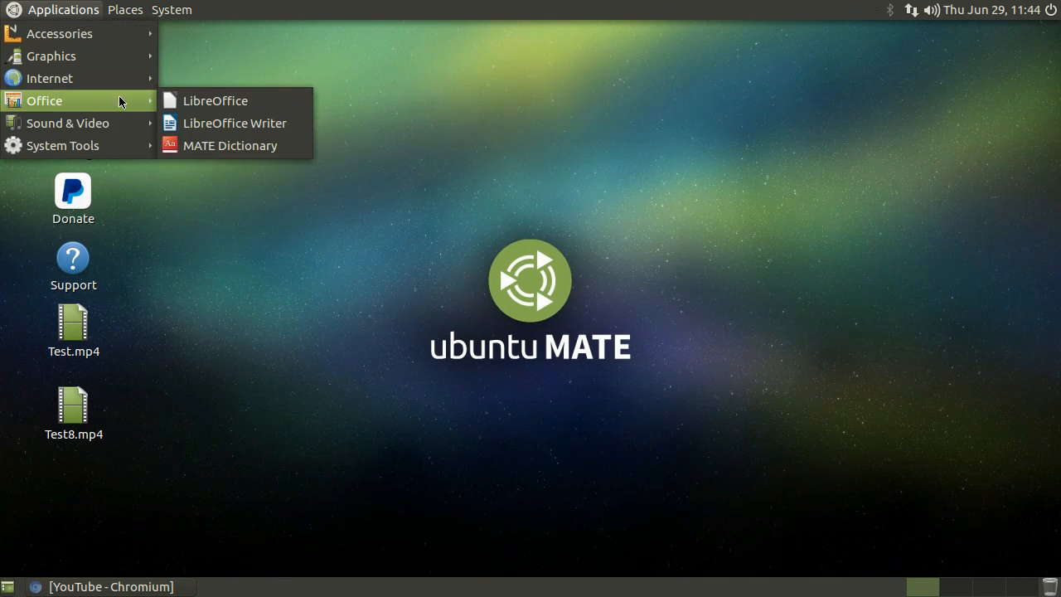
click(216, 101)
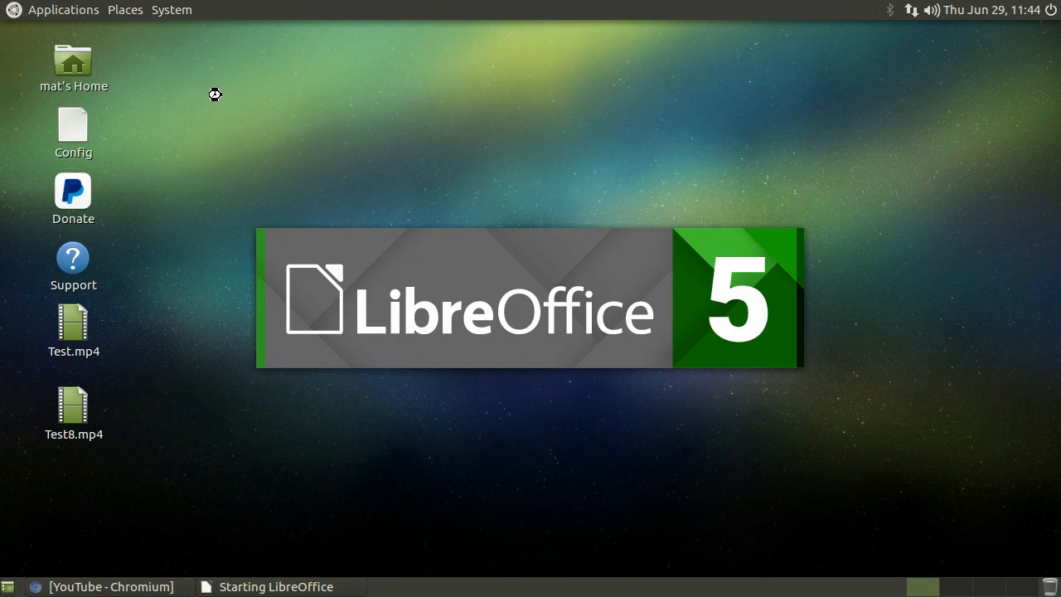
mouse_move(590, 282)
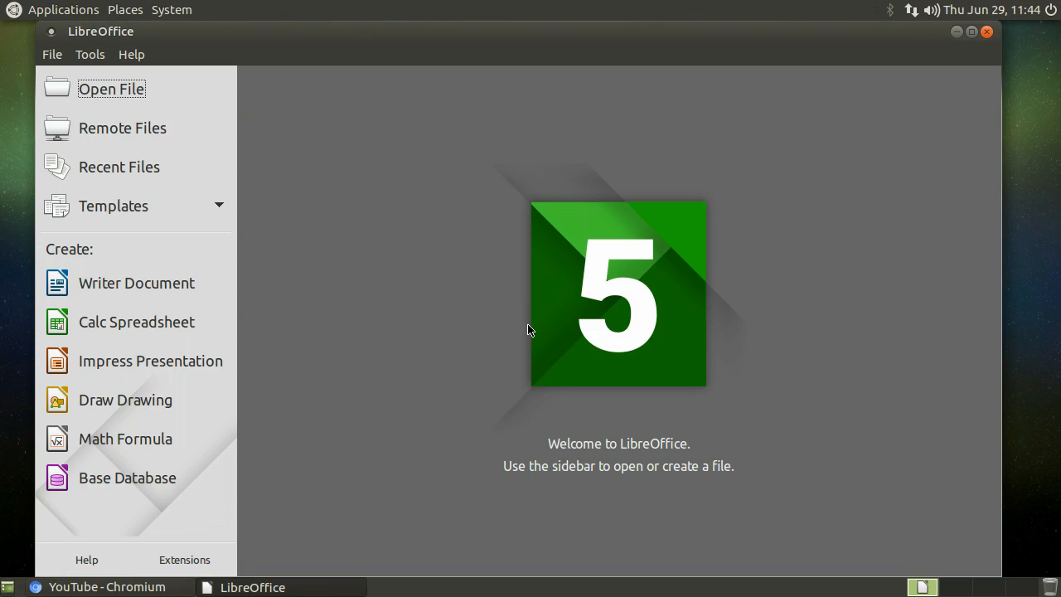
mouse_move(678, 109)
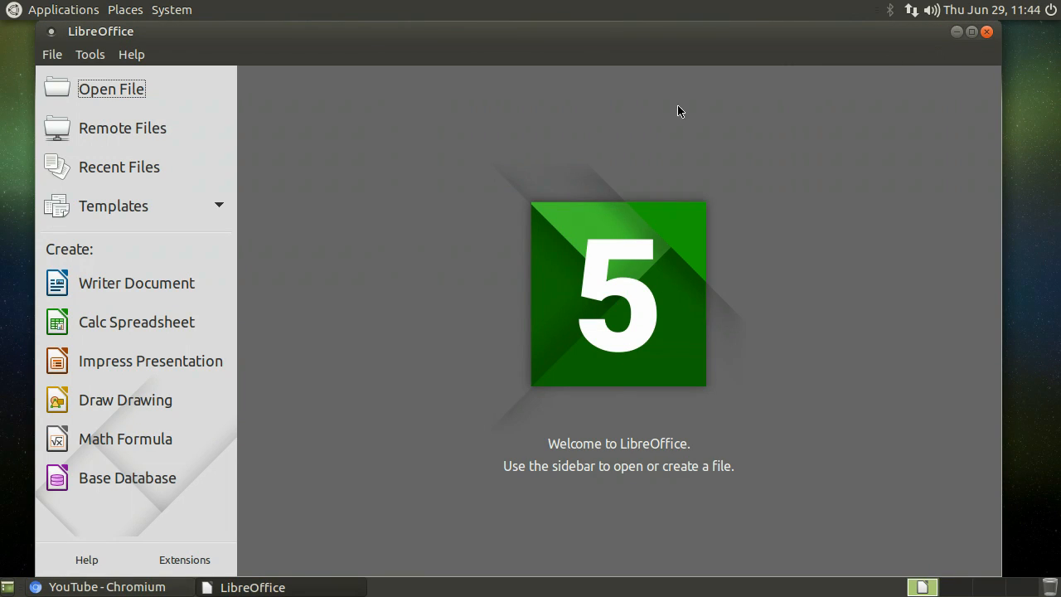
mouse_move(136, 282)
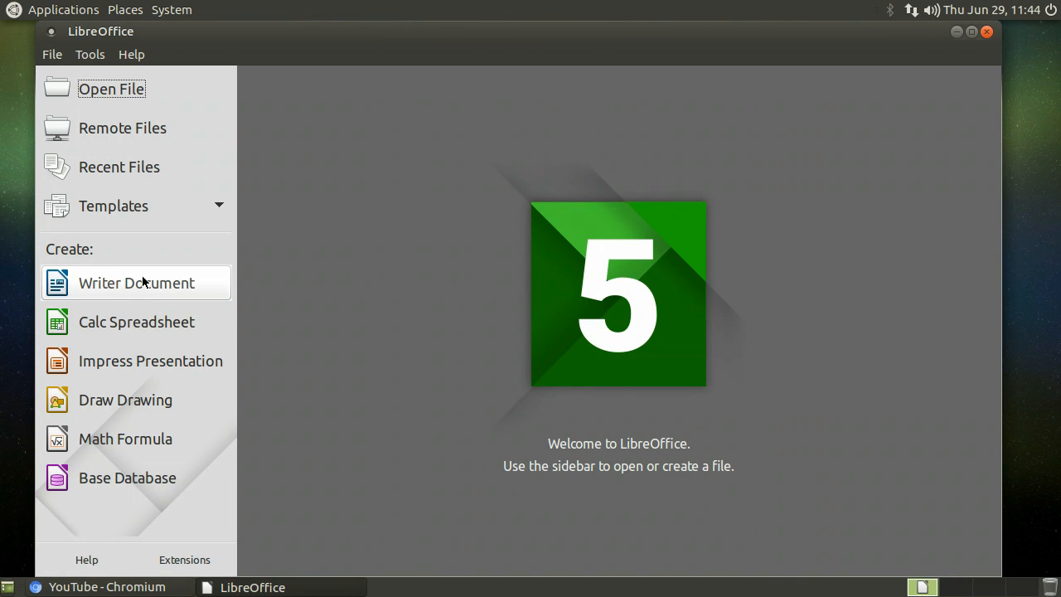
mouse_move(149, 284)
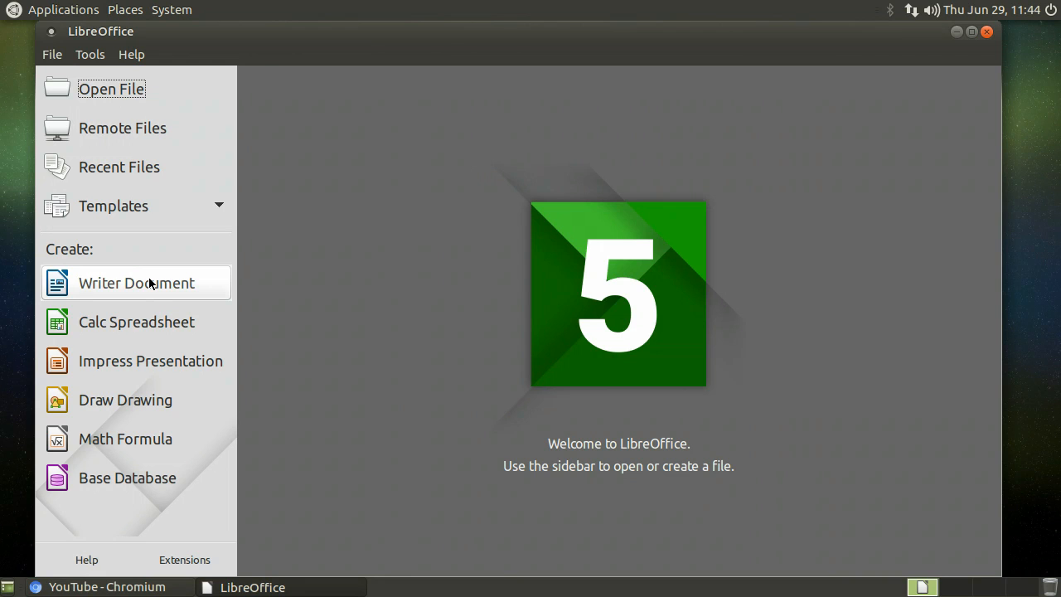
click(136, 282)
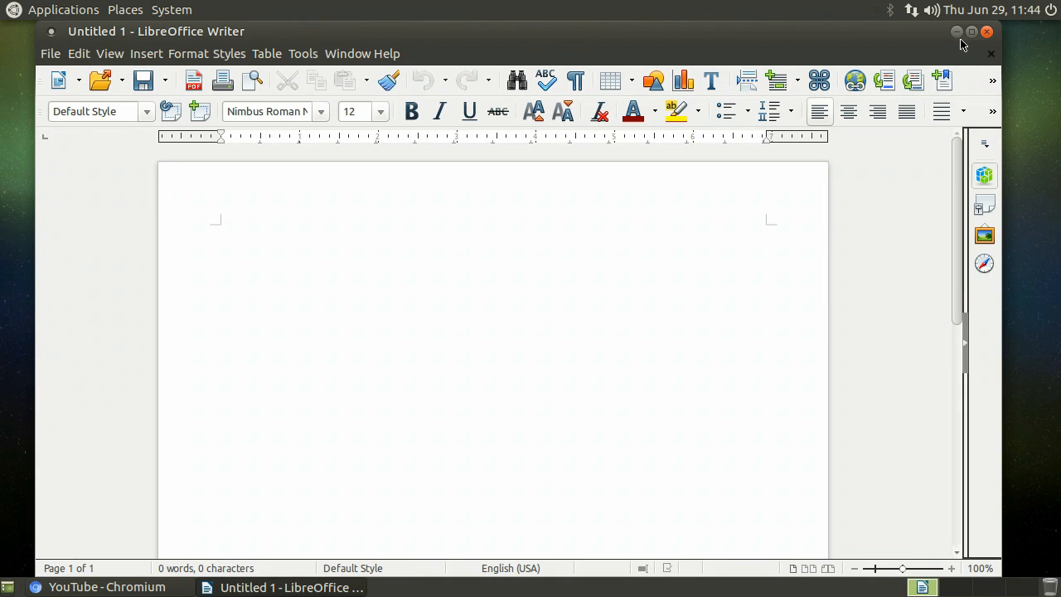
click(222, 232)
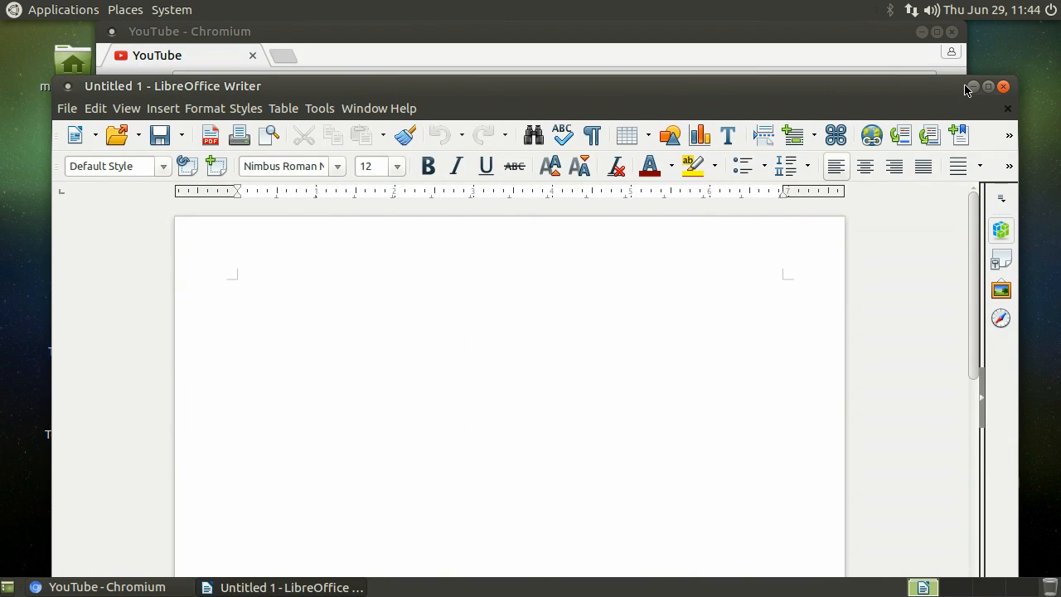
- Minimise the Writer document and the YouTube browser window so the desktop shows
click(988, 86)
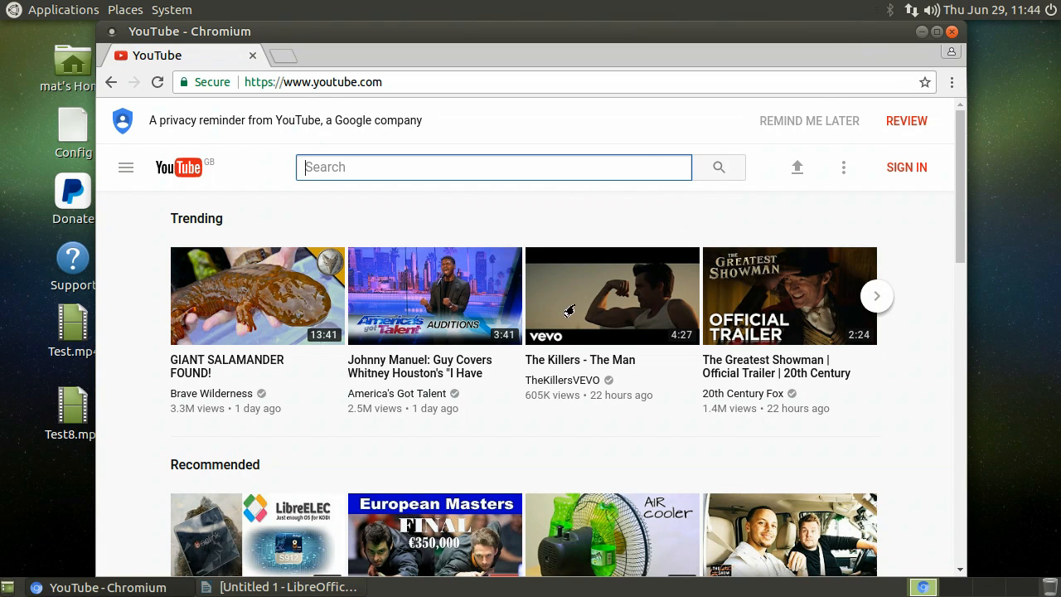
mouse_move(922, 32)
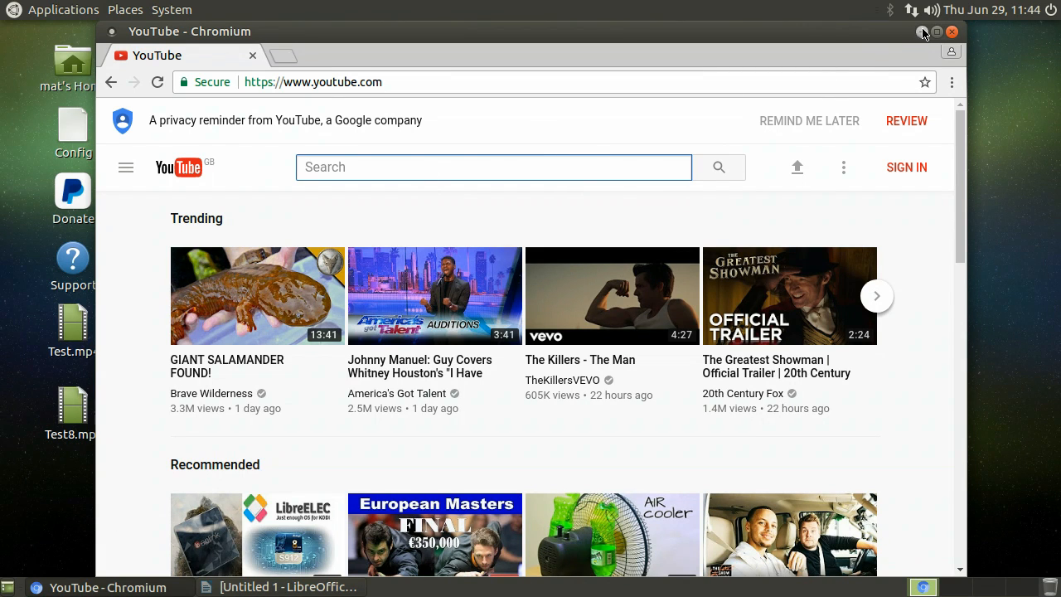
click(937, 32)
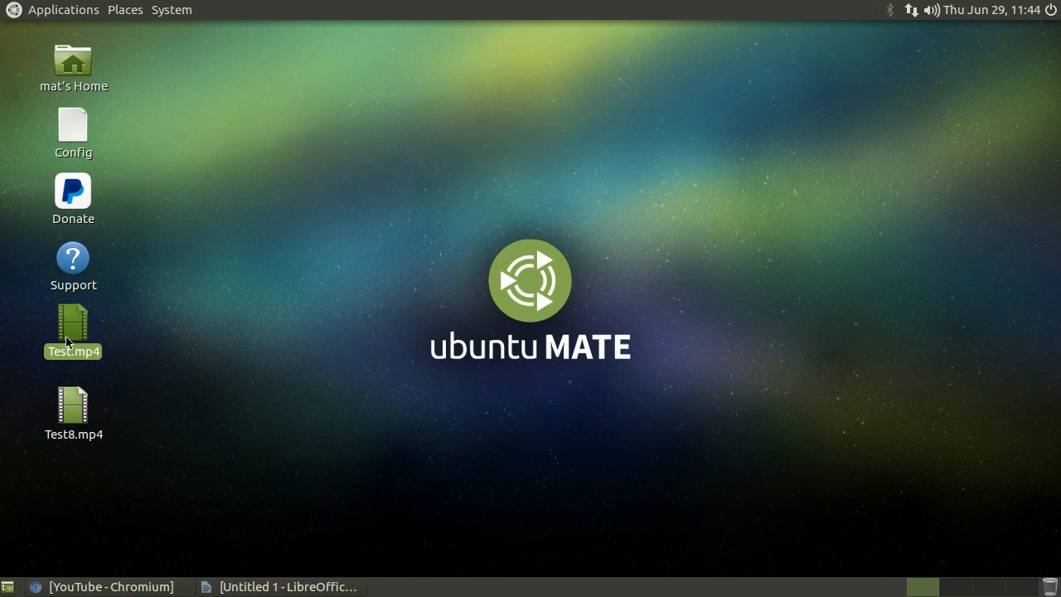
mouse_move(186, 343)
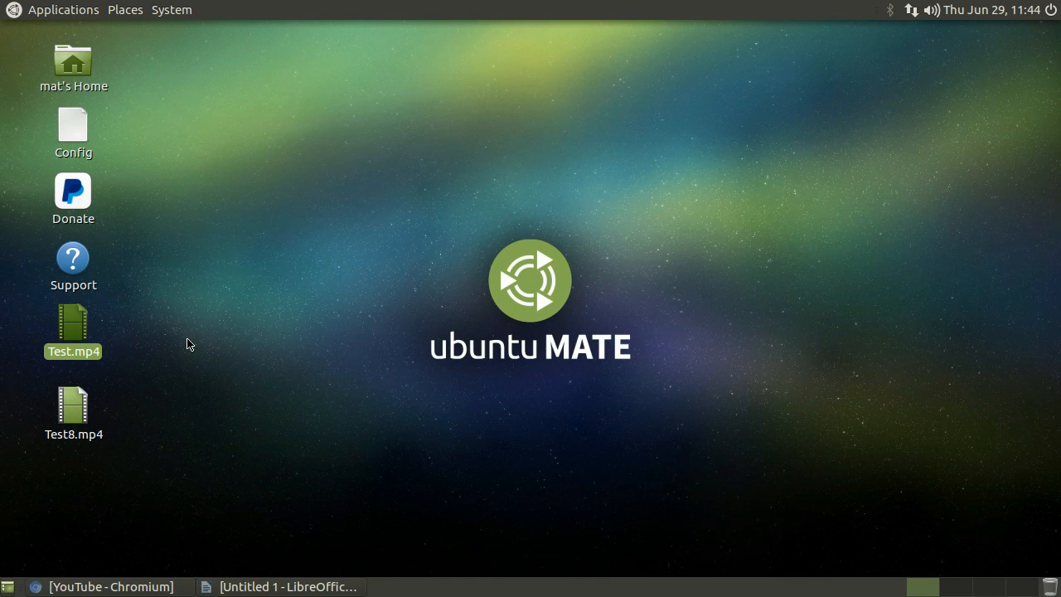
- Open Test.mp4 from the desktop so it plays in mpv
double_click(73, 325)
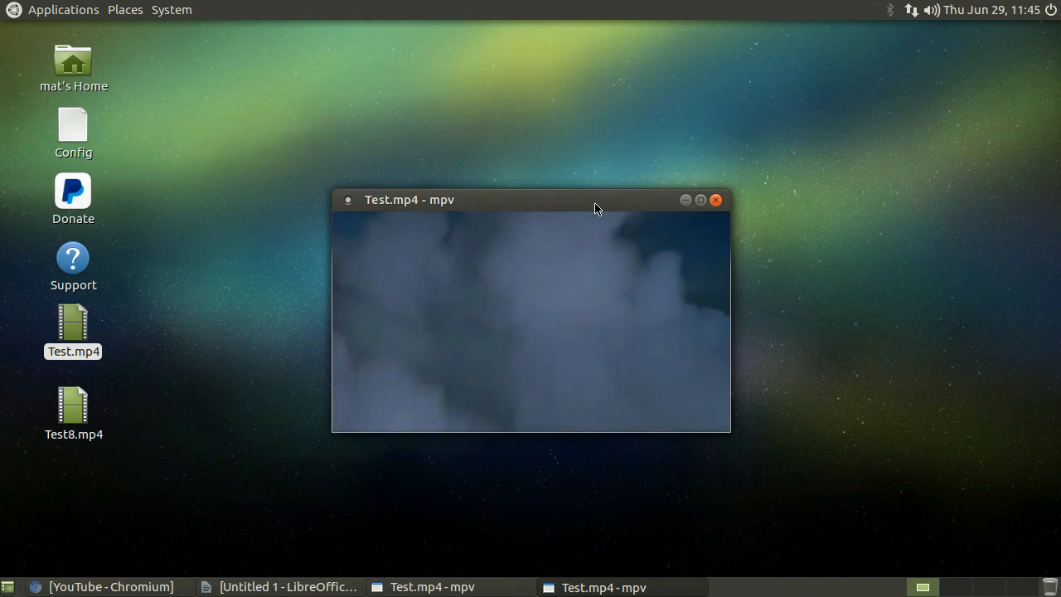
mouse_move(592, 262)
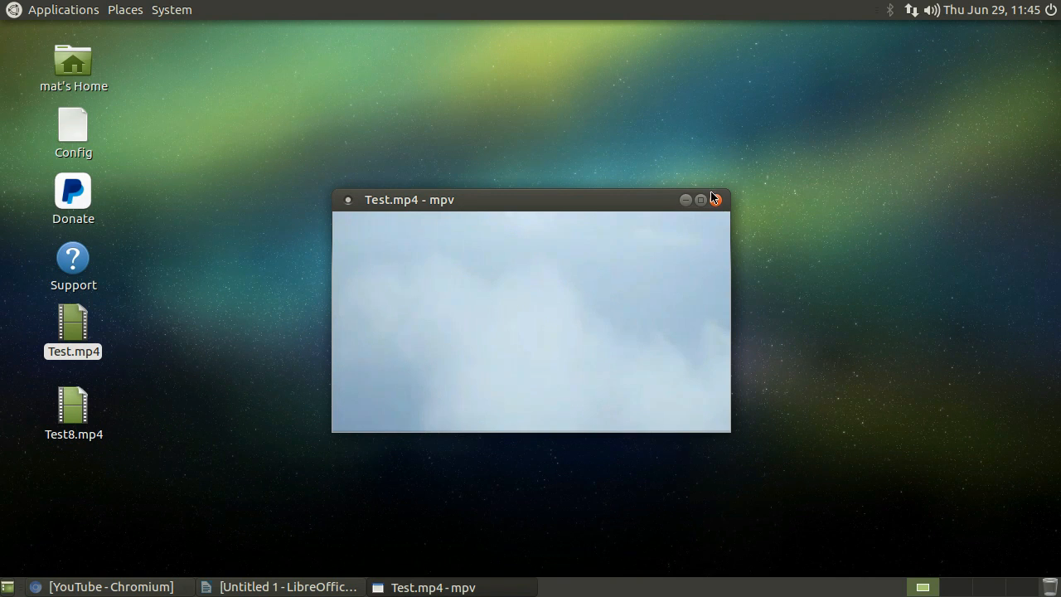
mouse_move(716, 199)
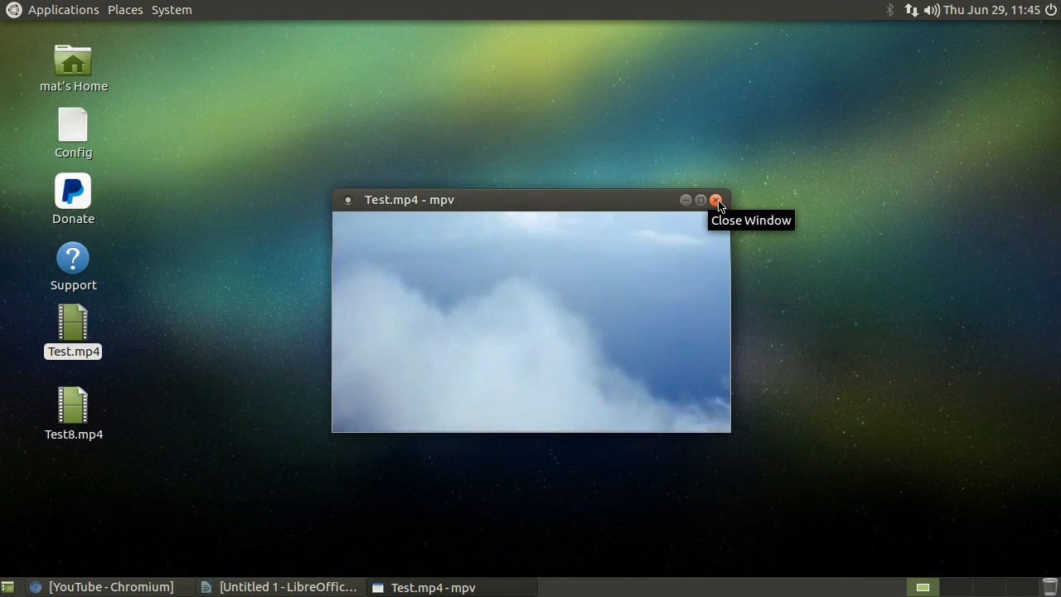